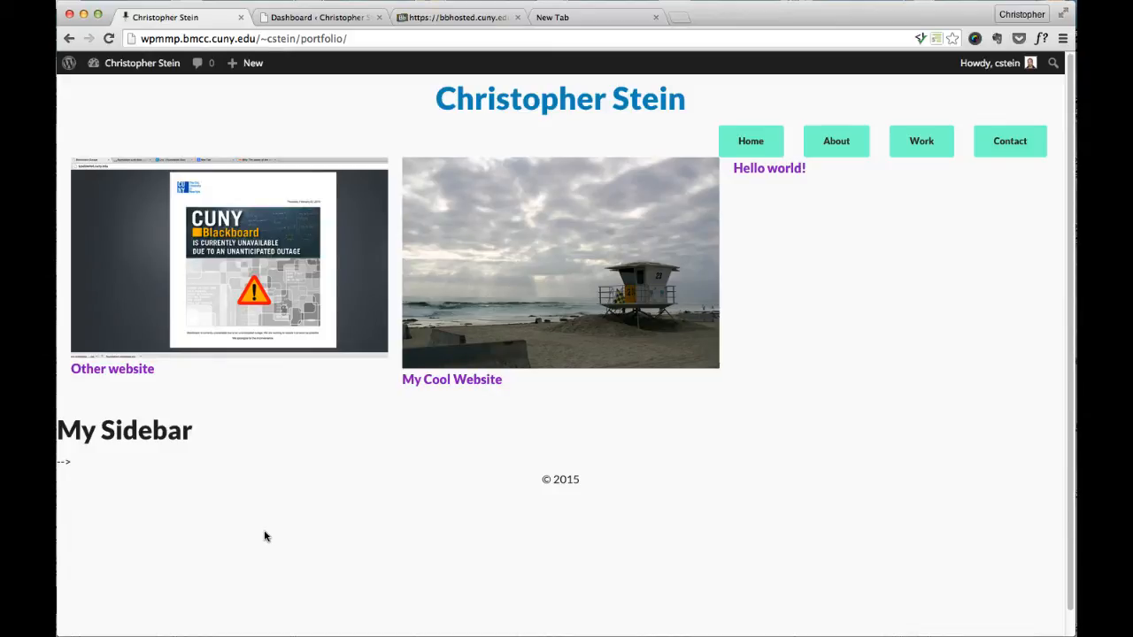
mouse_move(322, 473)
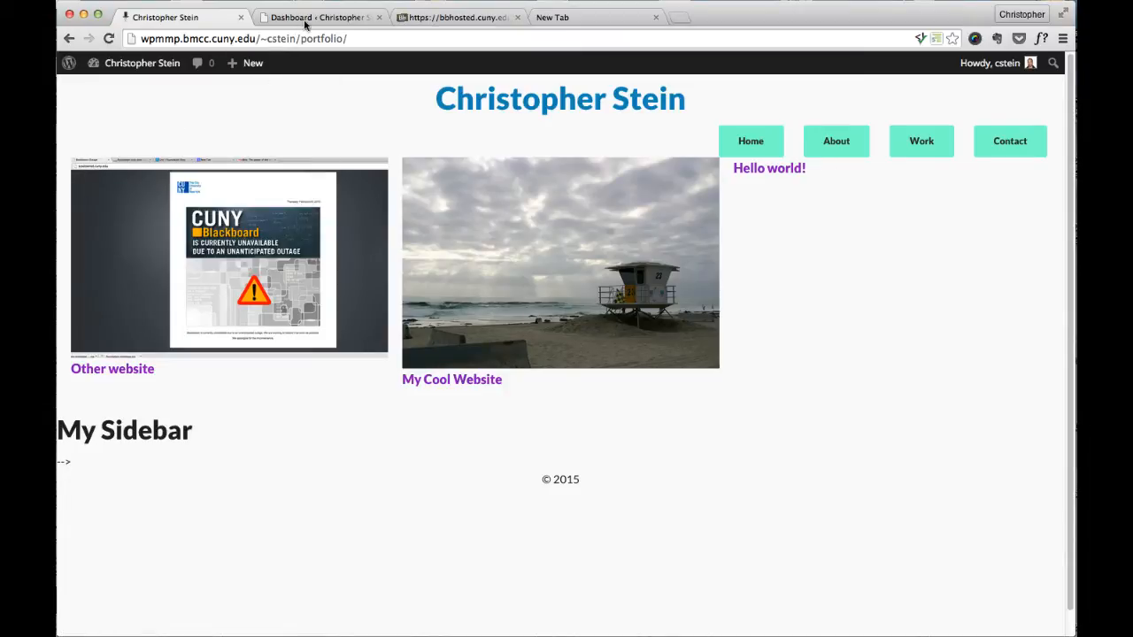
Step: Switch from the live portfolio site to the wp-admin dashboard
left_click(315, 17)
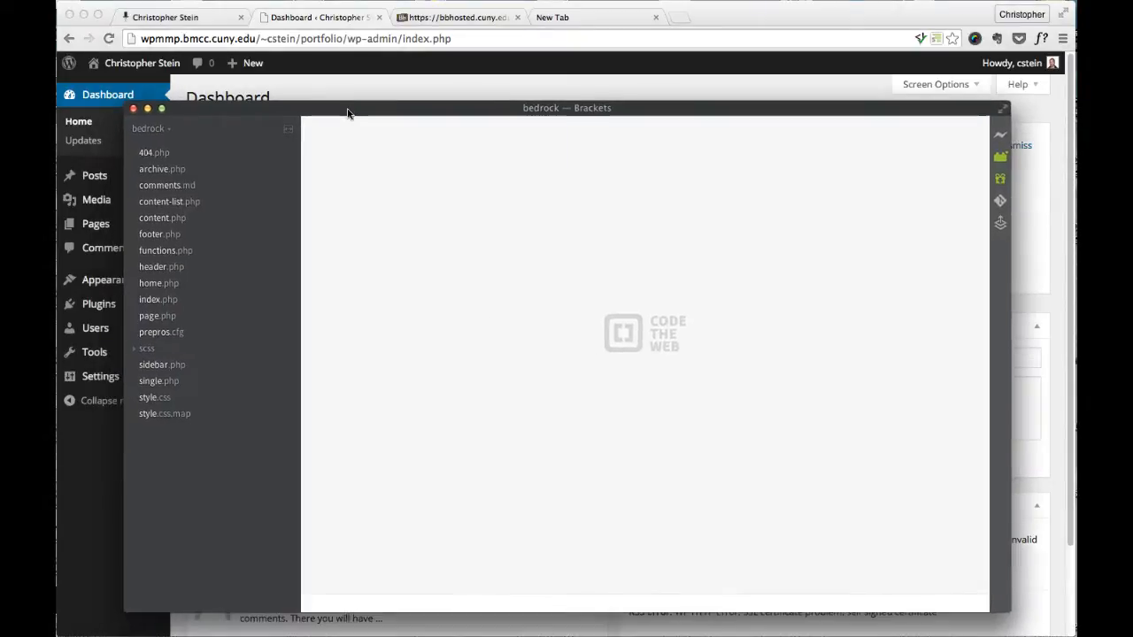
mouse_move(200, 400)
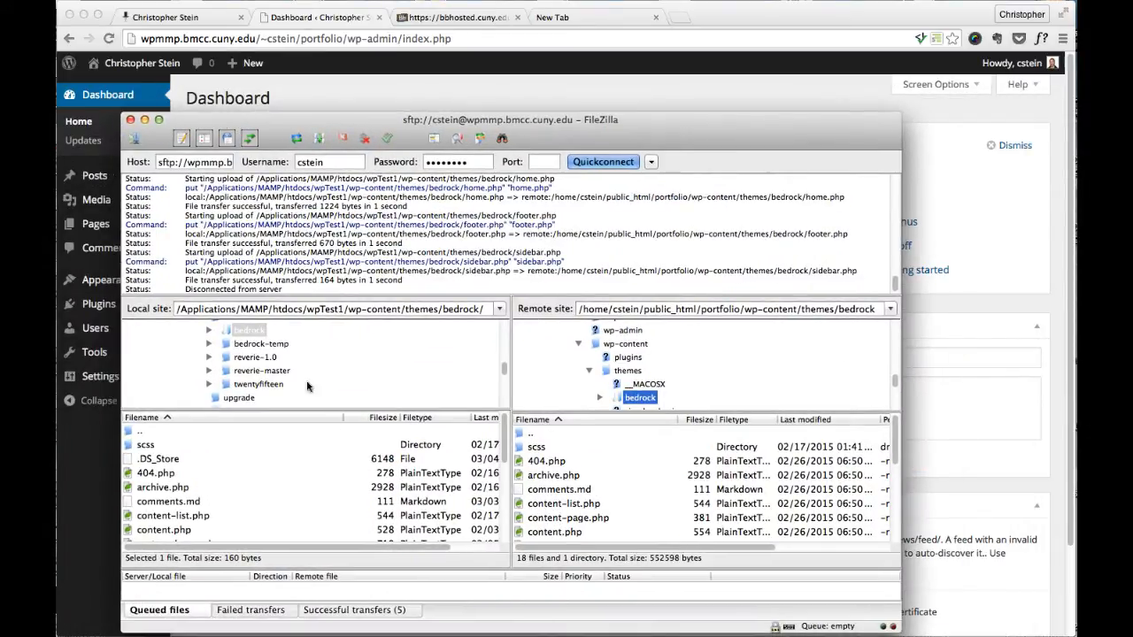
Step: Select the bedrock theme folder locally and on the server in FileZilla
left_click(248, 331)
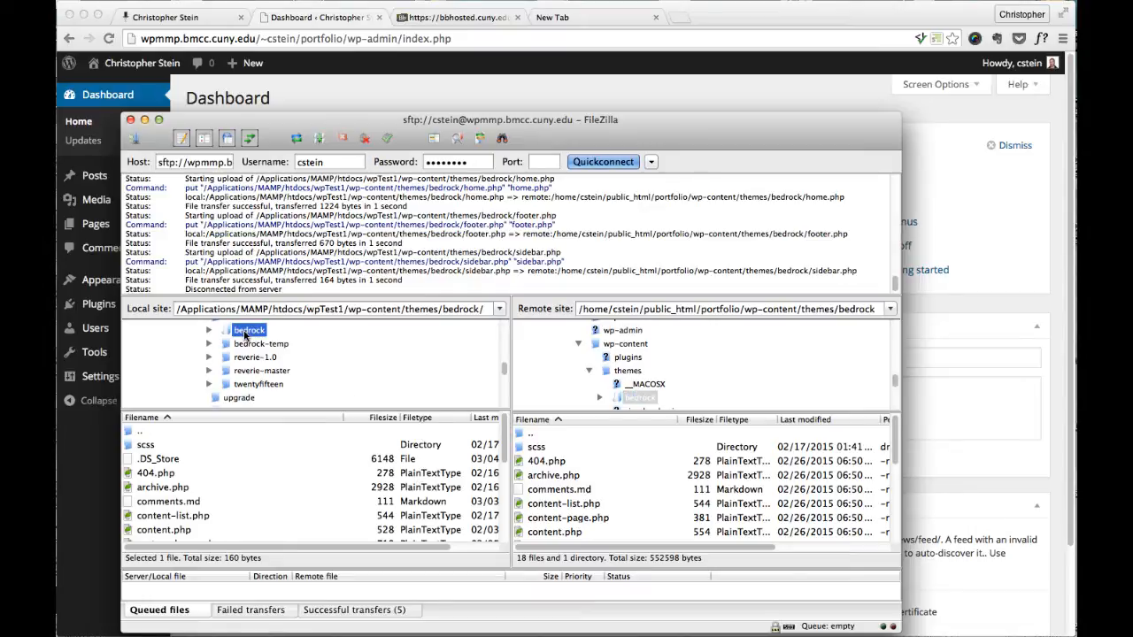
left_click(637, 397)
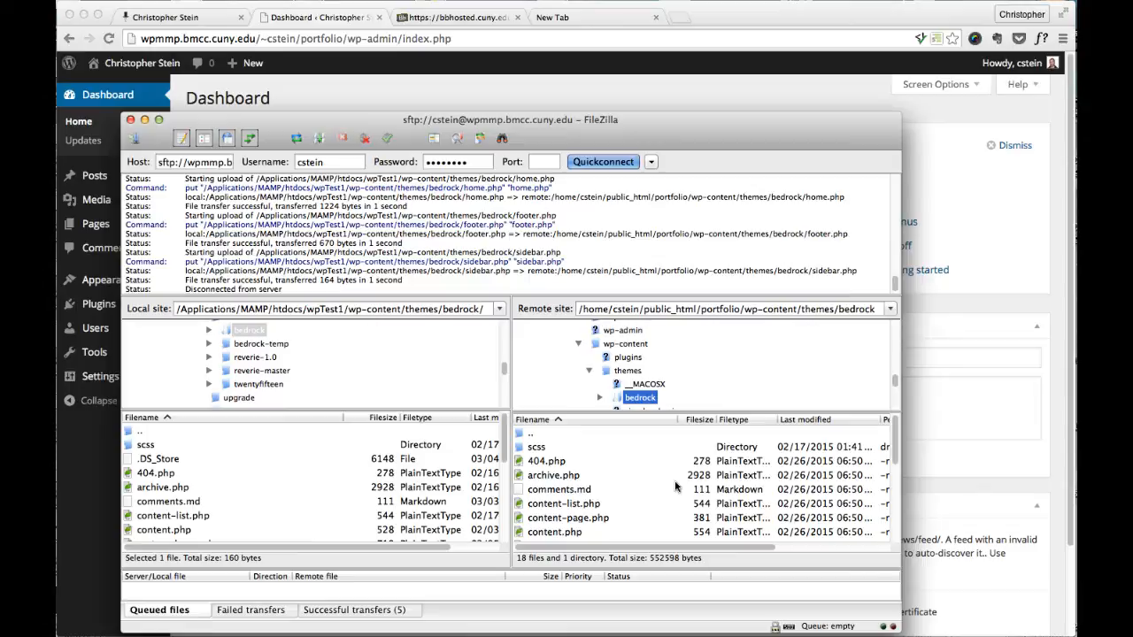
mouse_move(692, 124)
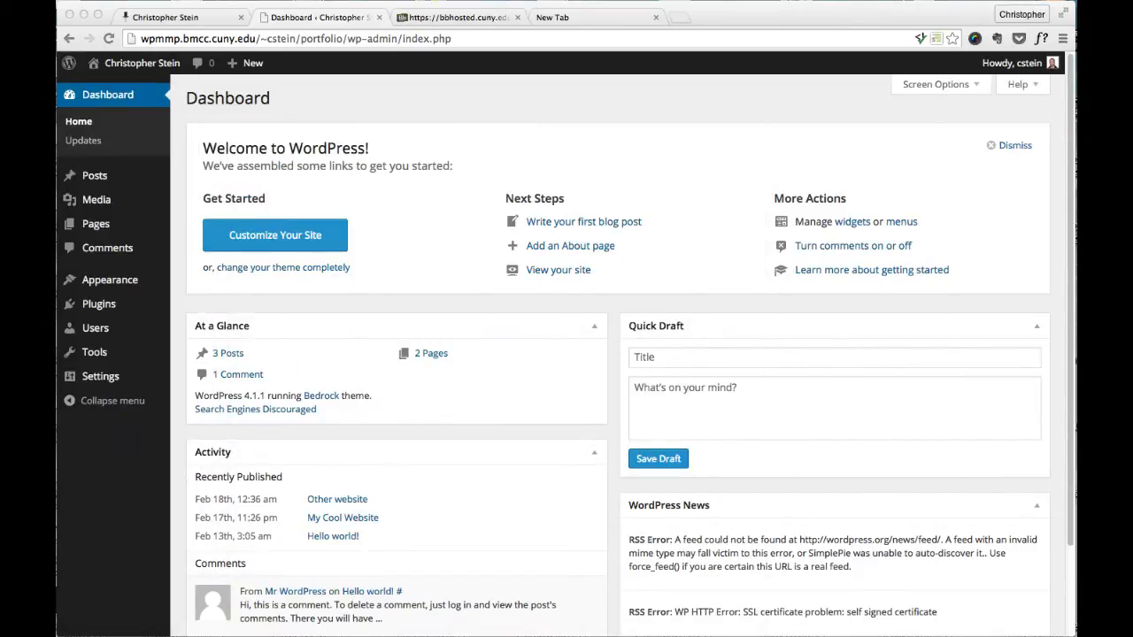
mouse_move(294, 219)
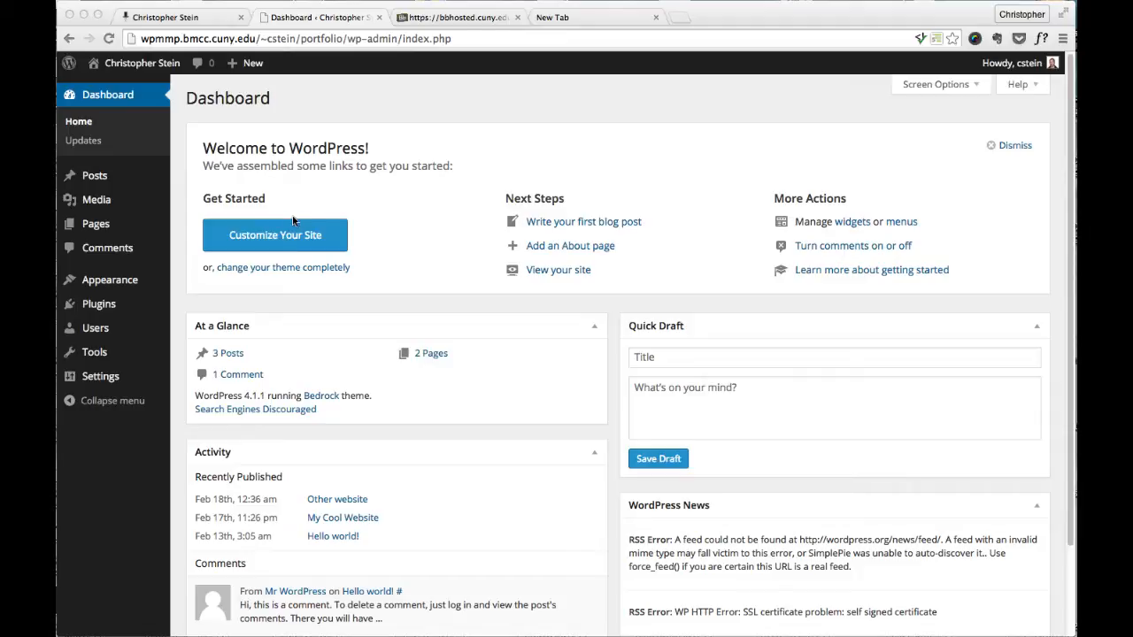
mouse_move(319, 194)
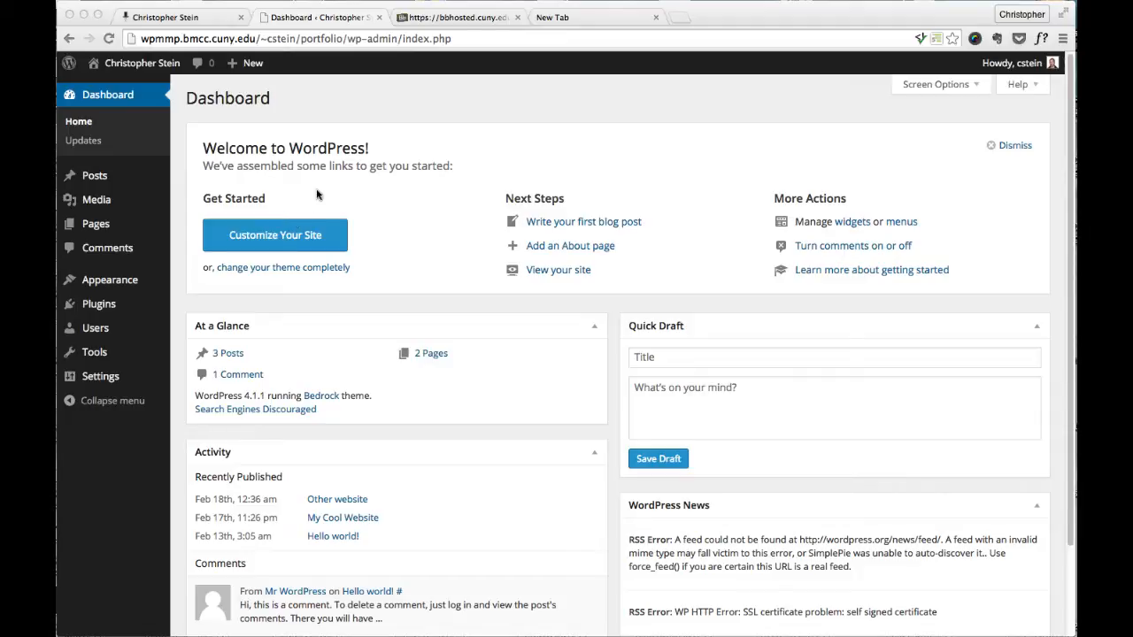
mouse_move(259, 64)
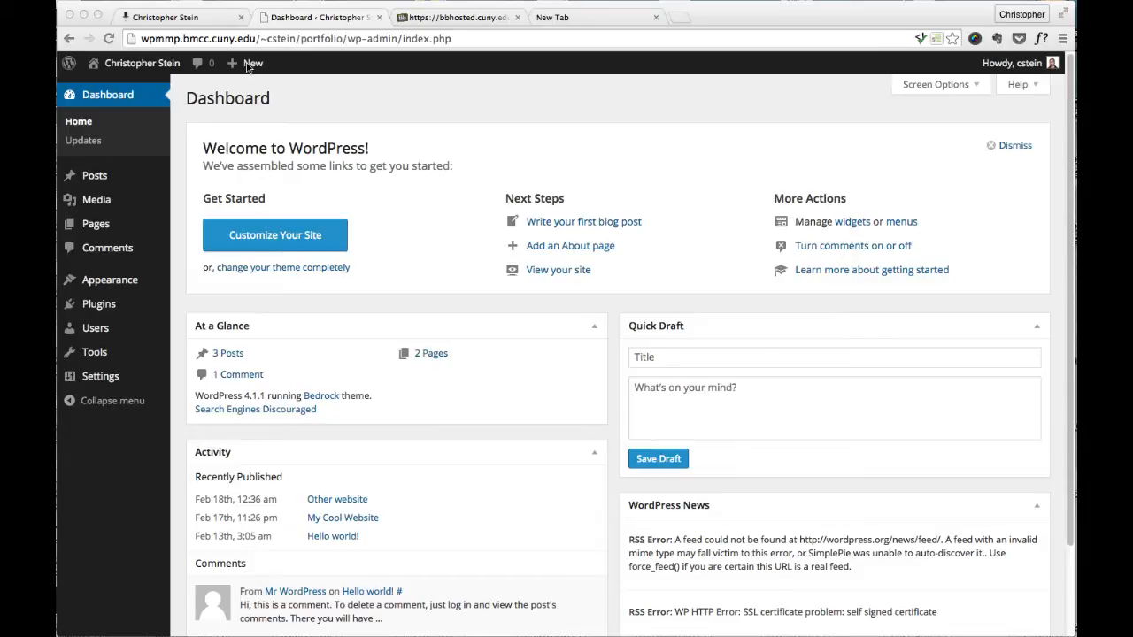
Step: Start a new page from the admin bar's + New menu
left_click(256, 64)
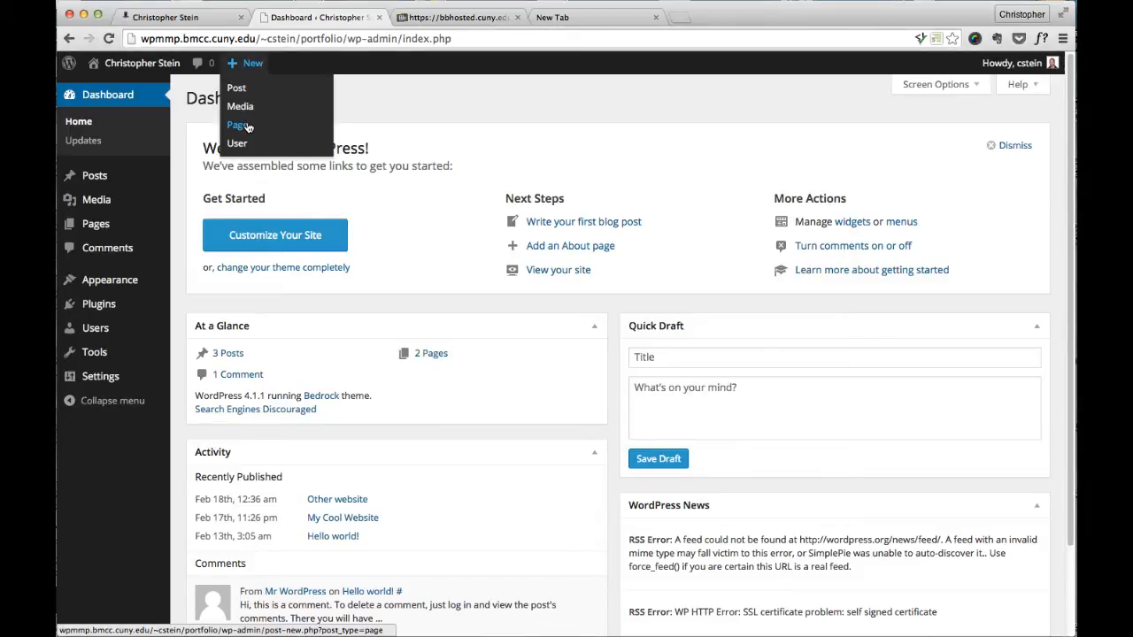
left_click(235, 124)
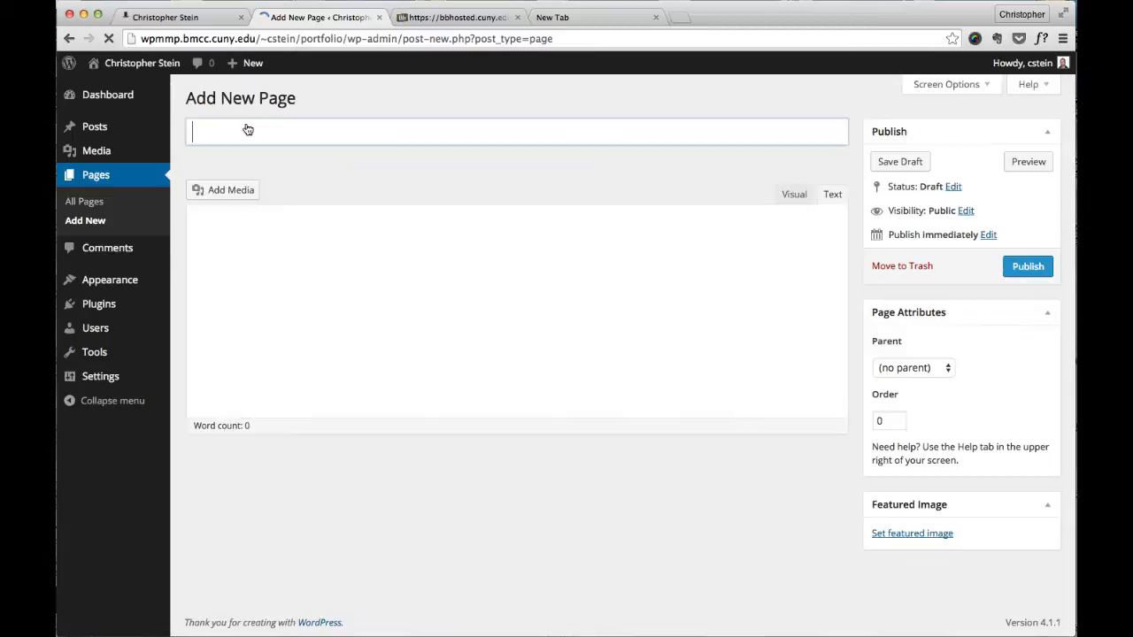
Step: Title the new page Home
type("Home")
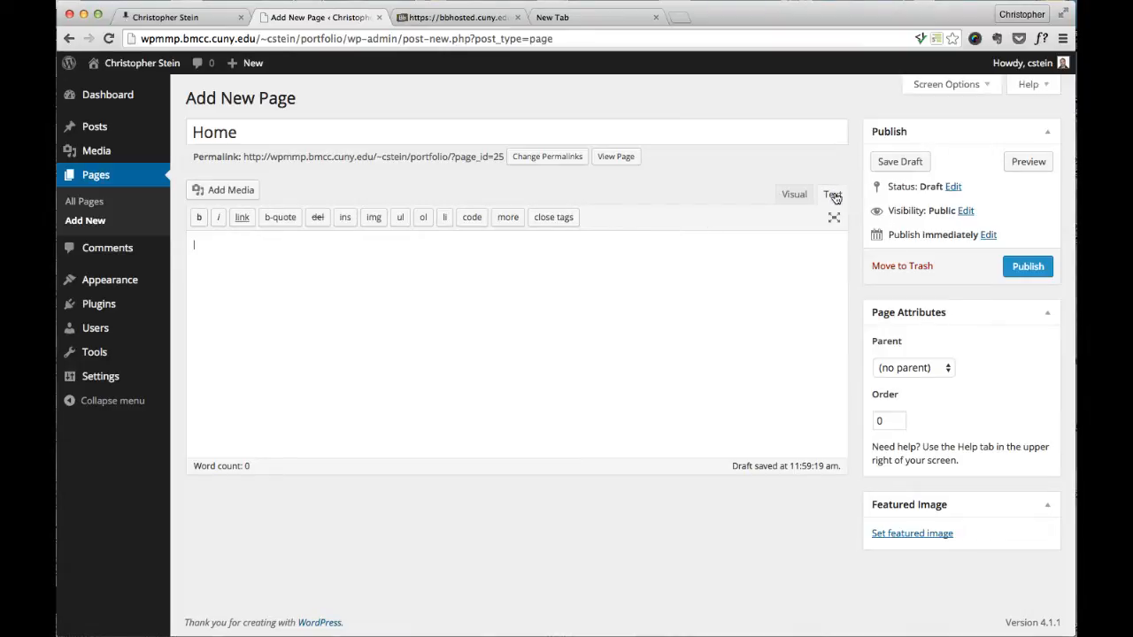
mouse_move(340, 294)
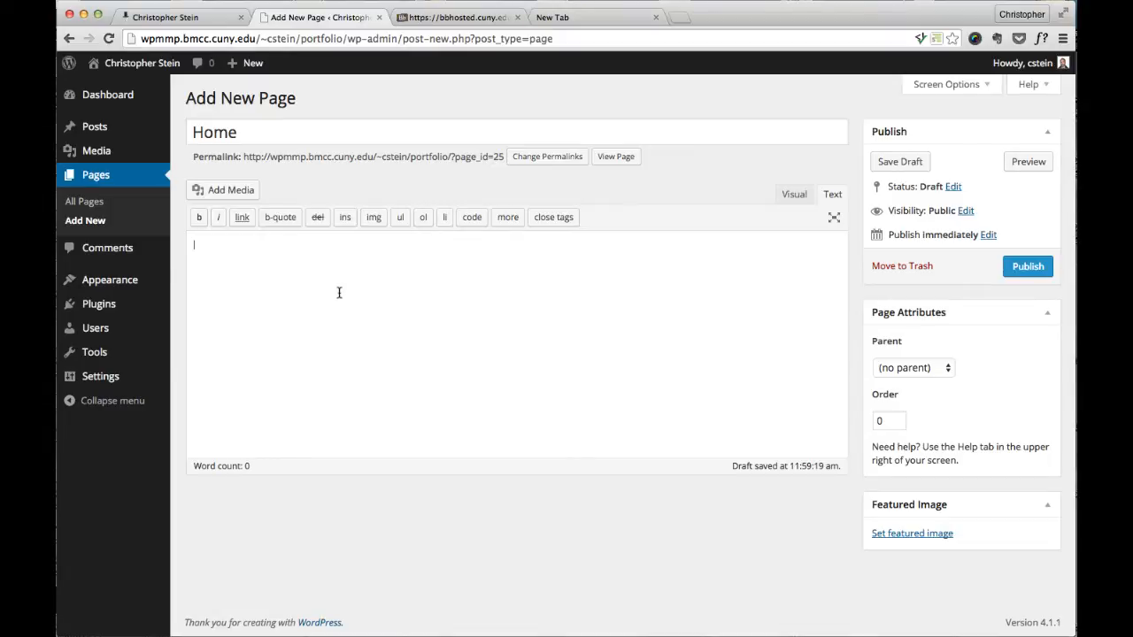
Step: Write a row div containing a closed small-12 columns div in the page HTML
type("<div")
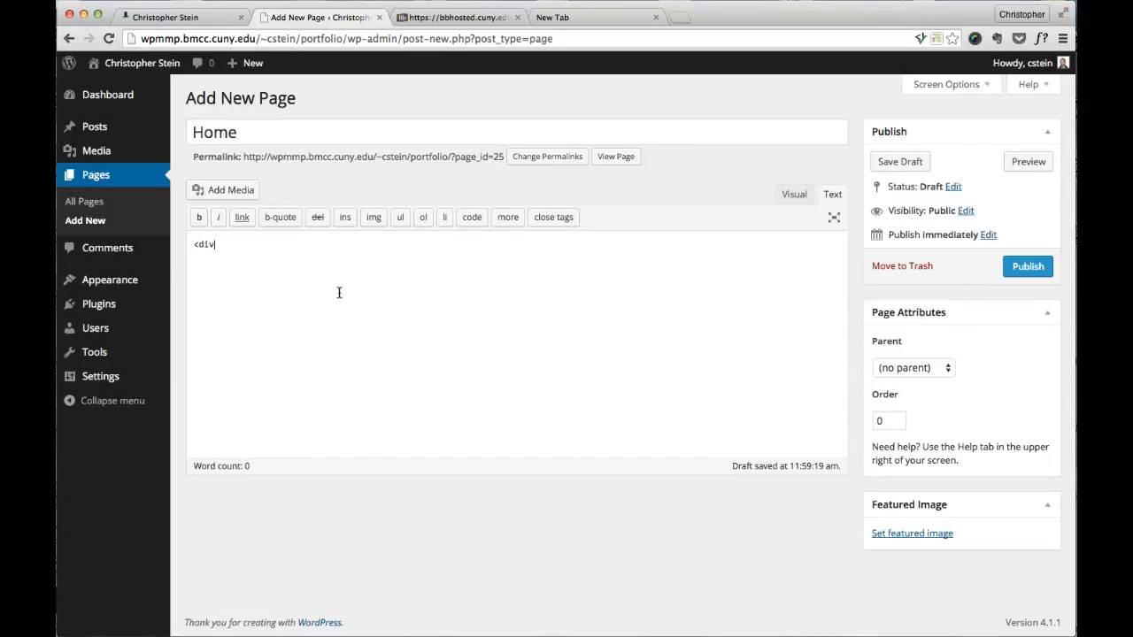
type("class=\"")
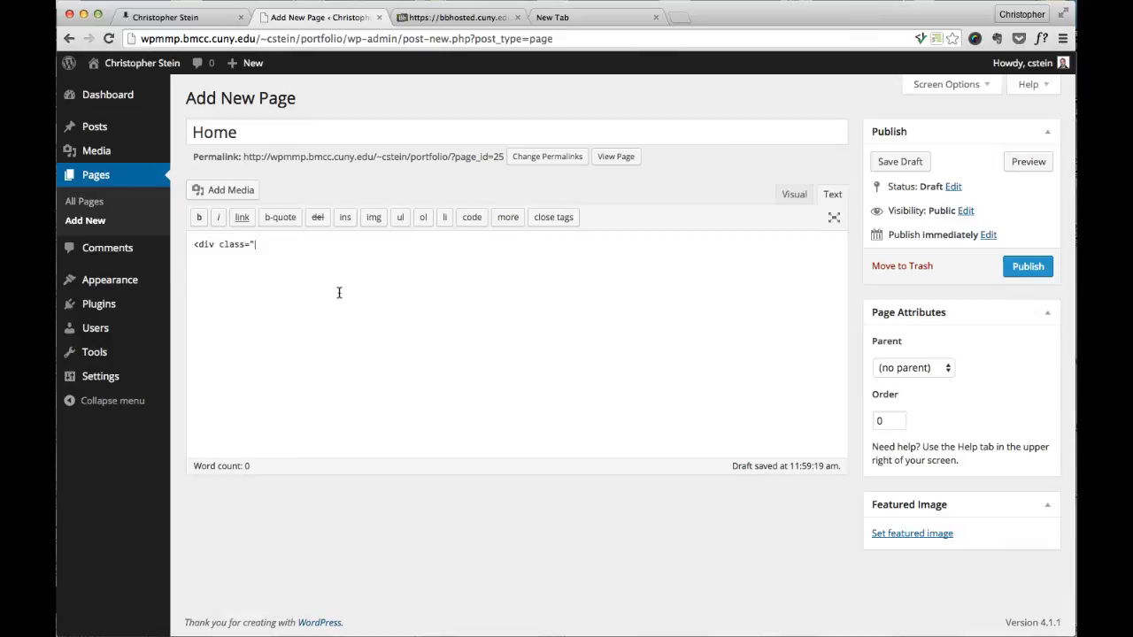
type("row\">")
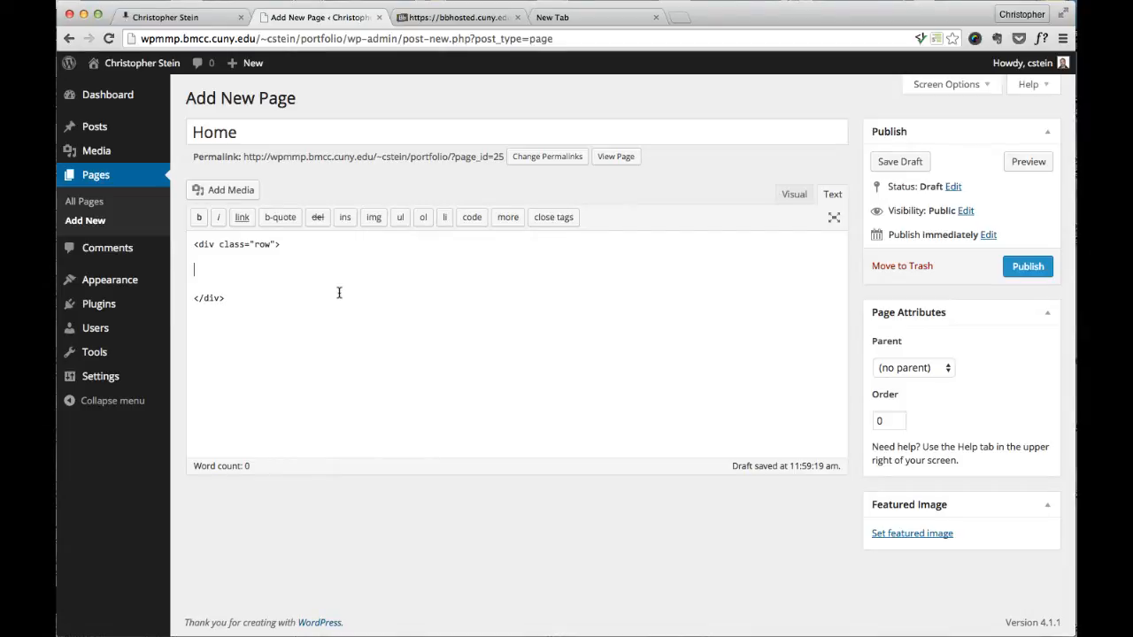
type("<d")
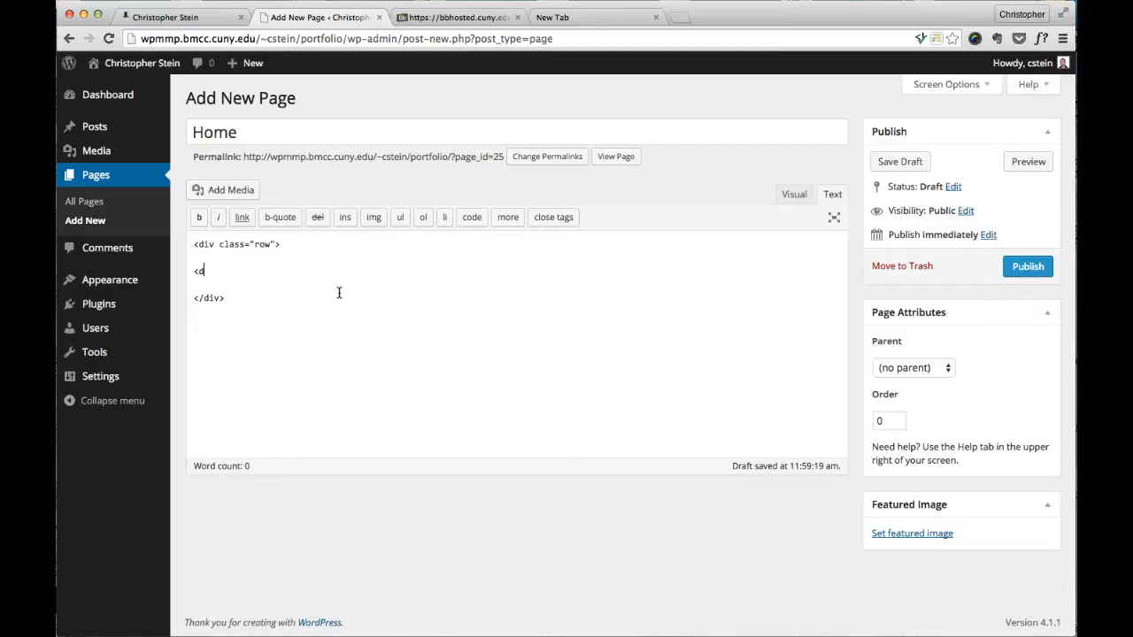
type("iv class")
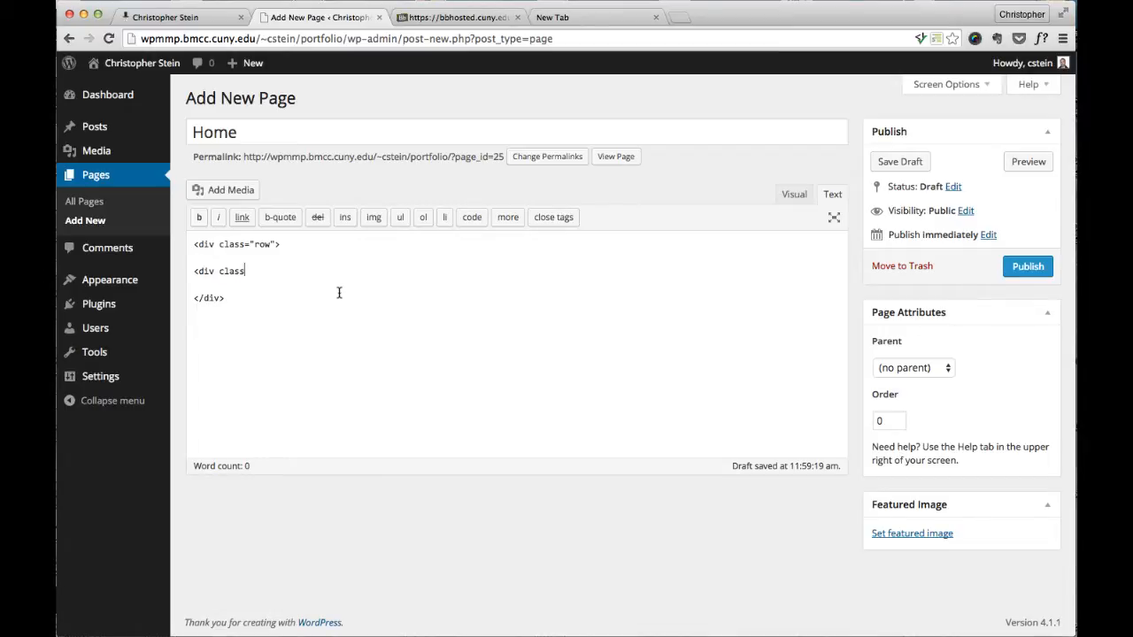
type("=")
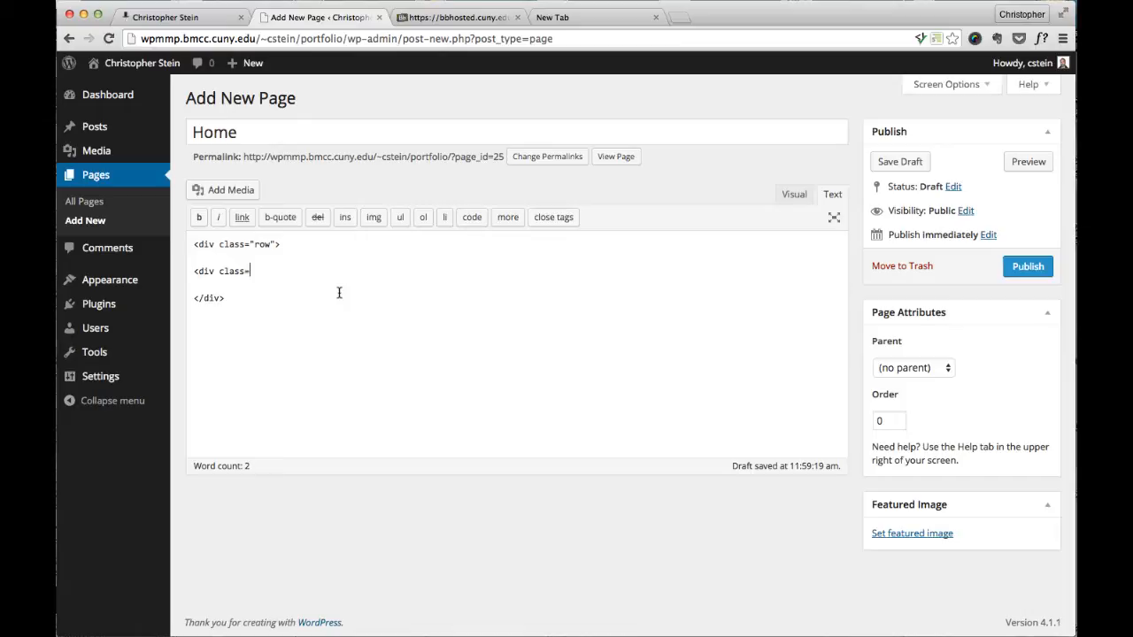
type("\"small")
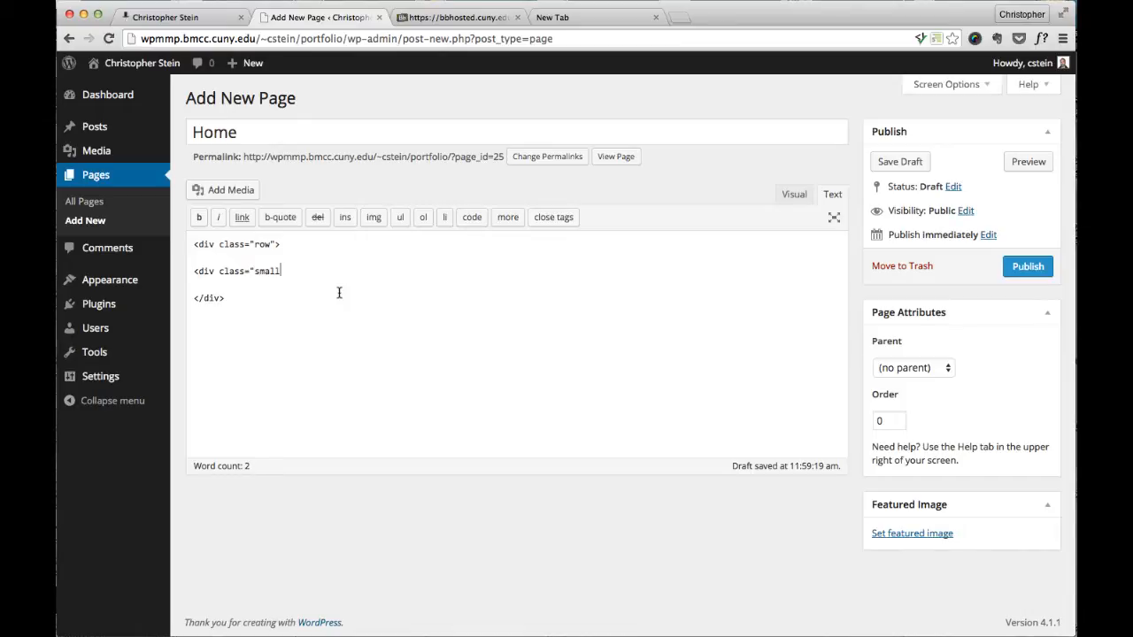
type("-12 colum")
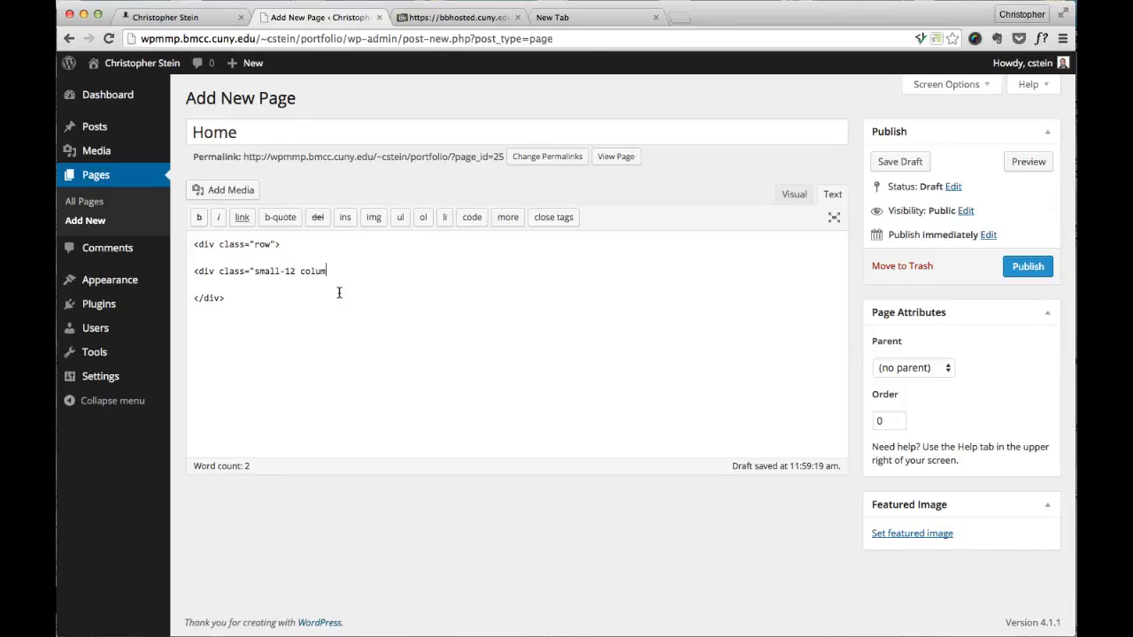
type("ns\">")
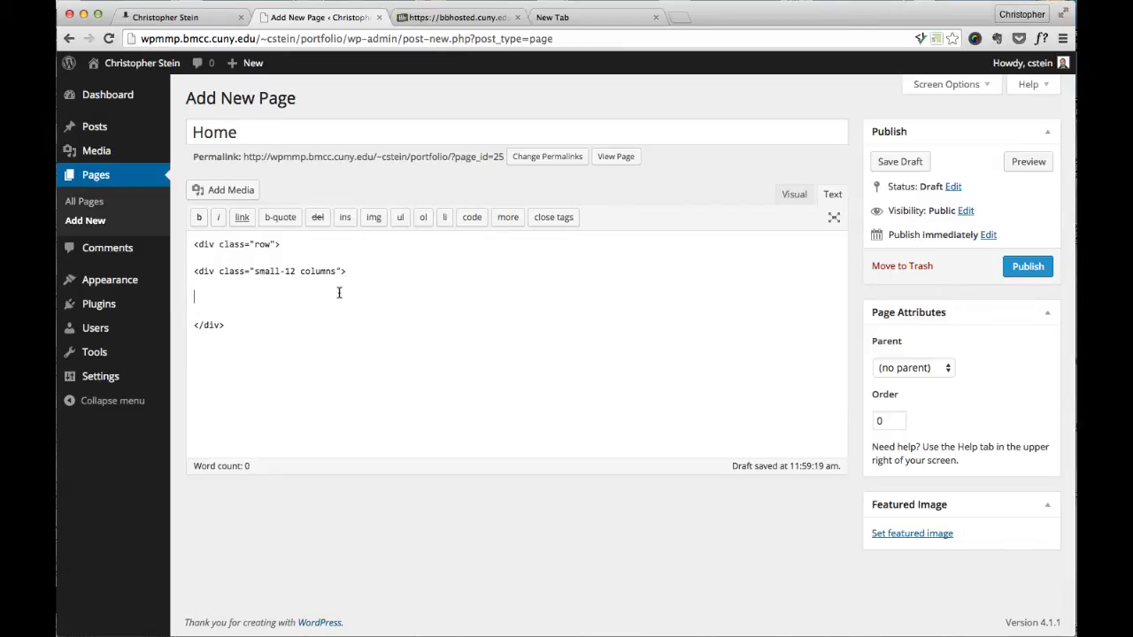
type("</div>")
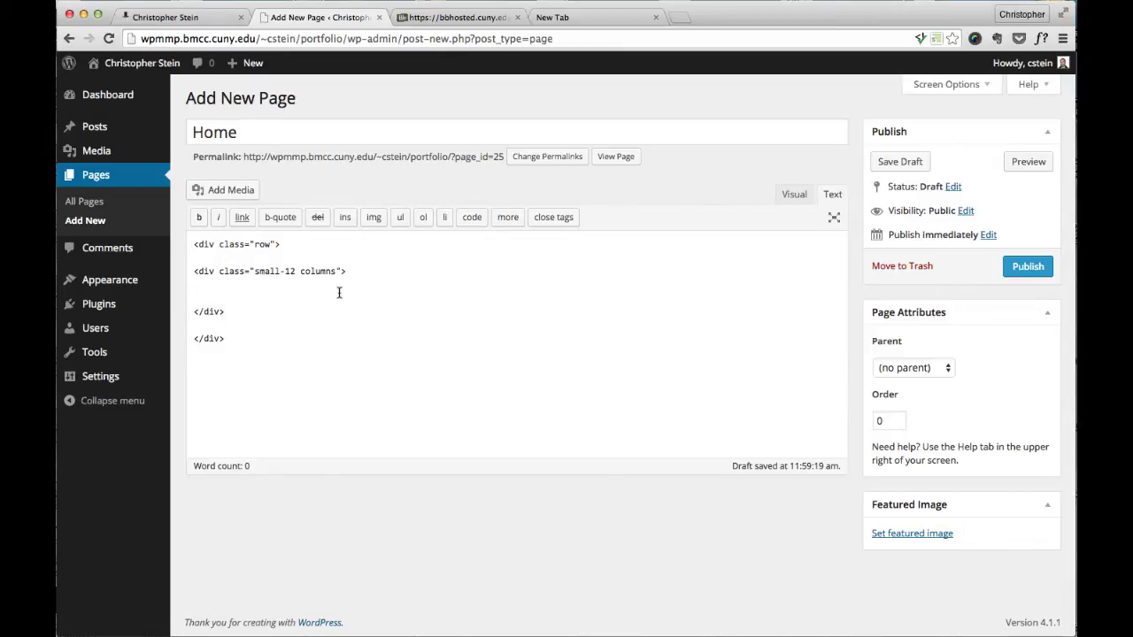
type("<")
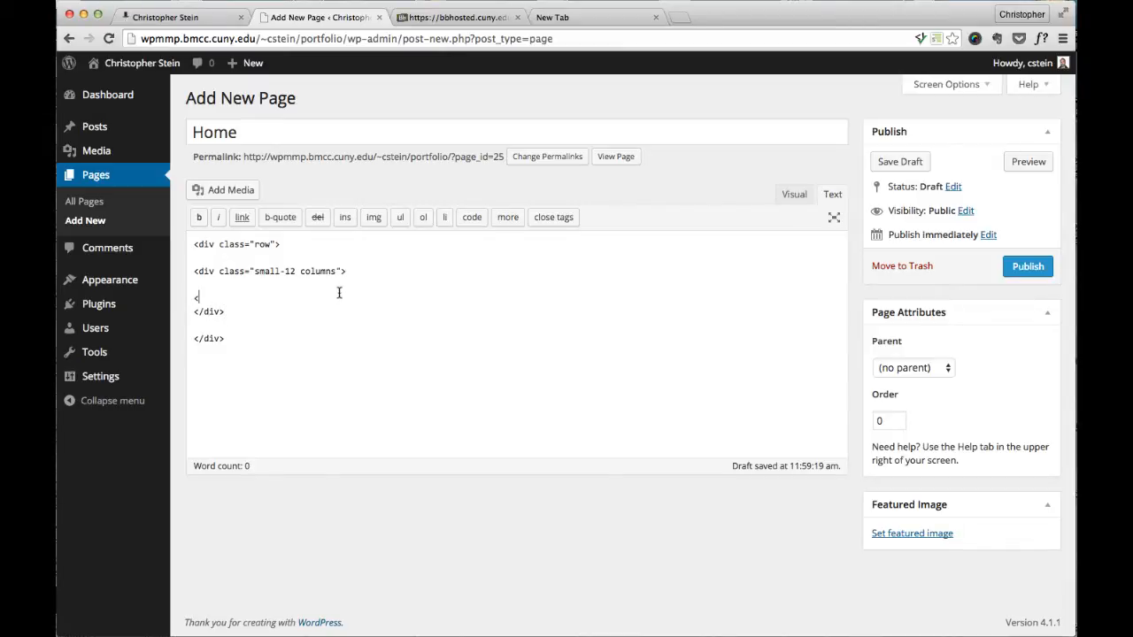
type("<img")
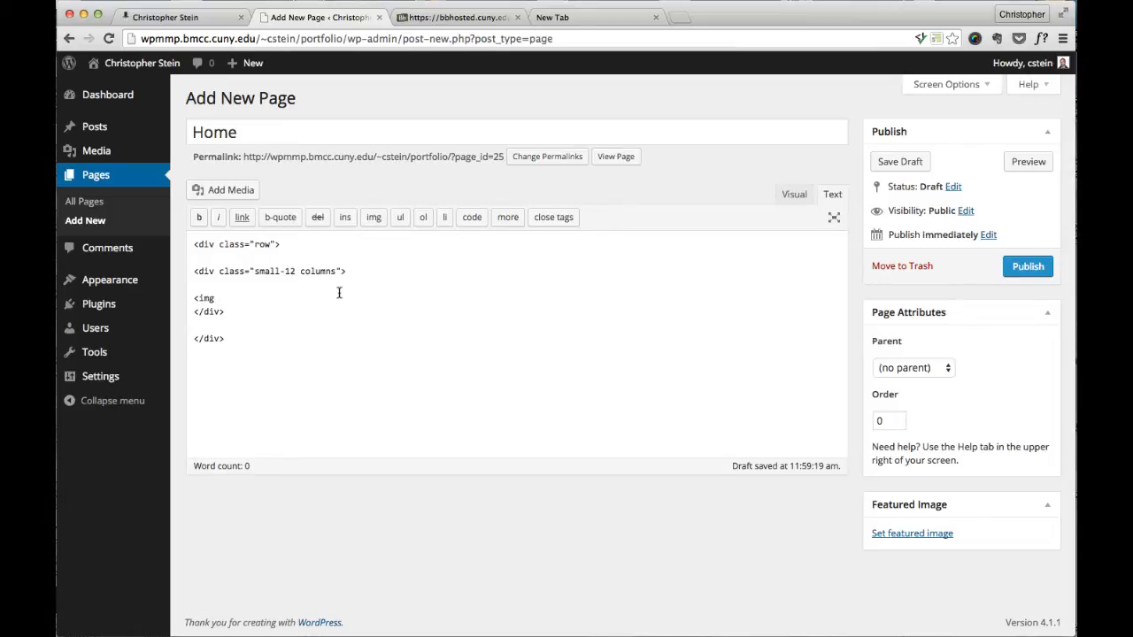
type("src=\"p")
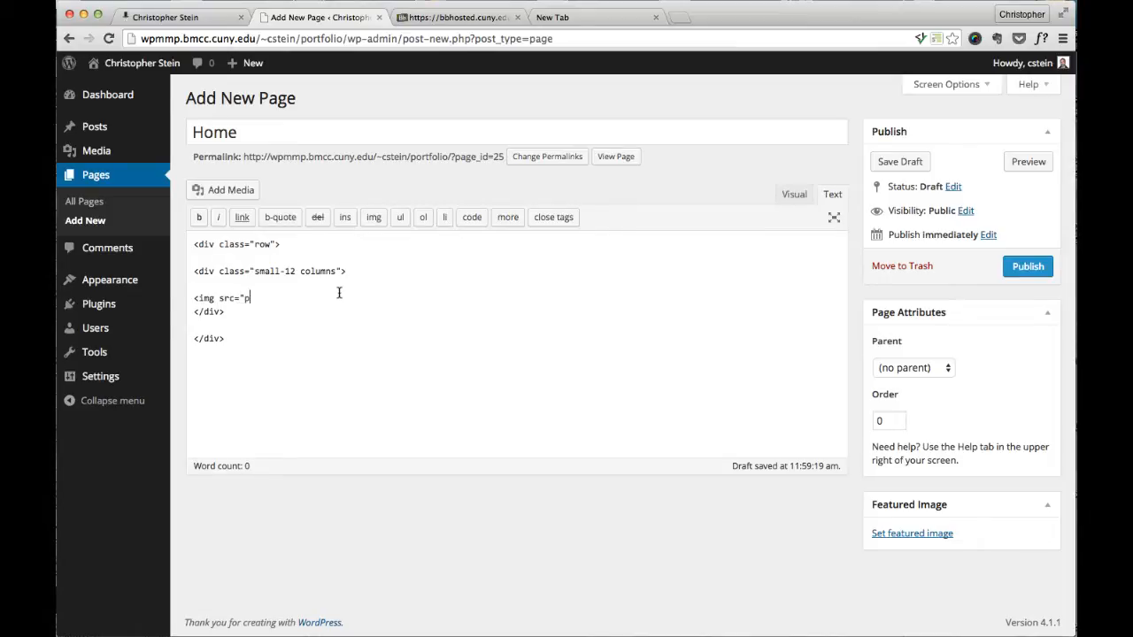
type("http://")
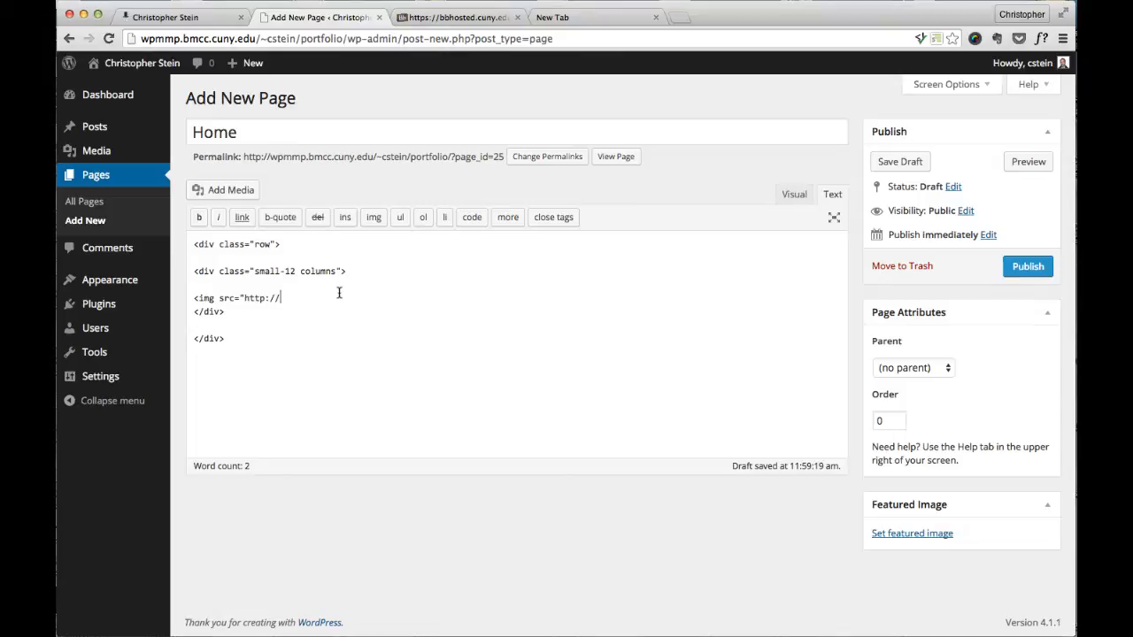
type("placehol")
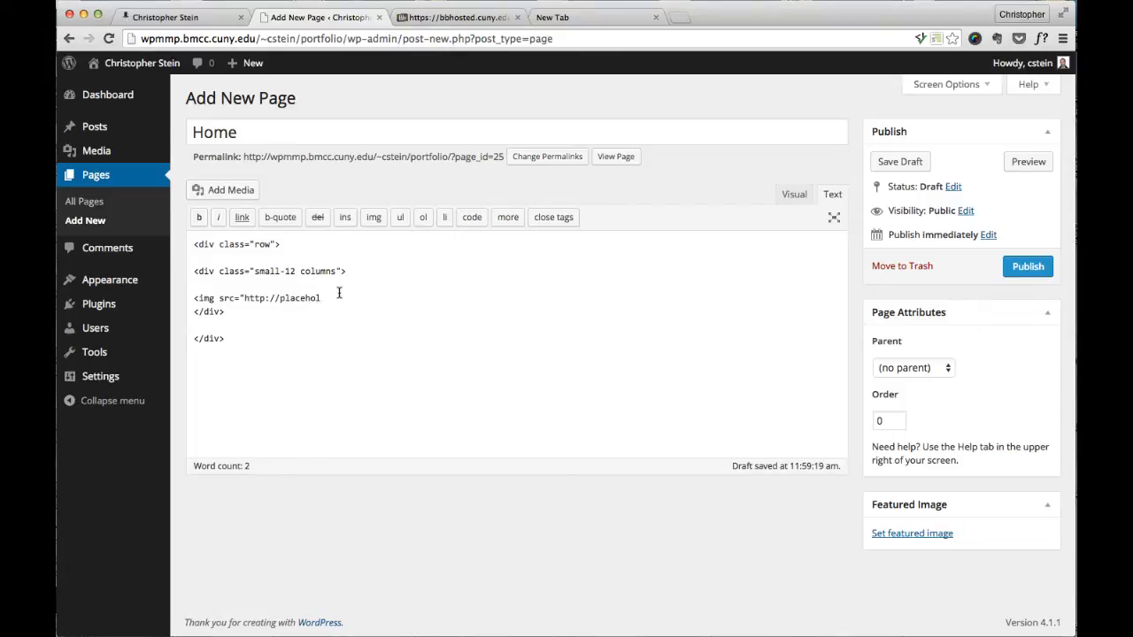
type("d.it")
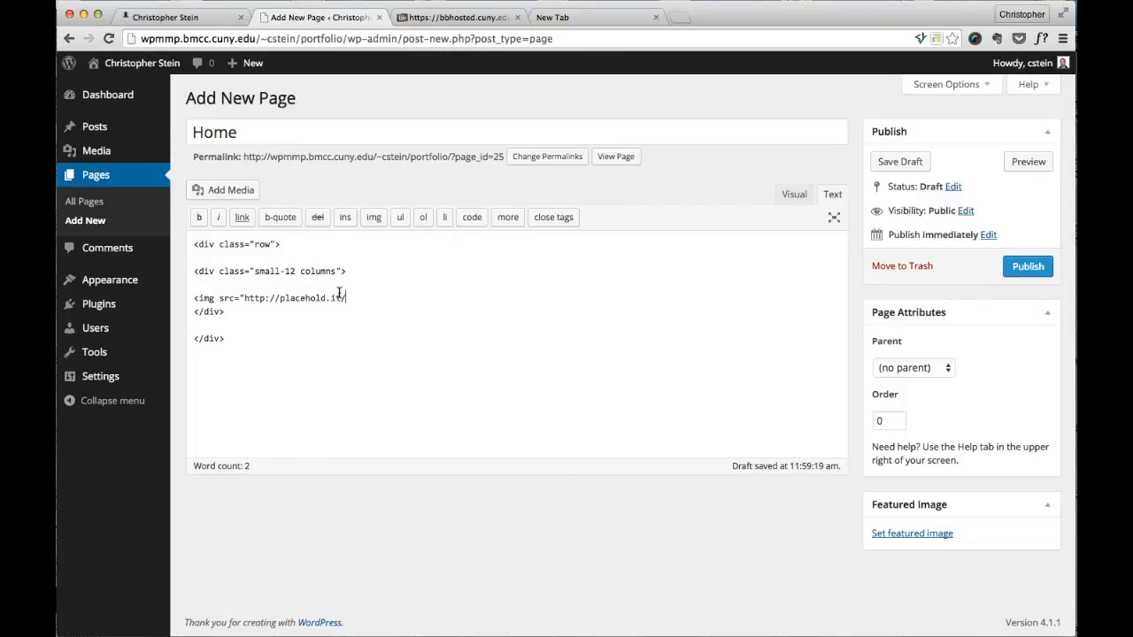
type("/600x300")
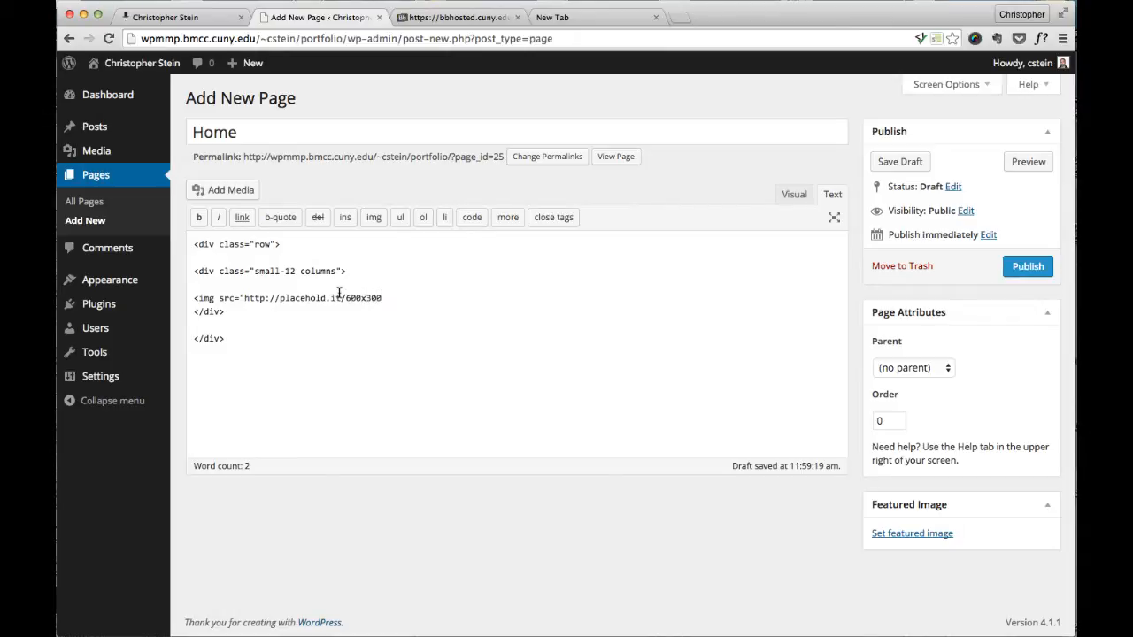
type("\">")
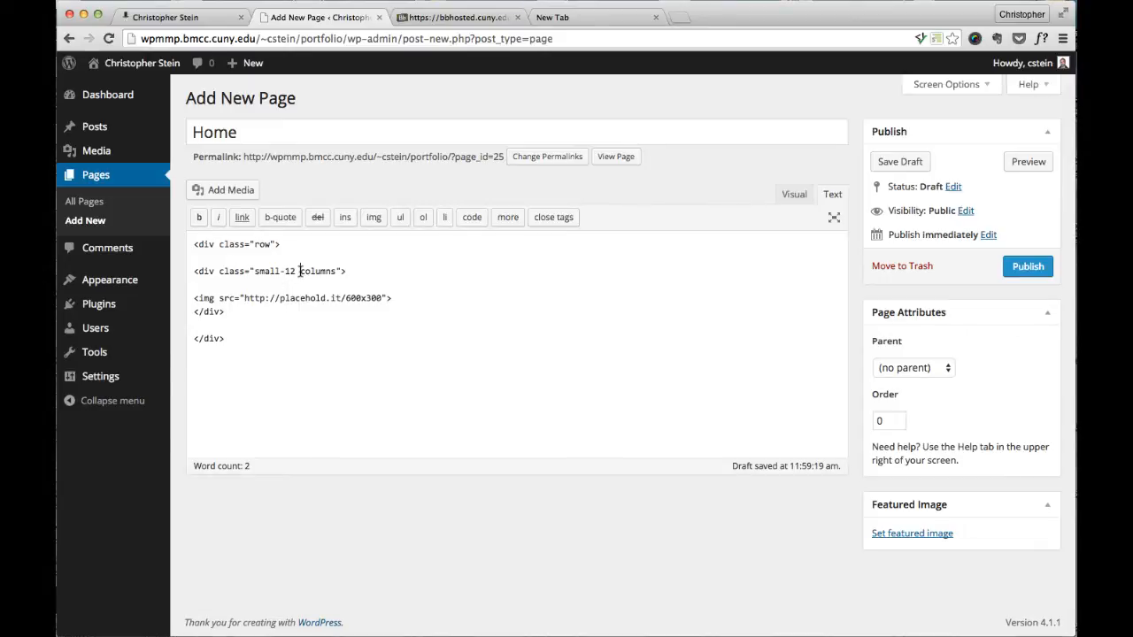
Step: Make the column small-12 medium-4 and repeat it so the row holds three image columns
type("medium-4")
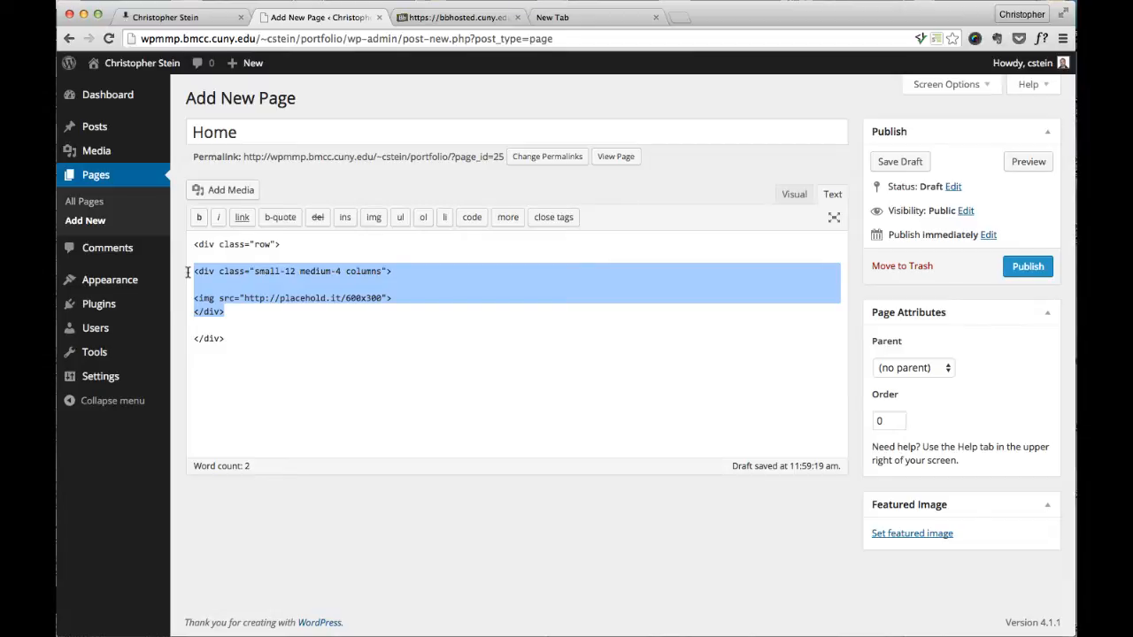
left_click(227, 311)
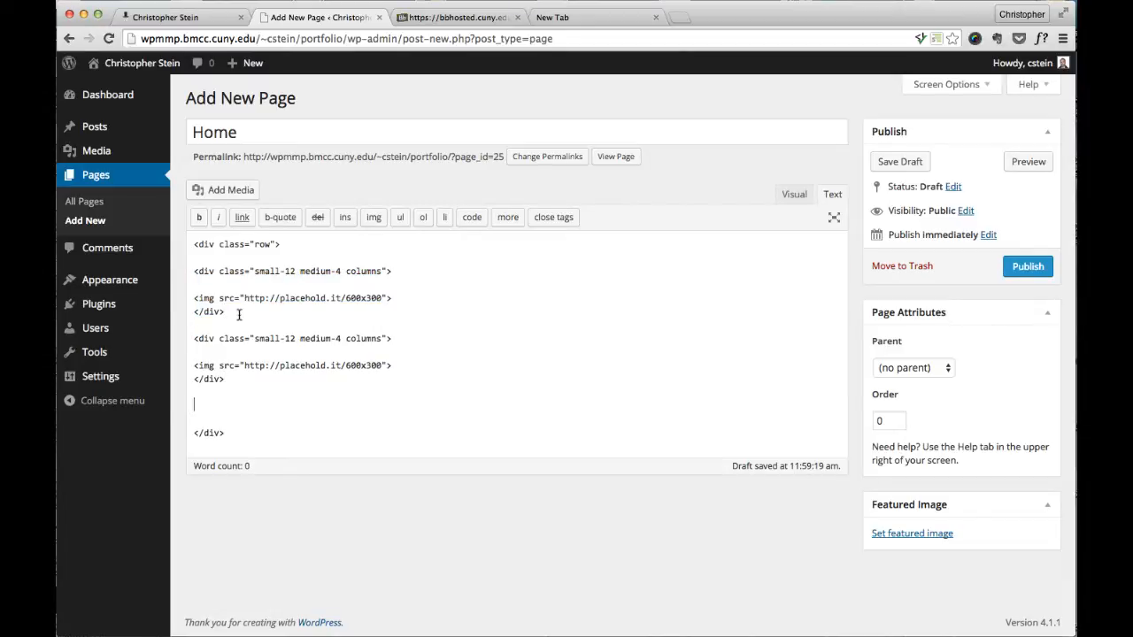
type("<div class=\"small-12 medium-4 columns\">")
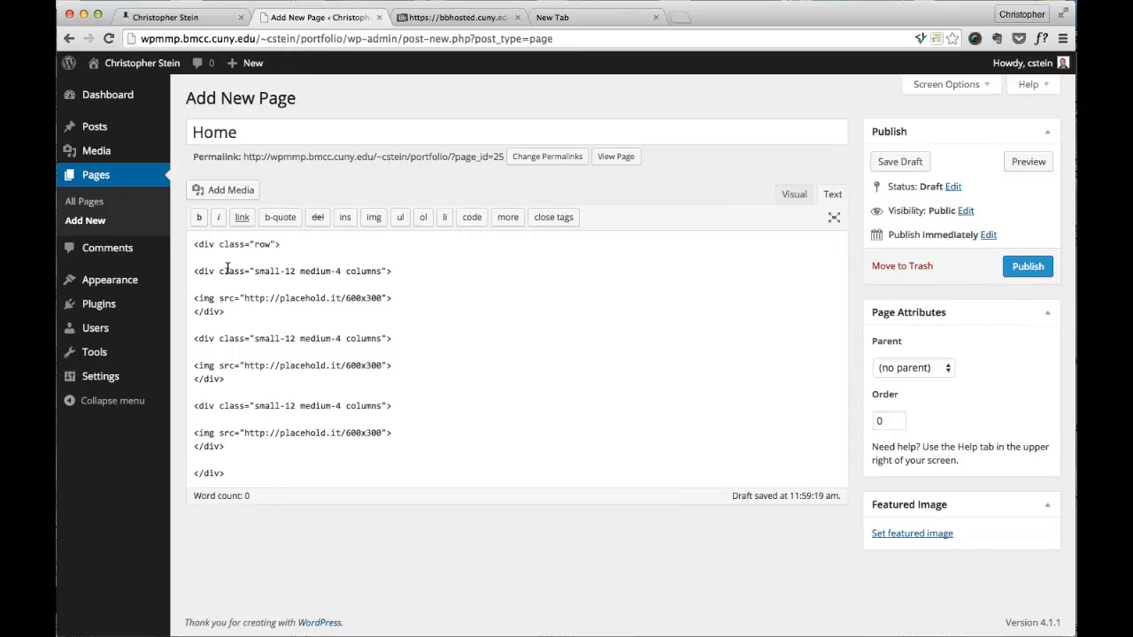
Step: Insert a small-12 columns div at the start of the row
key("Enter")
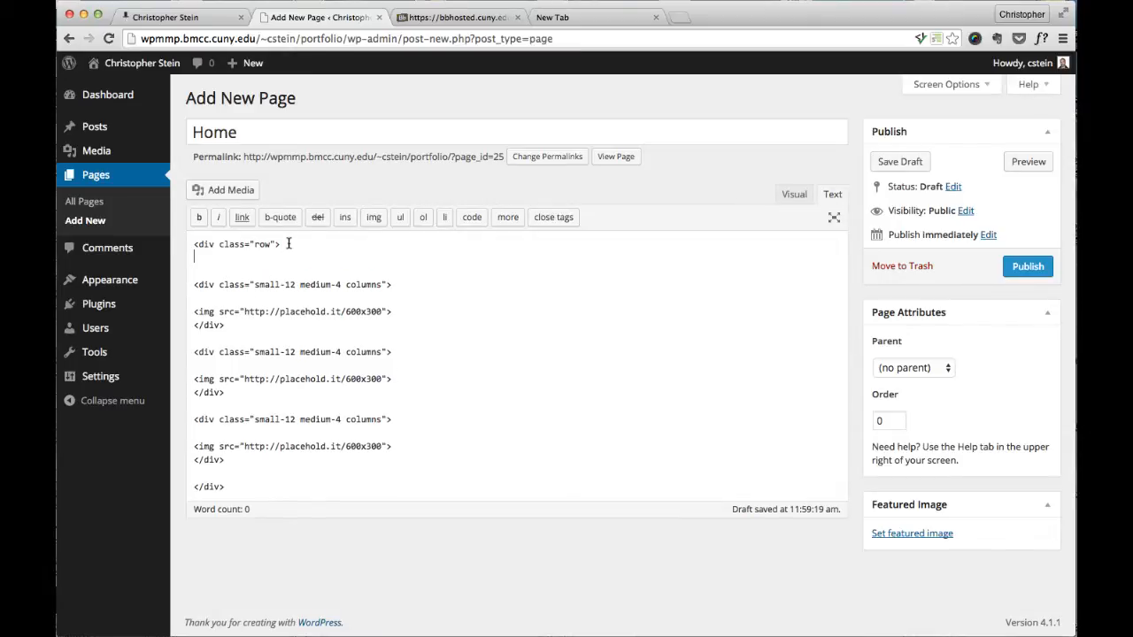
type("<div cla")
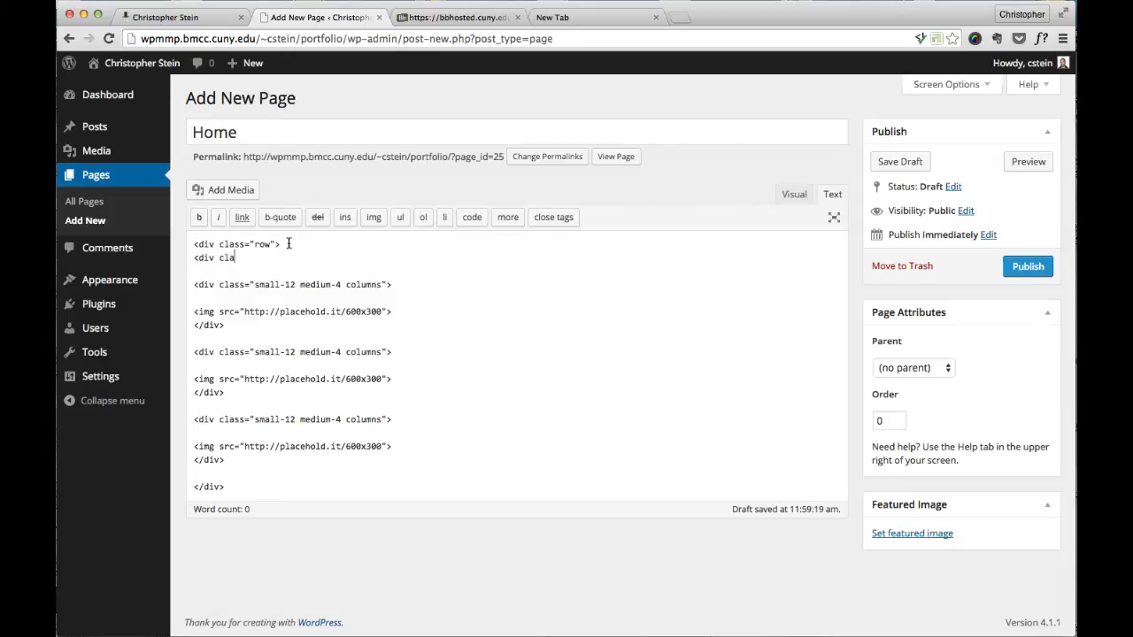
type("ss=\"small-")
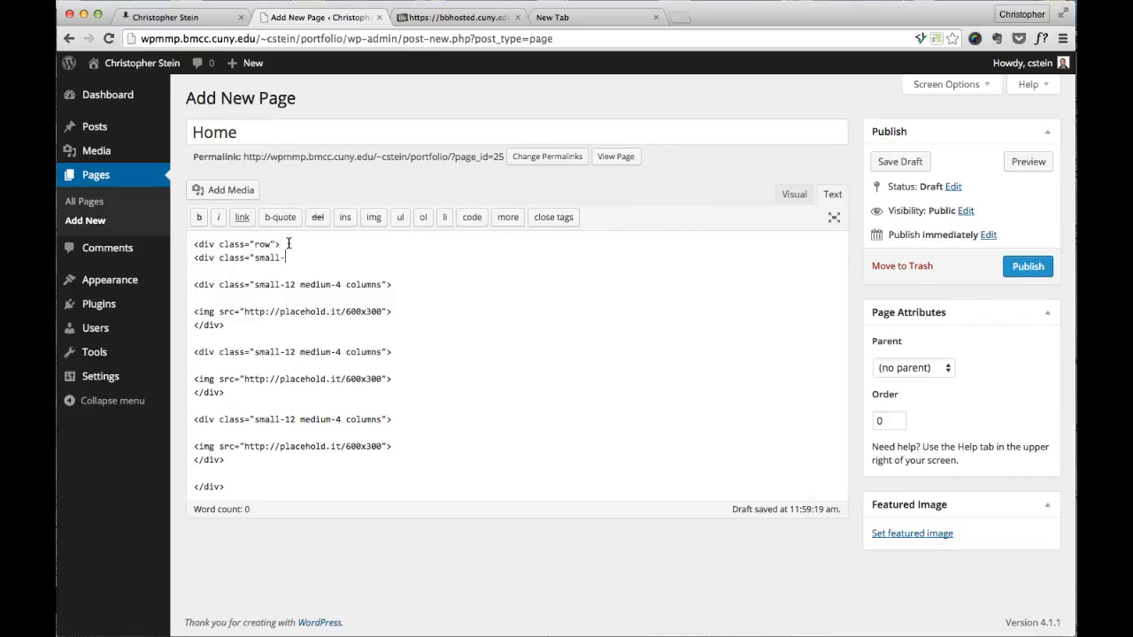
type("12 columns")
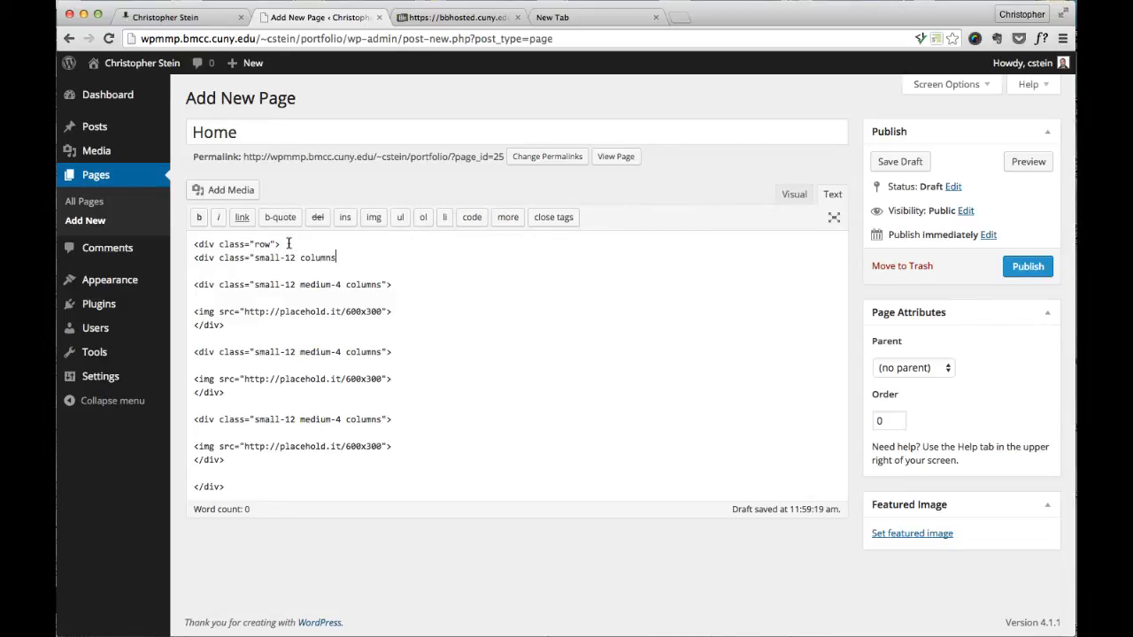
type("\"")
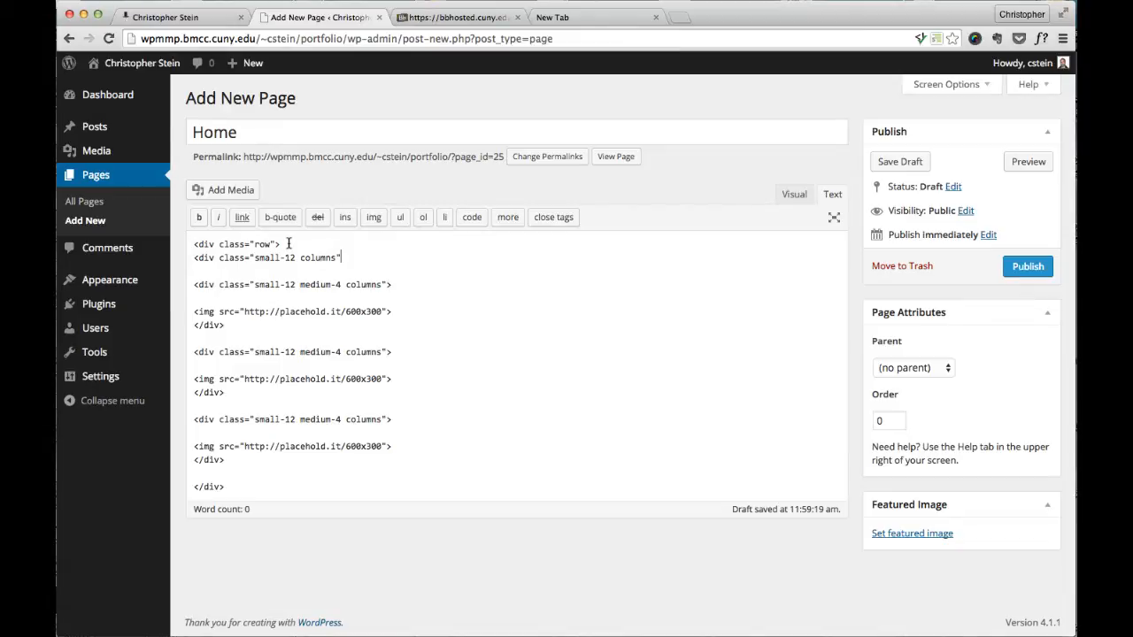
Step: Add an h2 heading "This is my title" inside it and close the div
key("Enter")
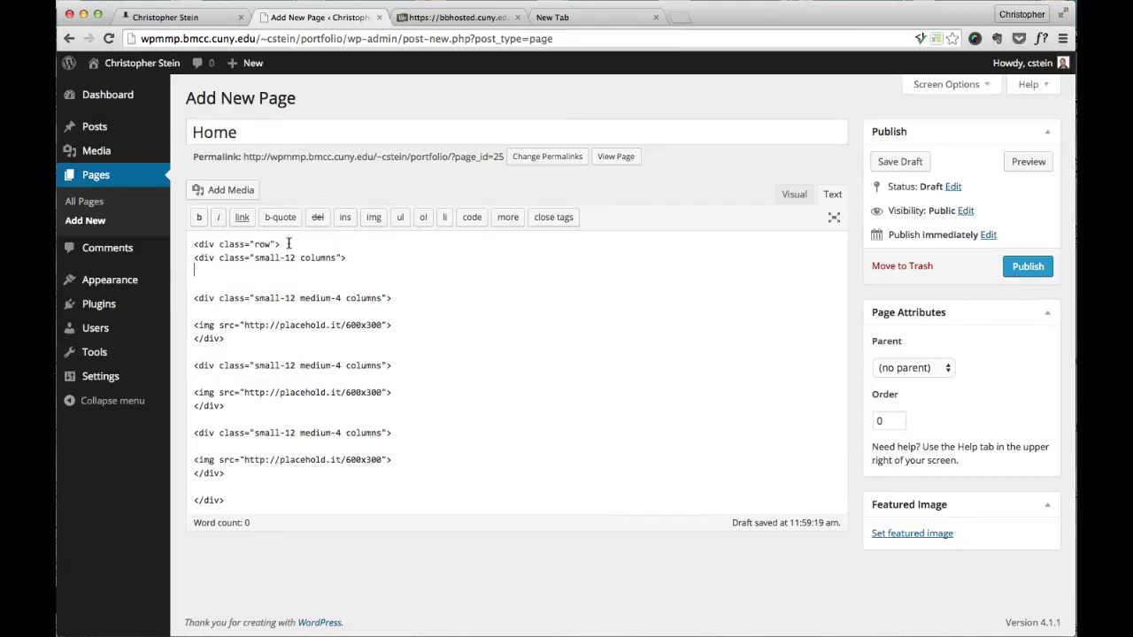
type("<h2>")
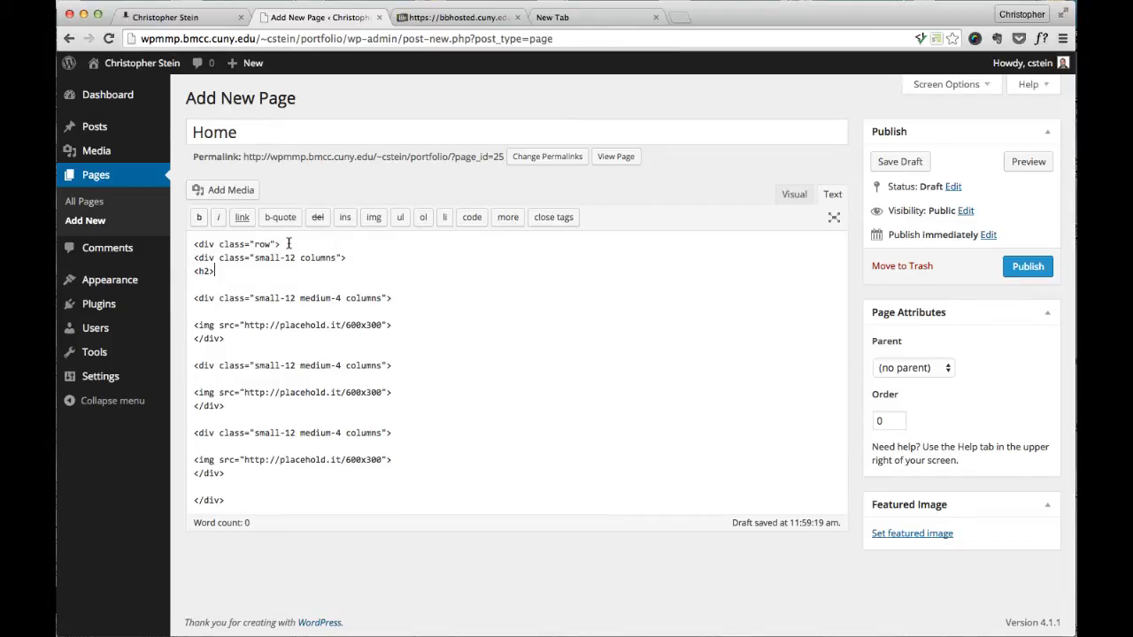
type("This is my")
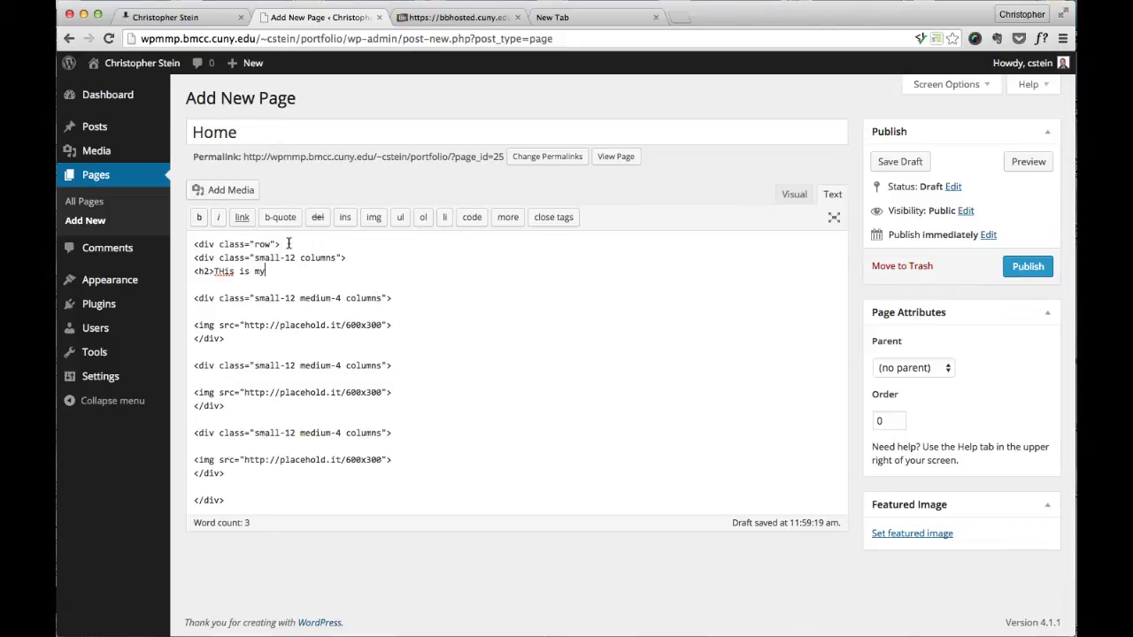
type("title<")
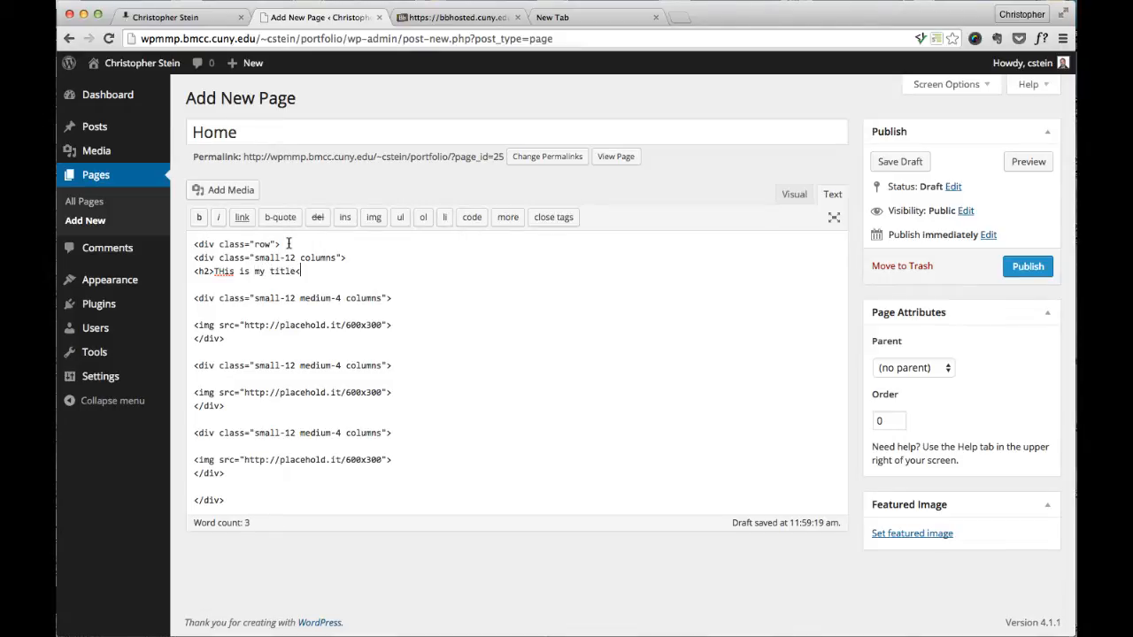
type("</h2>")
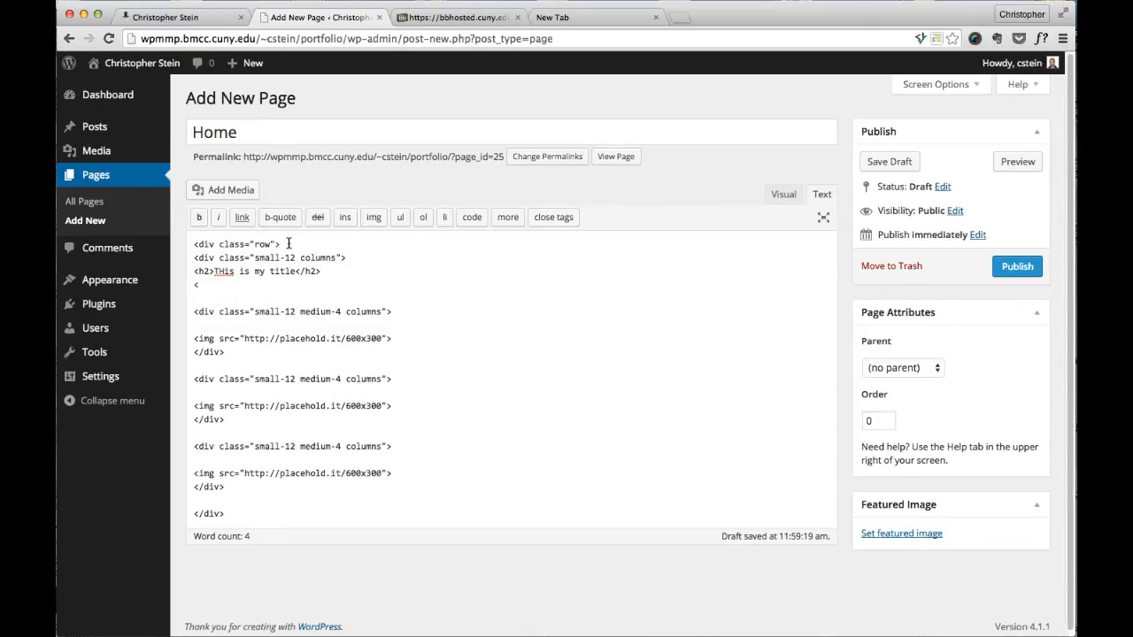
type("/")
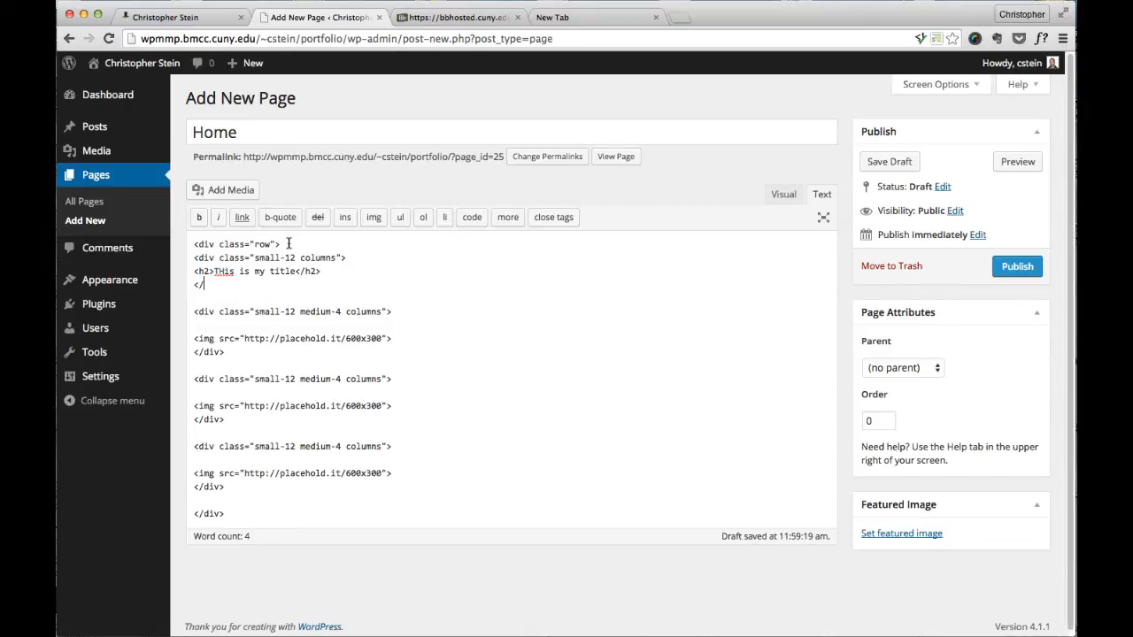
type("div>")
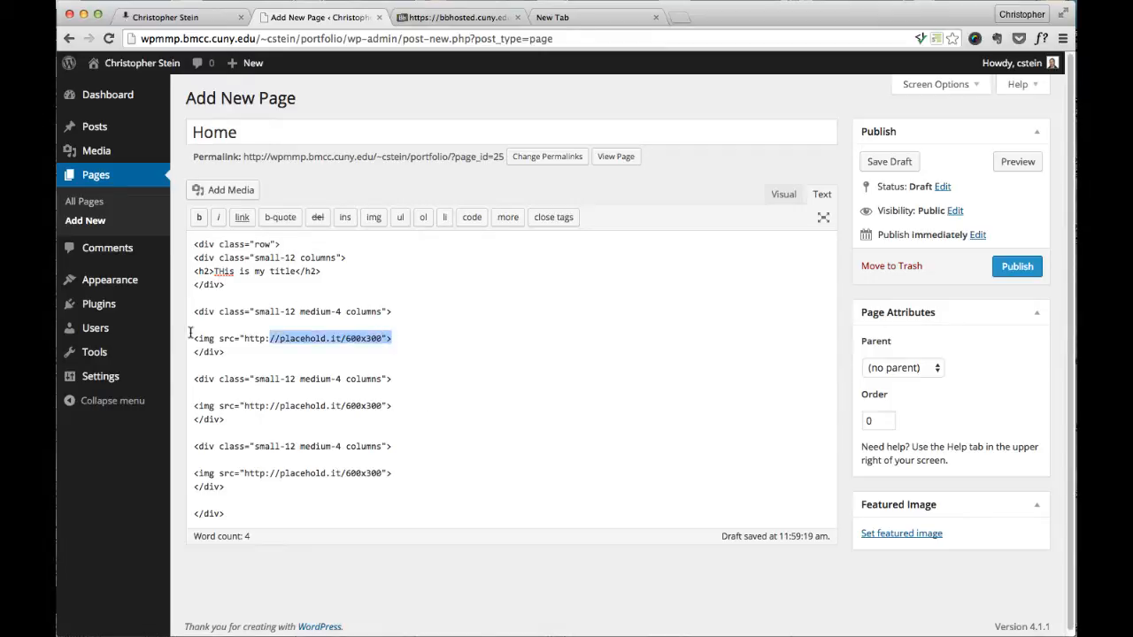
Step: Replace the first placeholder image with a media library photo and select its wrapping link tag
key("Delete")
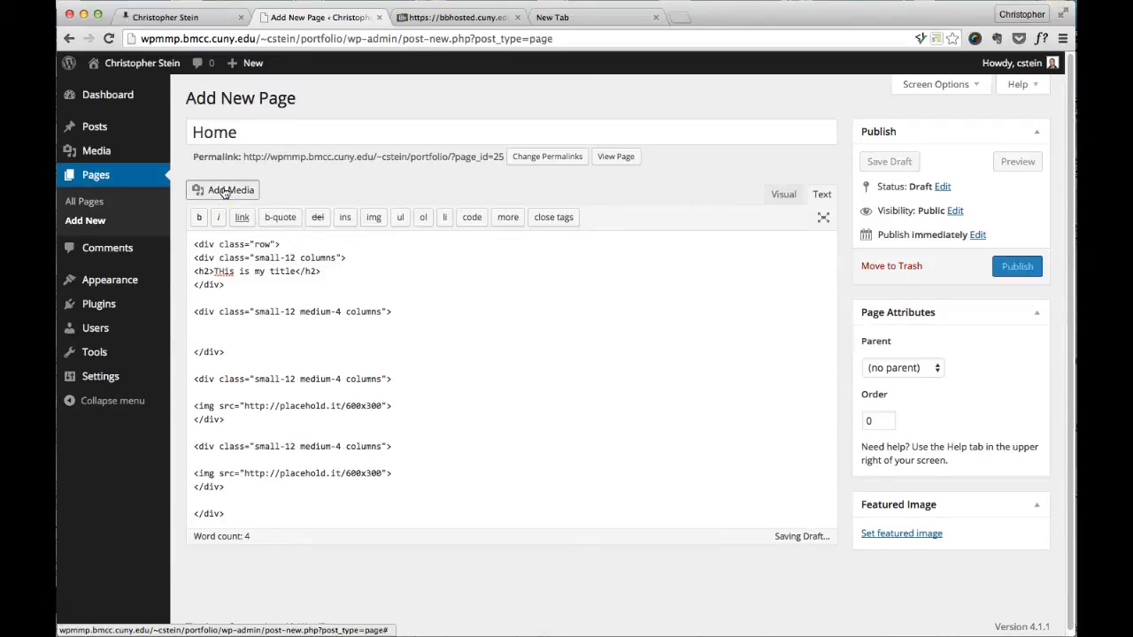
left_click(223, 190)
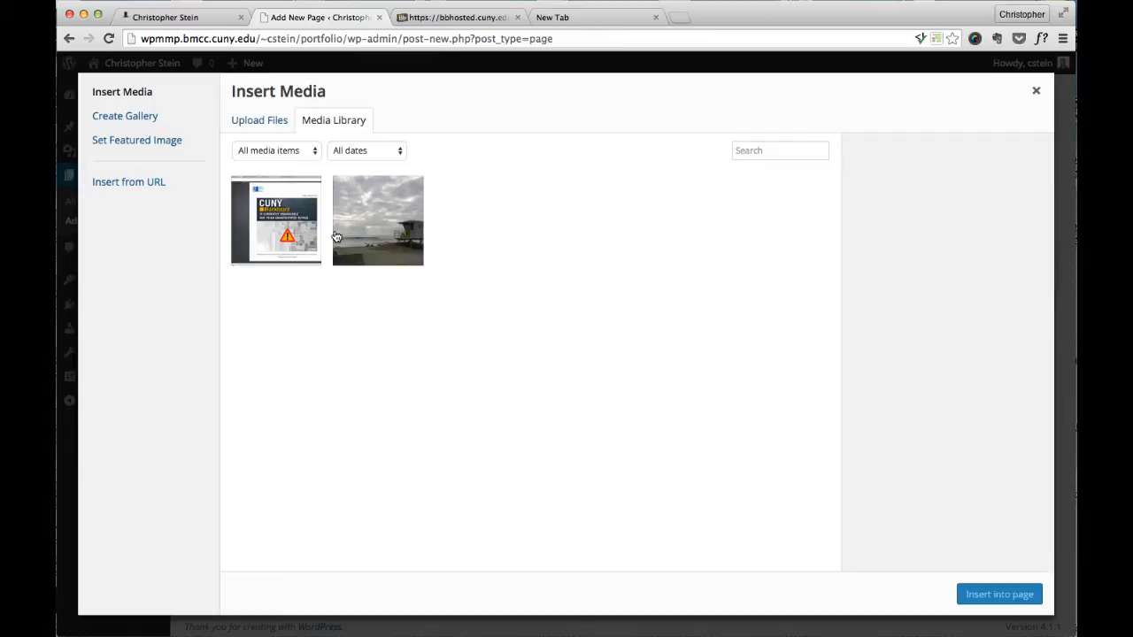
left_click(377, 219)
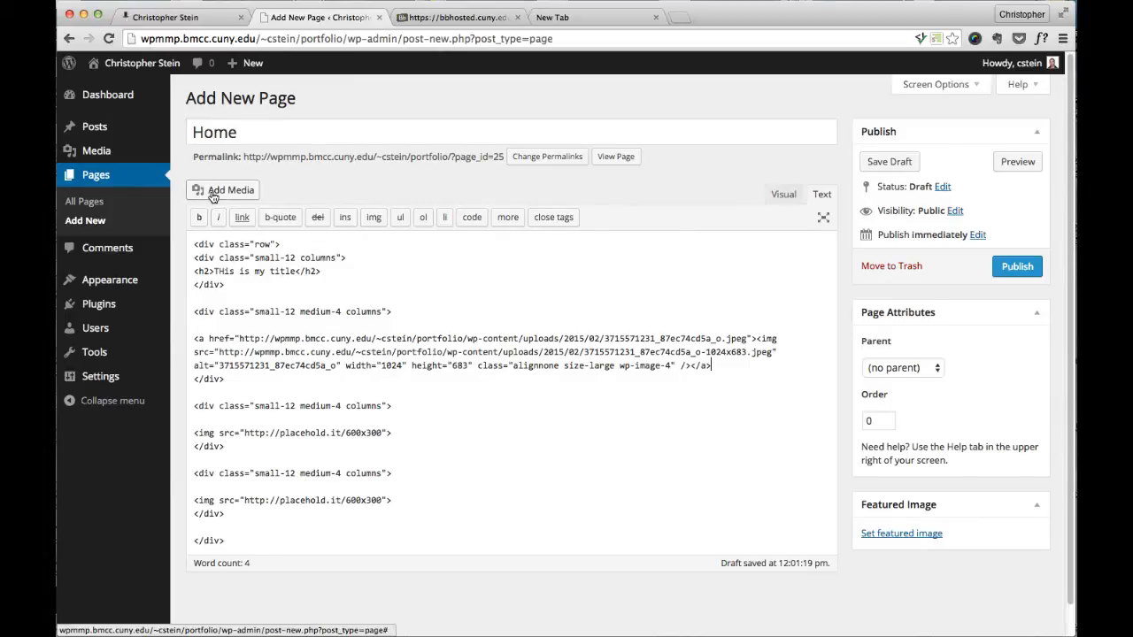
left_click_drag(195, 338, 712, 365)
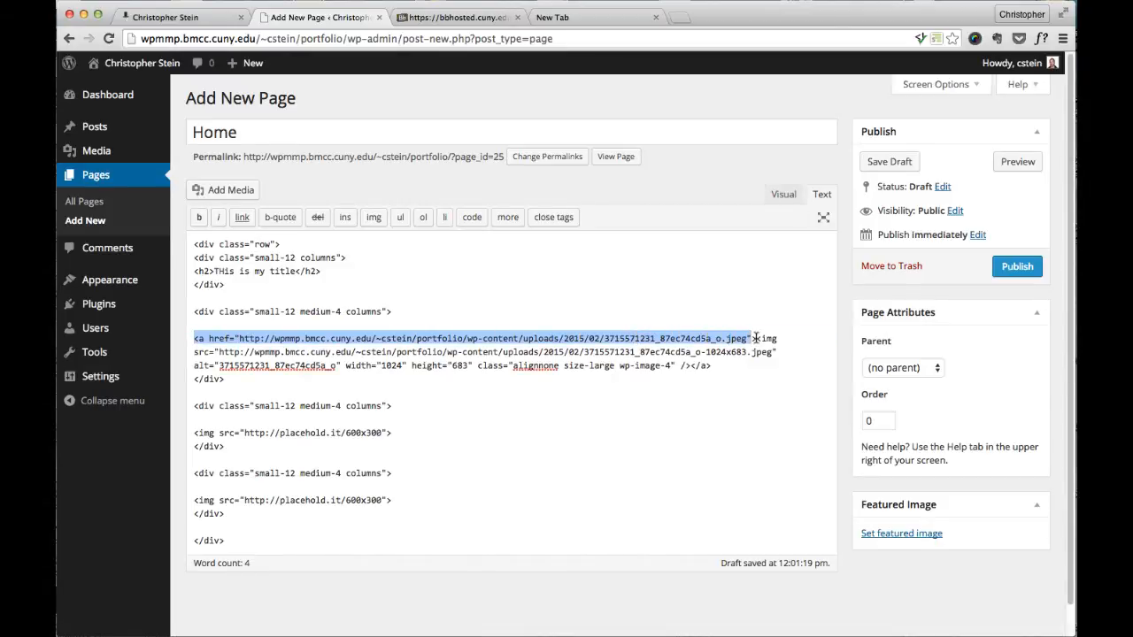
mouse_move(545, 366)
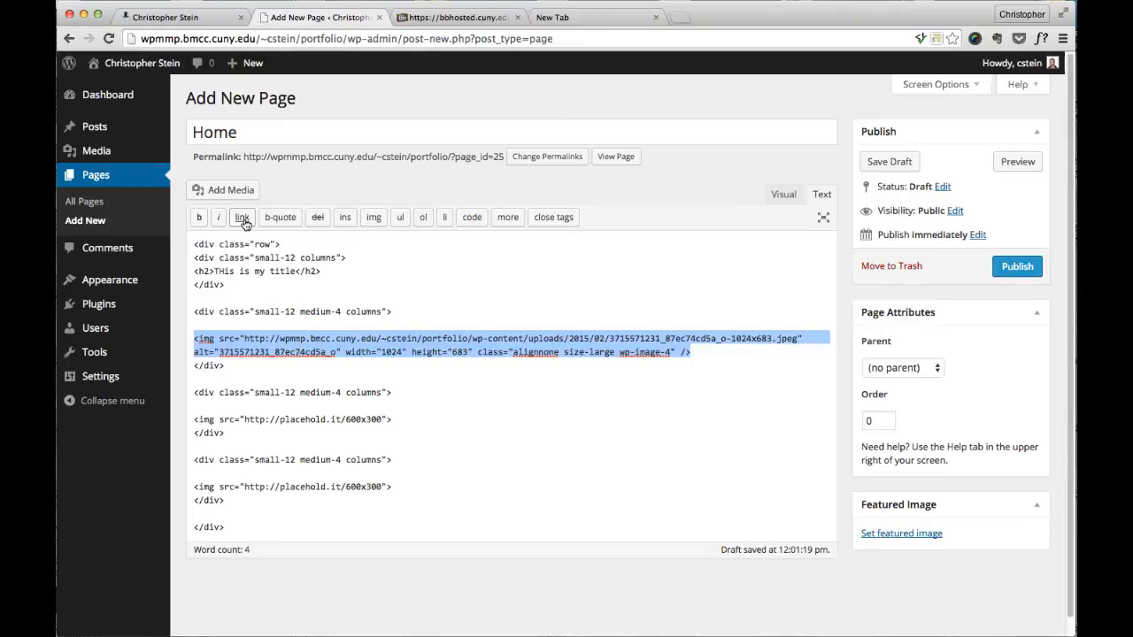
Step: Wrap the image in a link to the existing My Cool Website post
left_click(240, 216)
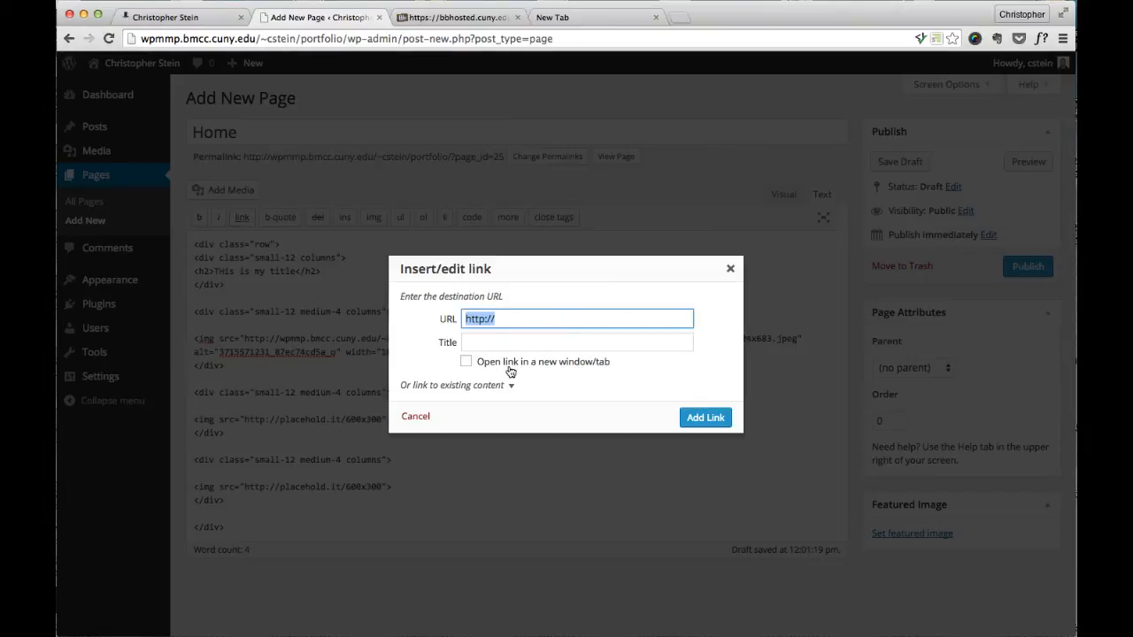
left_click(453, 386)
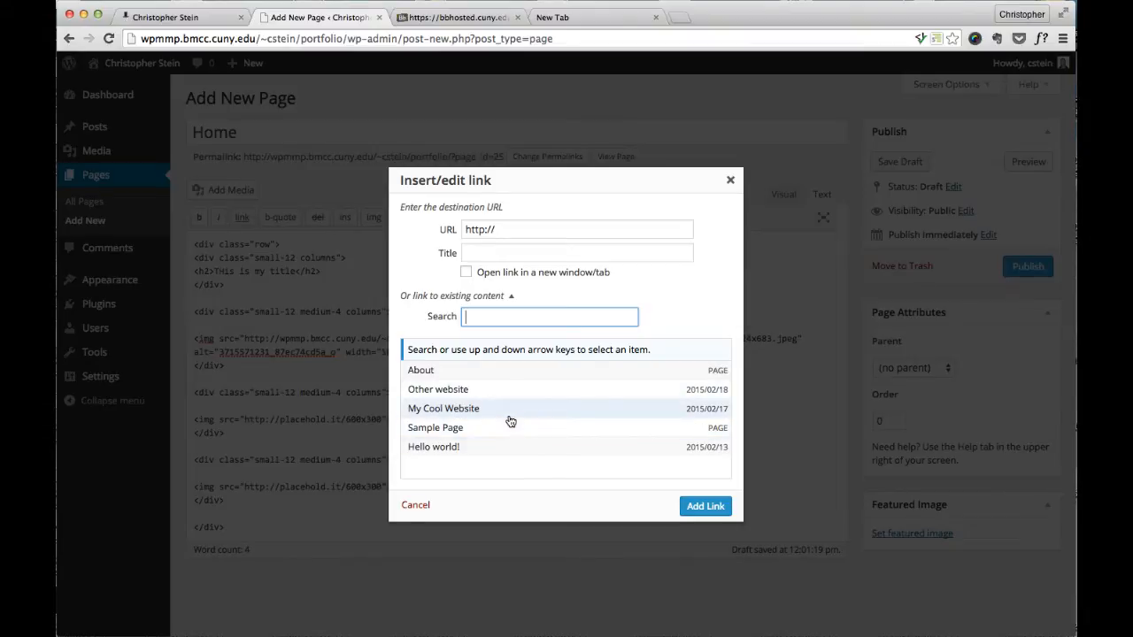
mouse_move(471, 410)
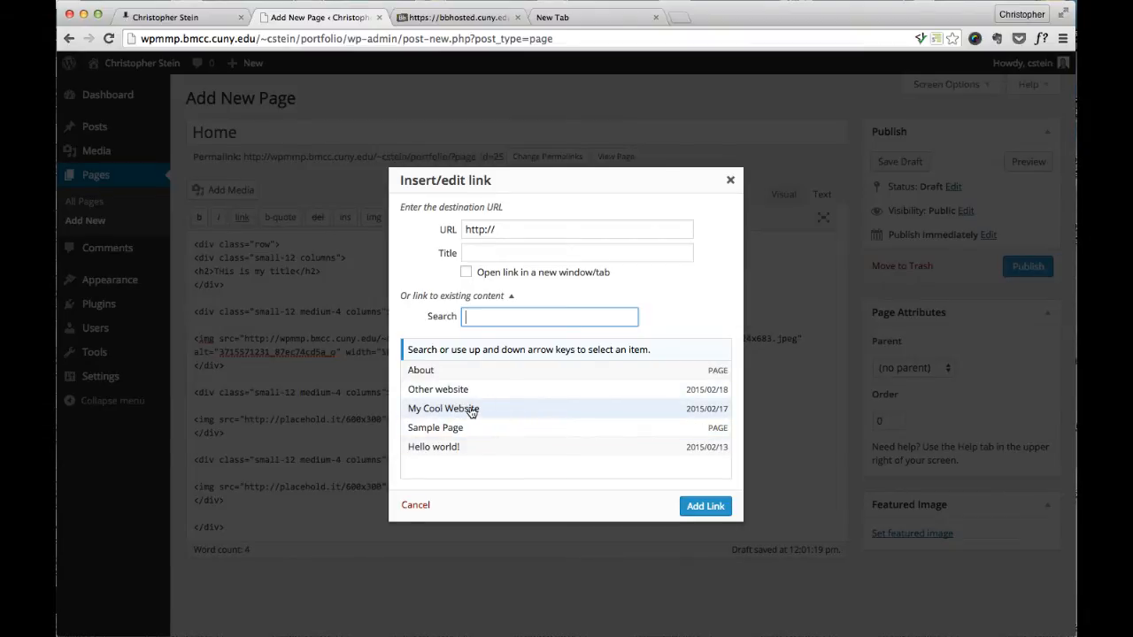
left_click(443, 409)
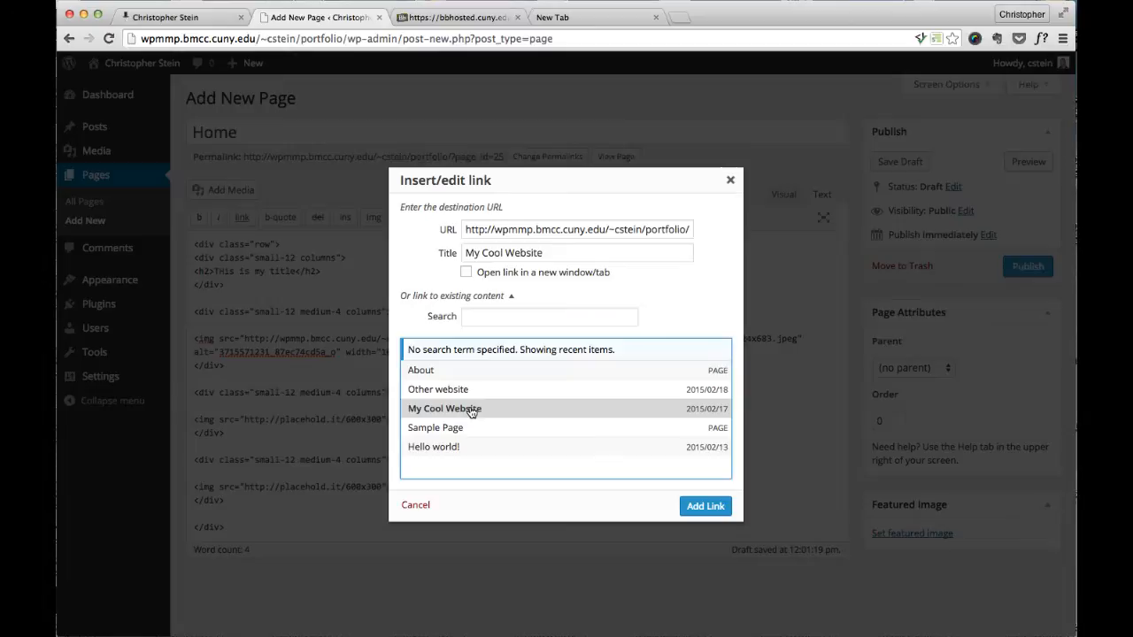
mouse_move(704, 506)
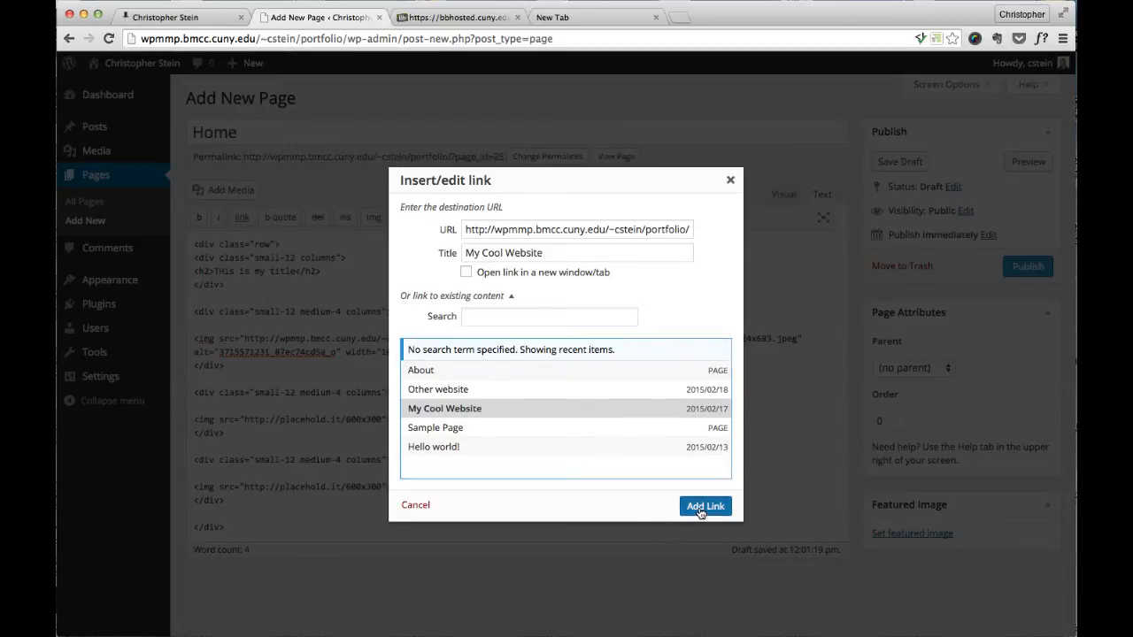
left_click(705, 506)
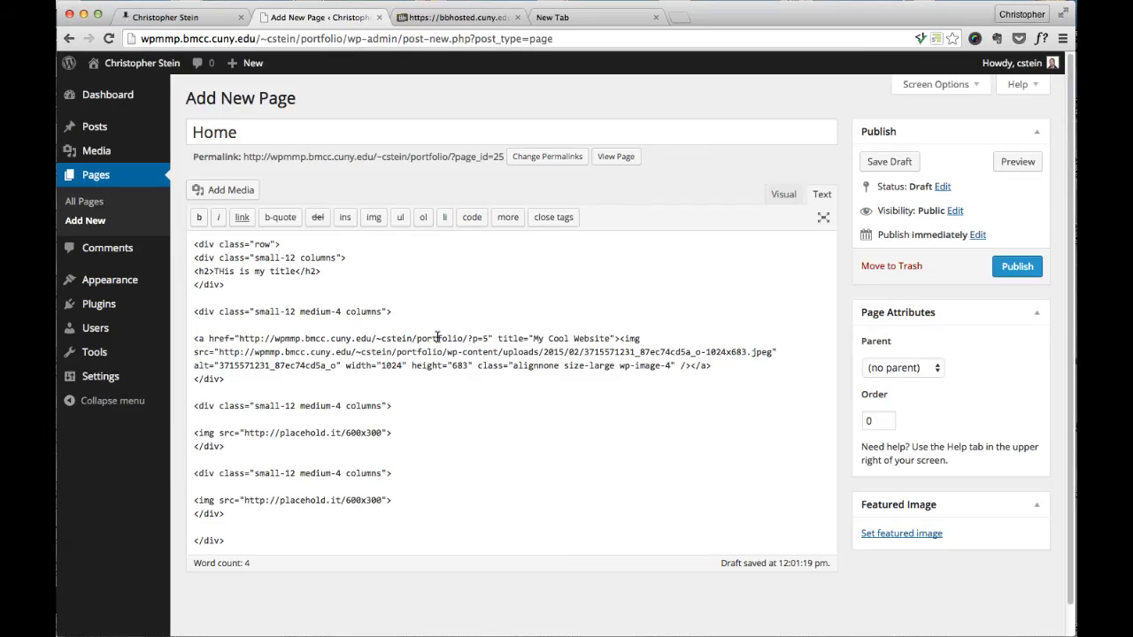
mouse_move(572, 406)
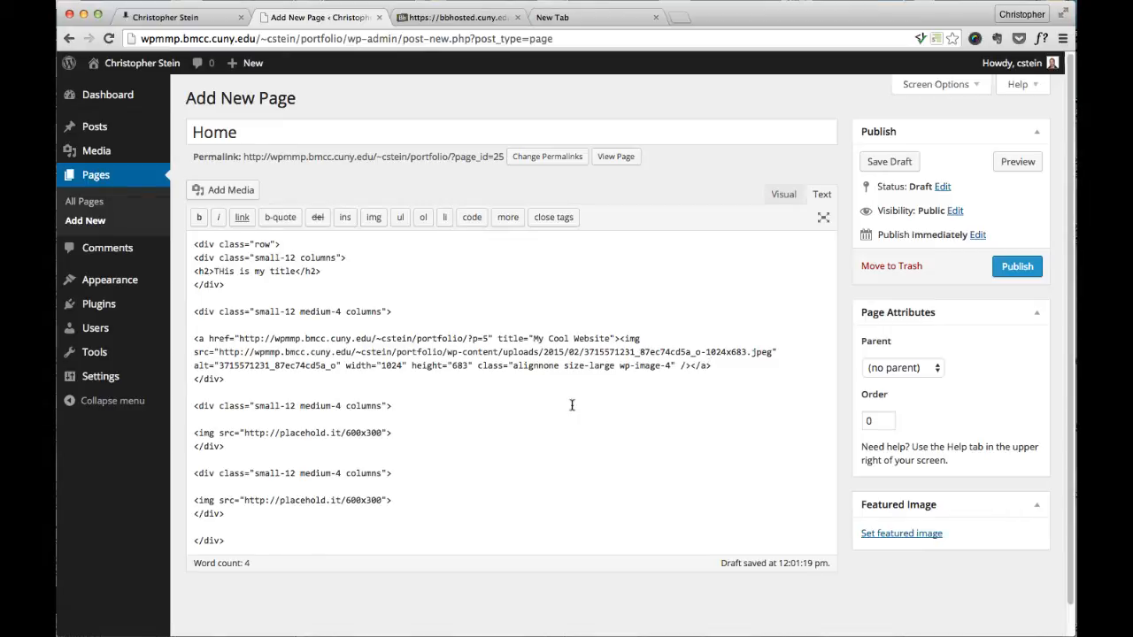
mouse_move(278, 432)
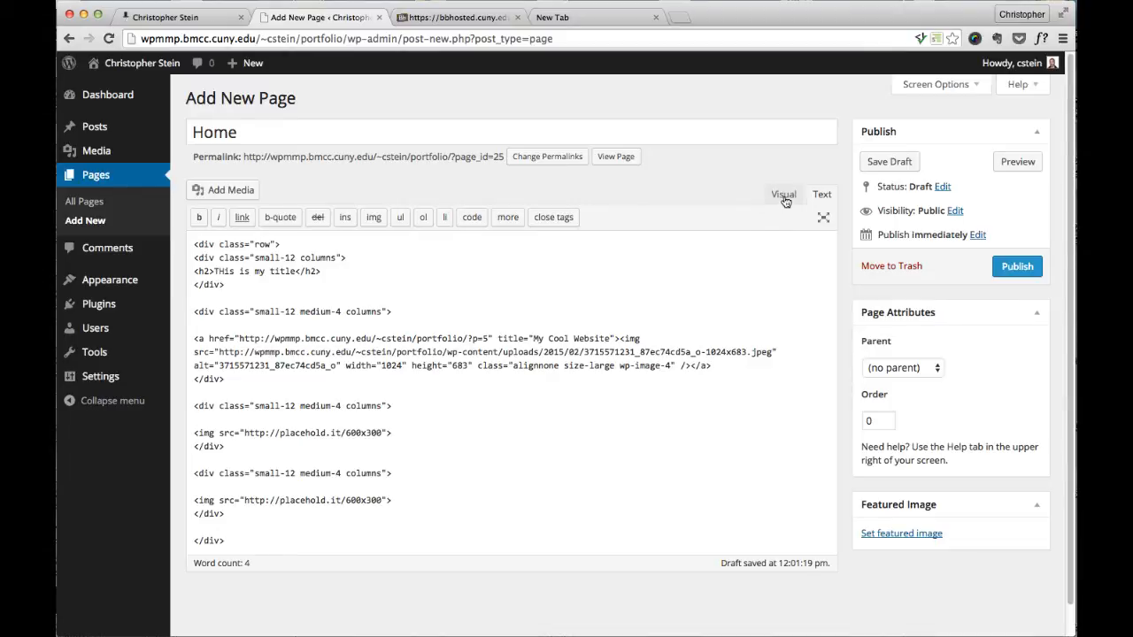
Step: Preview the page in Visual mode, return to Text, and publish the Home page
left_click(782, 193)
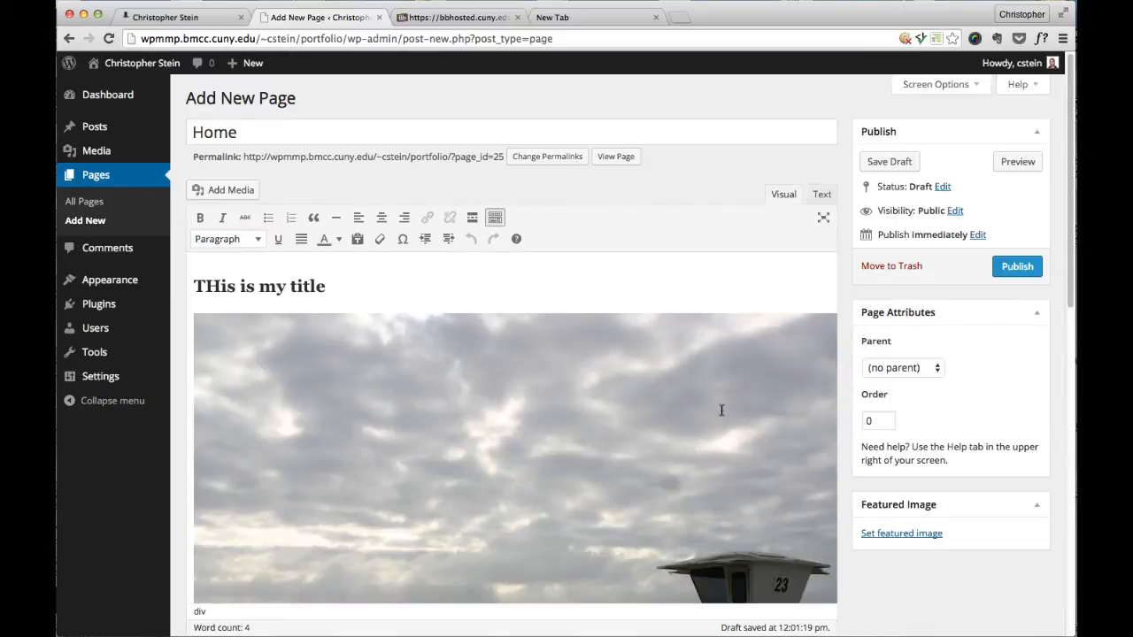
scroll("down", 3)
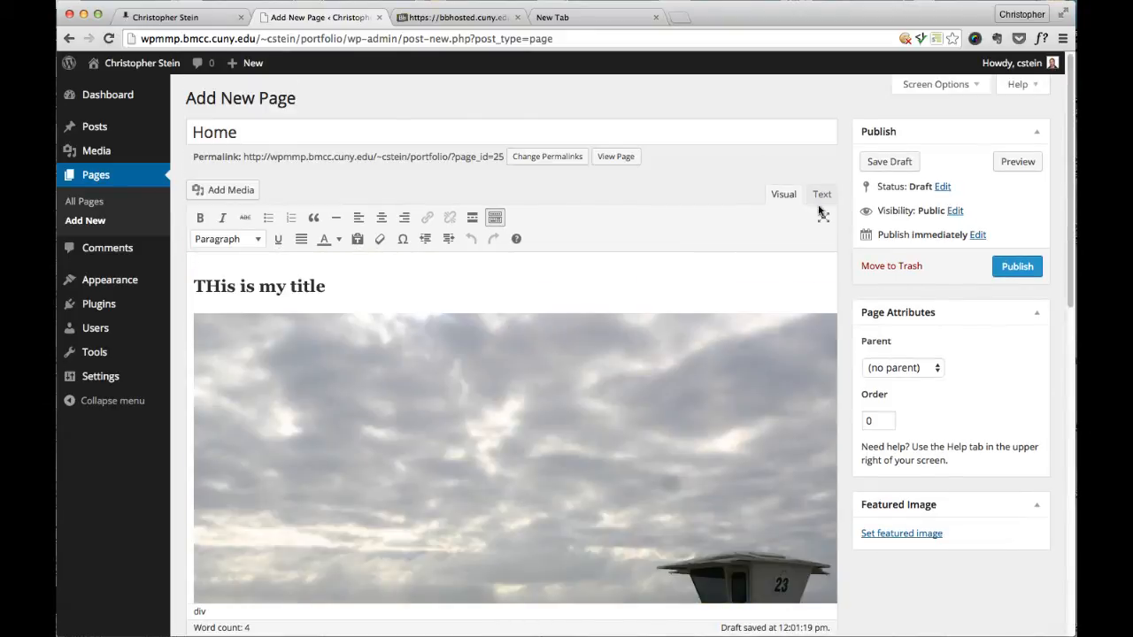
left_click(822, 193)
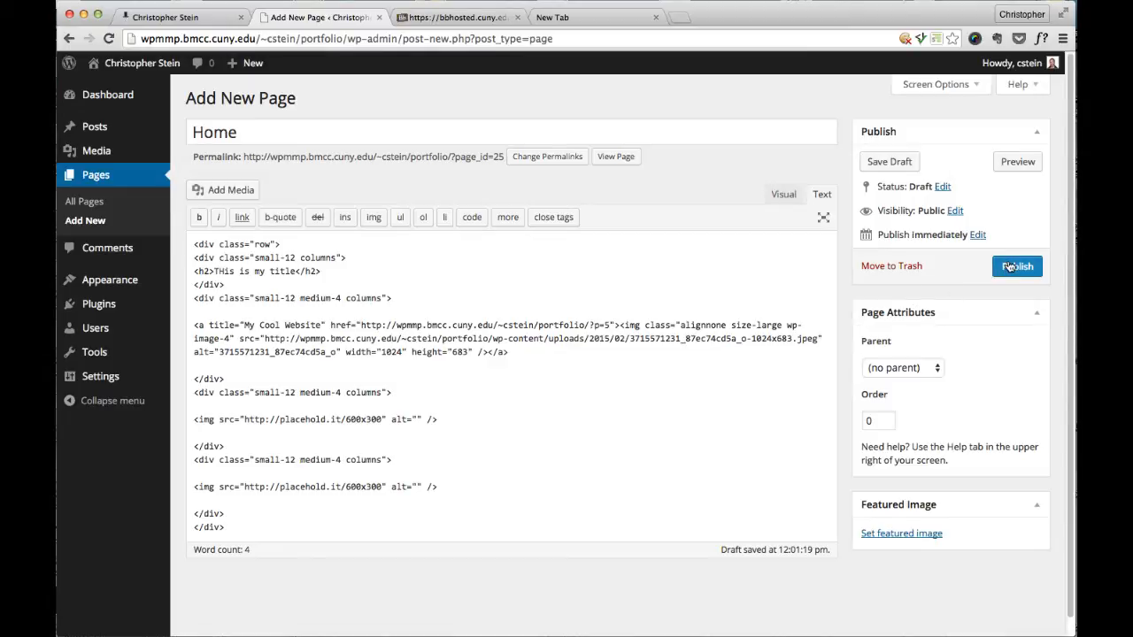
left_click(1016, 266)
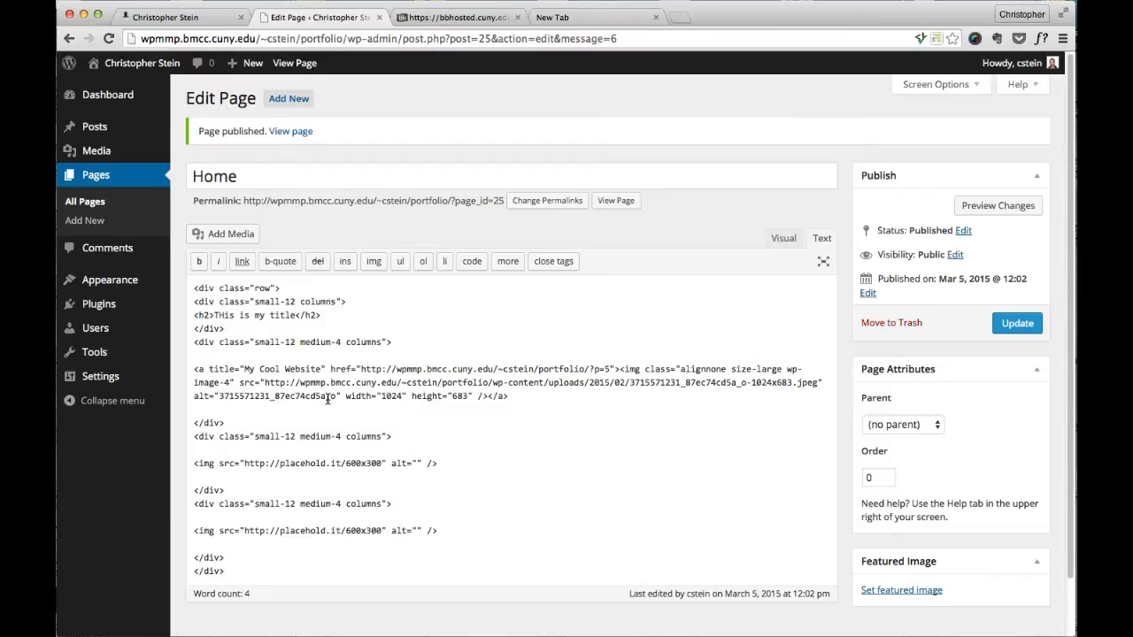
mouse_move(89, 400)
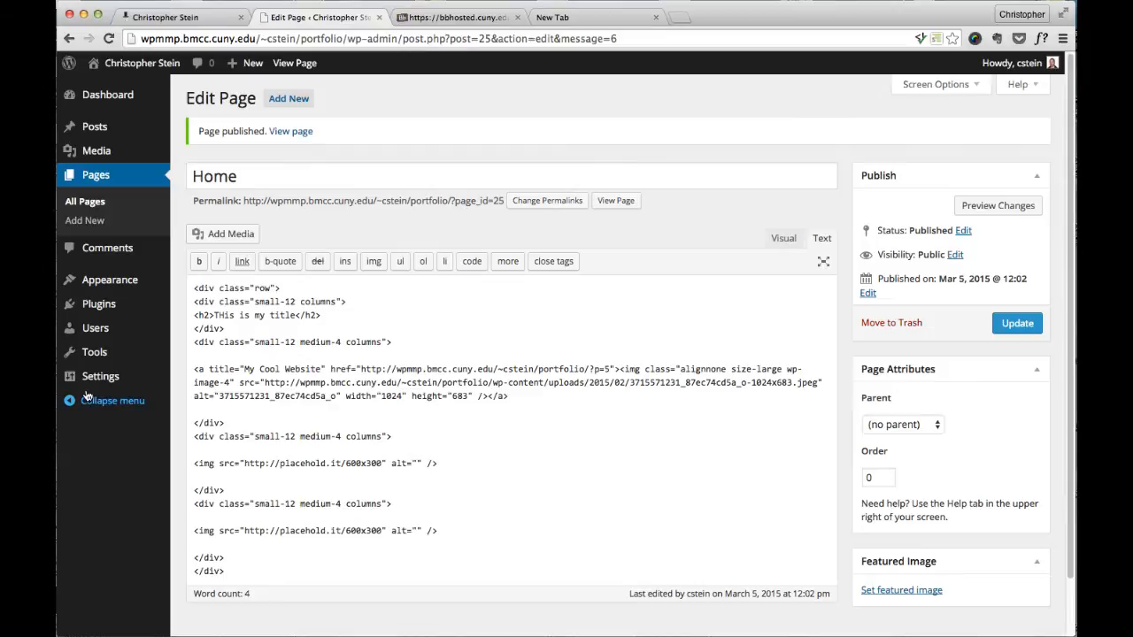
mouse_move(98, 376)
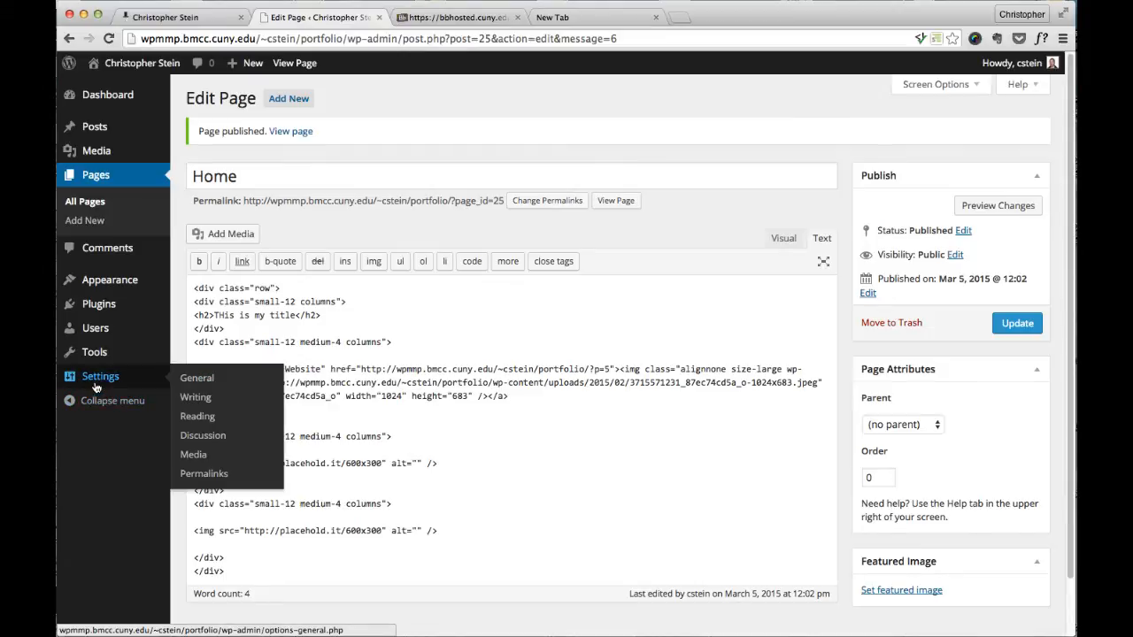
mouse_move(179, 393)
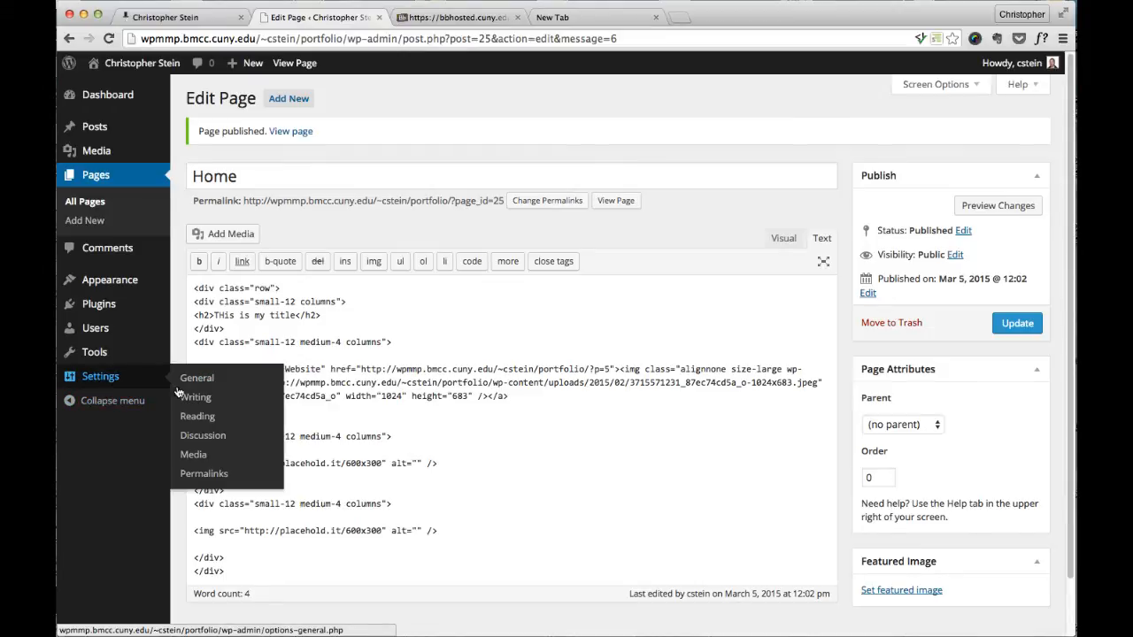
mouse_move(202, 417)
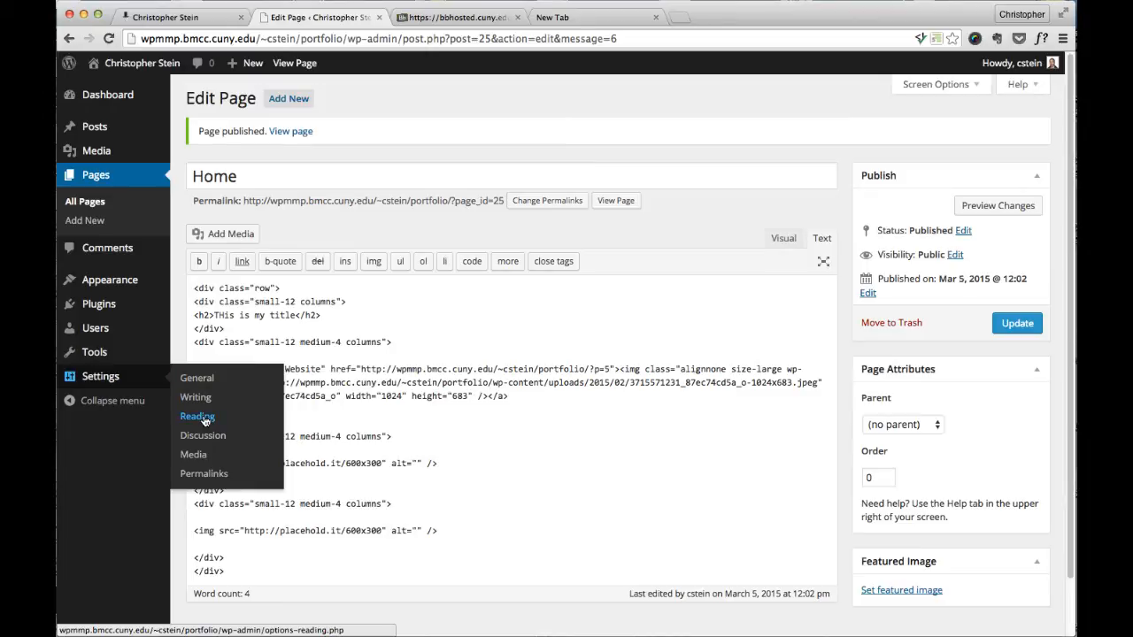
Step: Set Reading settings to a static front page with Home selected and save changes
left_click(196, 416)
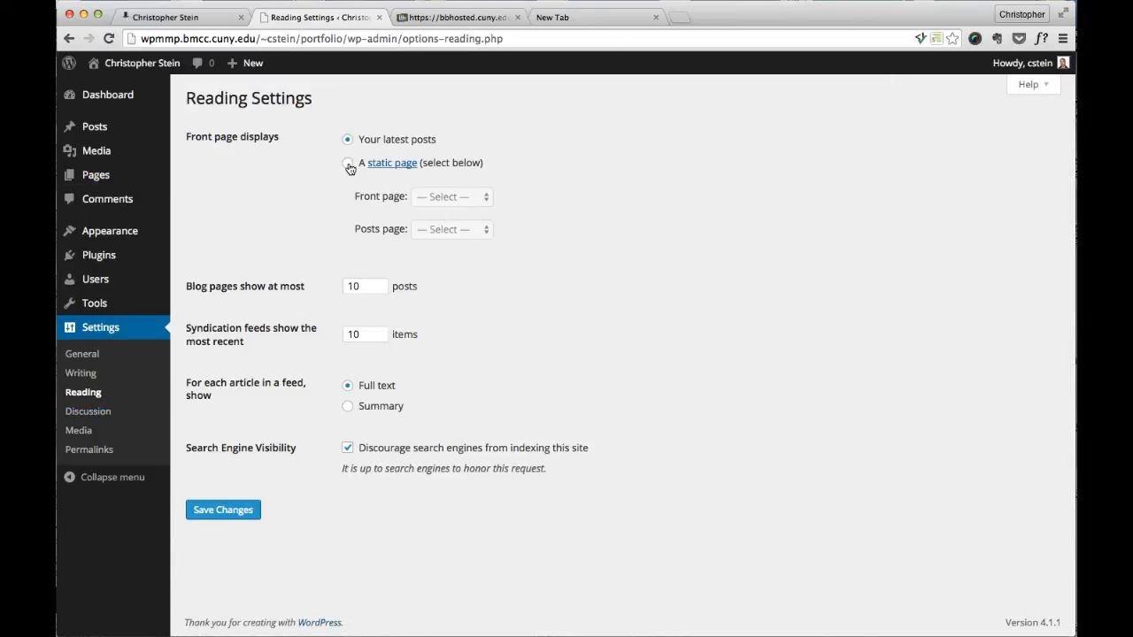
left_click(347, 163)
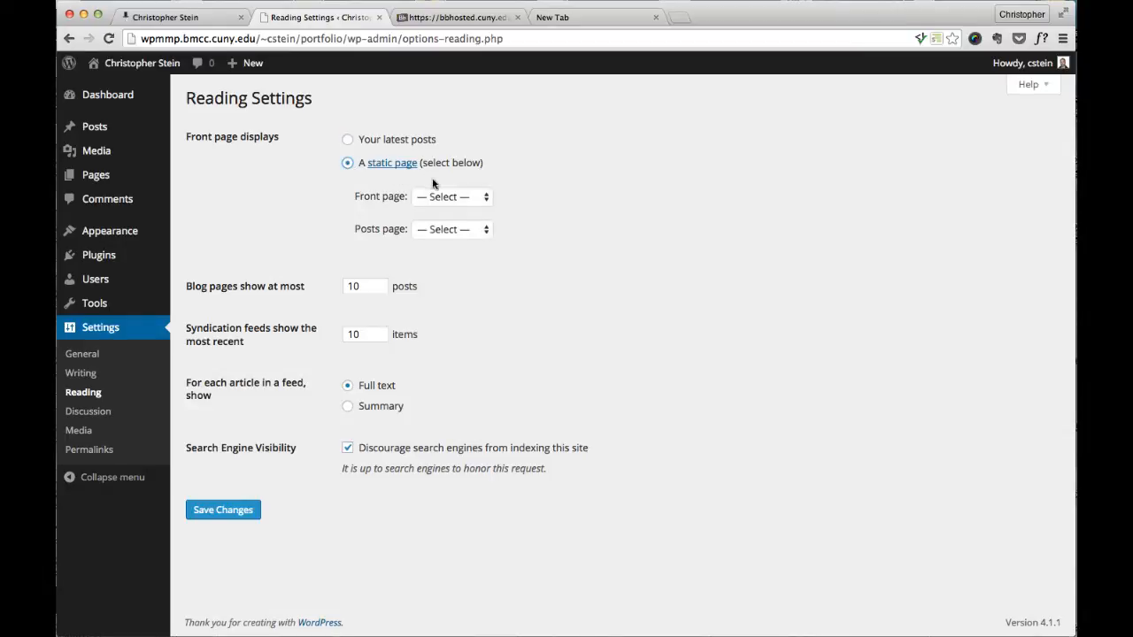
left_click(452, 196)
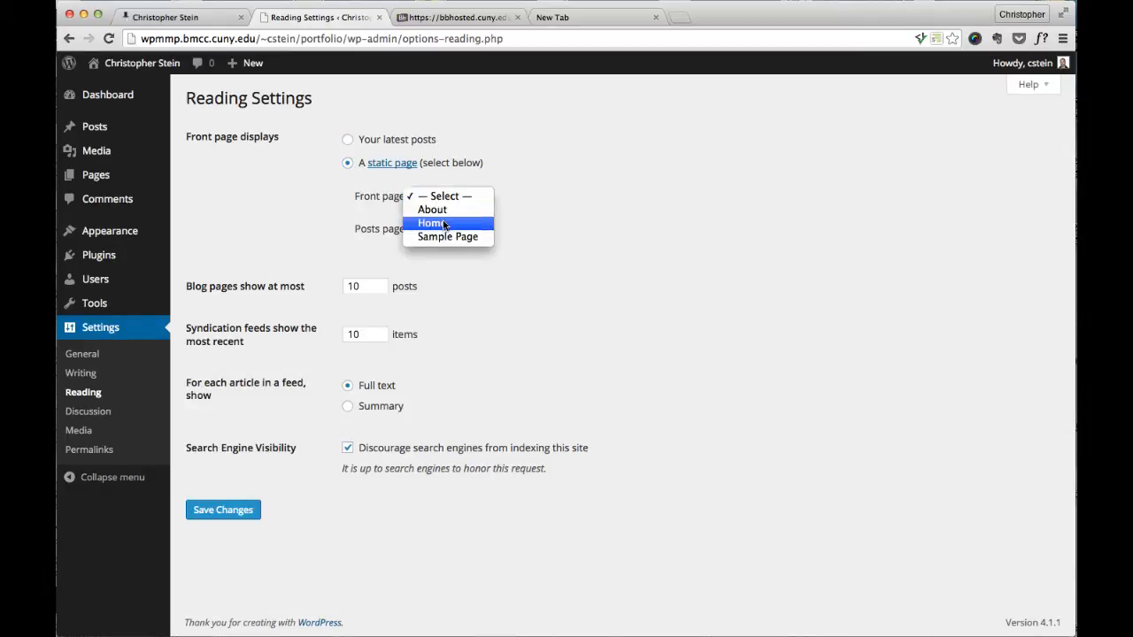
left_click(432, 223)
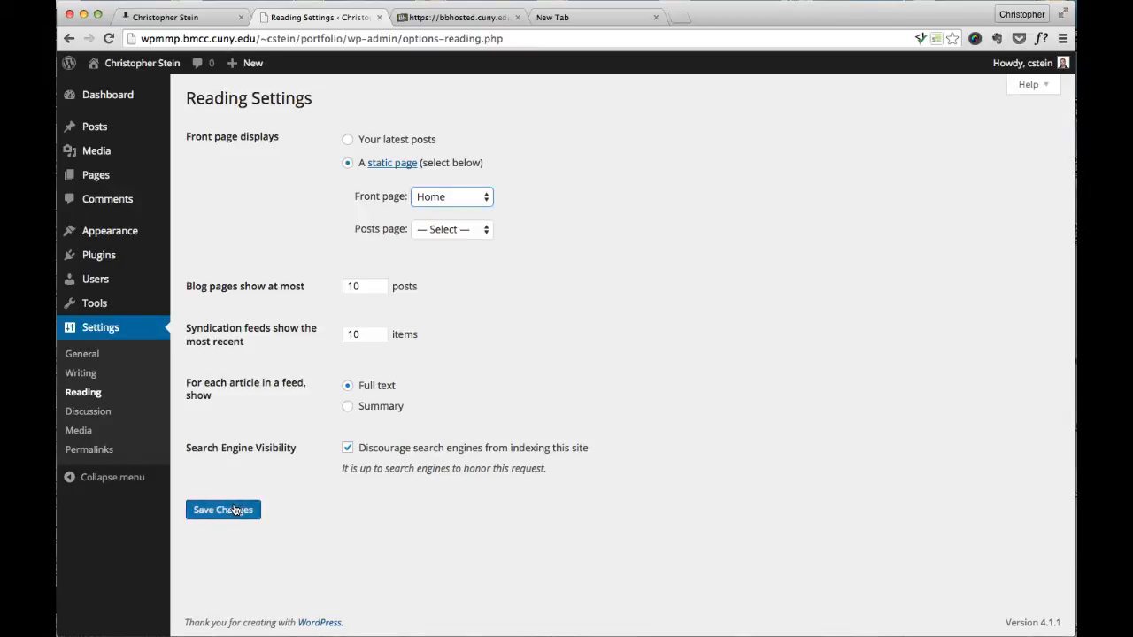
left_click(223, 510)
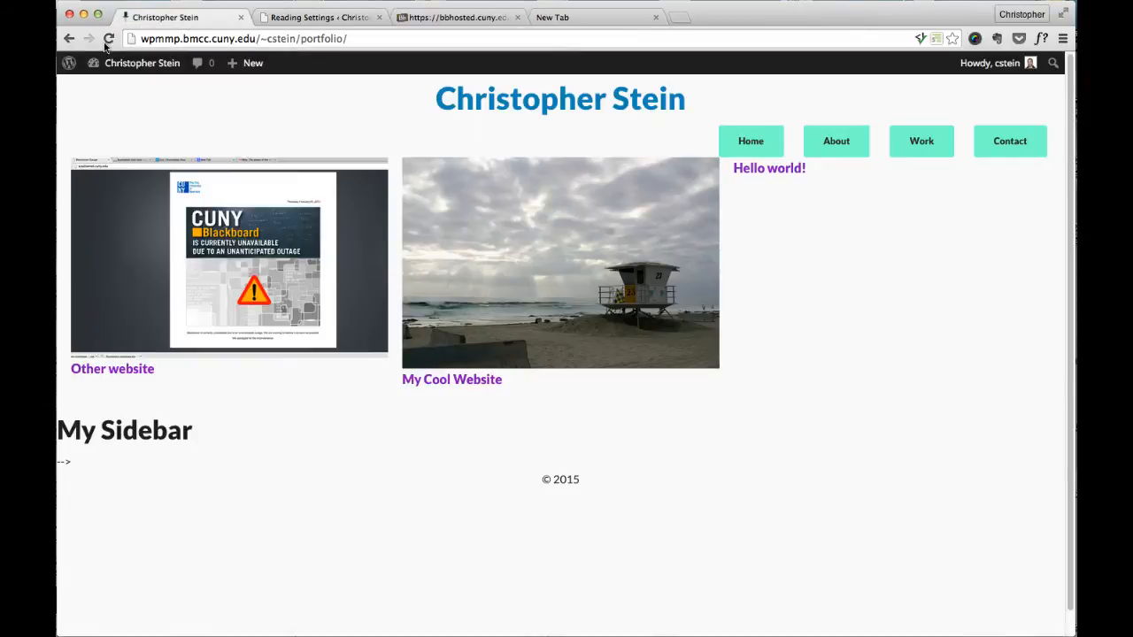
Step: Reload the live site to see Home with its photo and two 600 x 300 placeholders
left_click(108, 39)
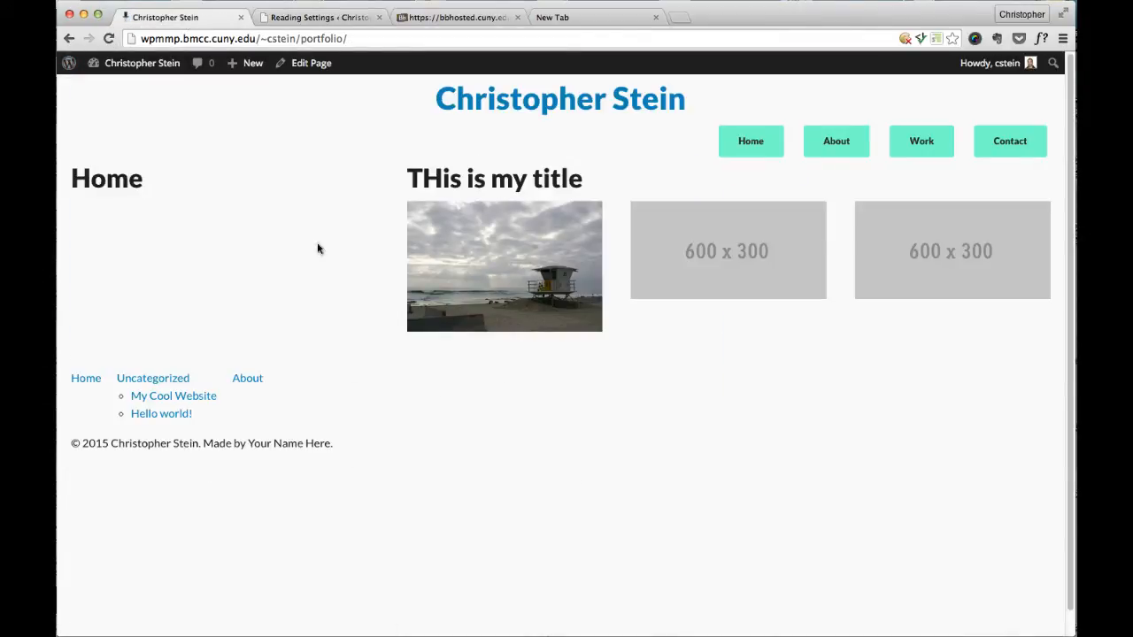
mouse_move(383, 312)
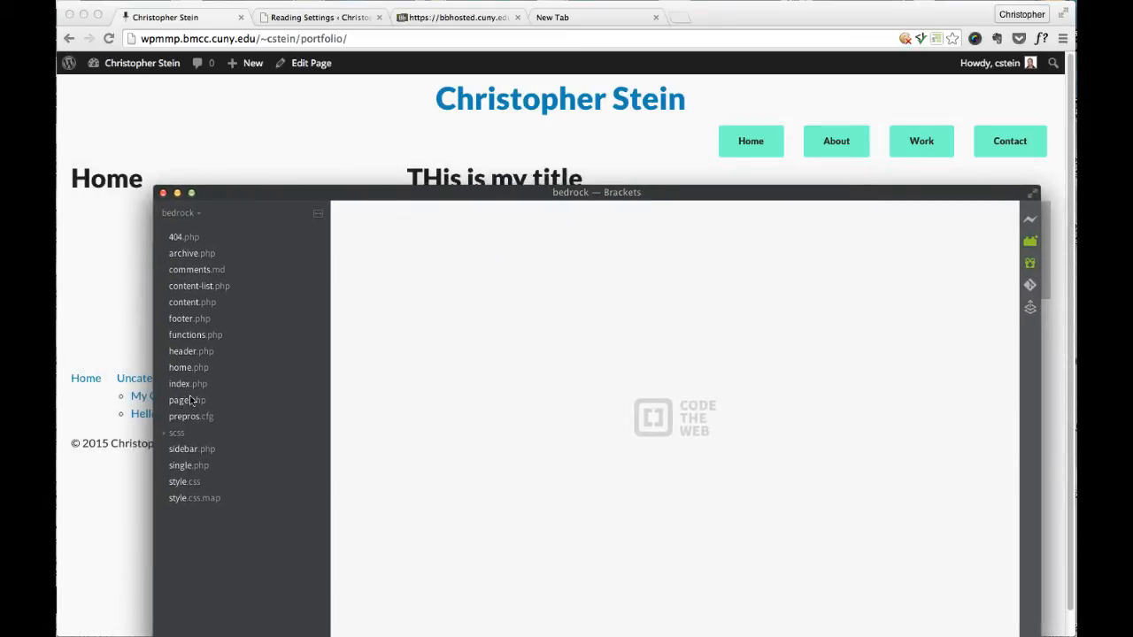
Step: Review the bedrock page.php template (header, loop, sidebar, footer), then return to the browser
left_click(186, 400)
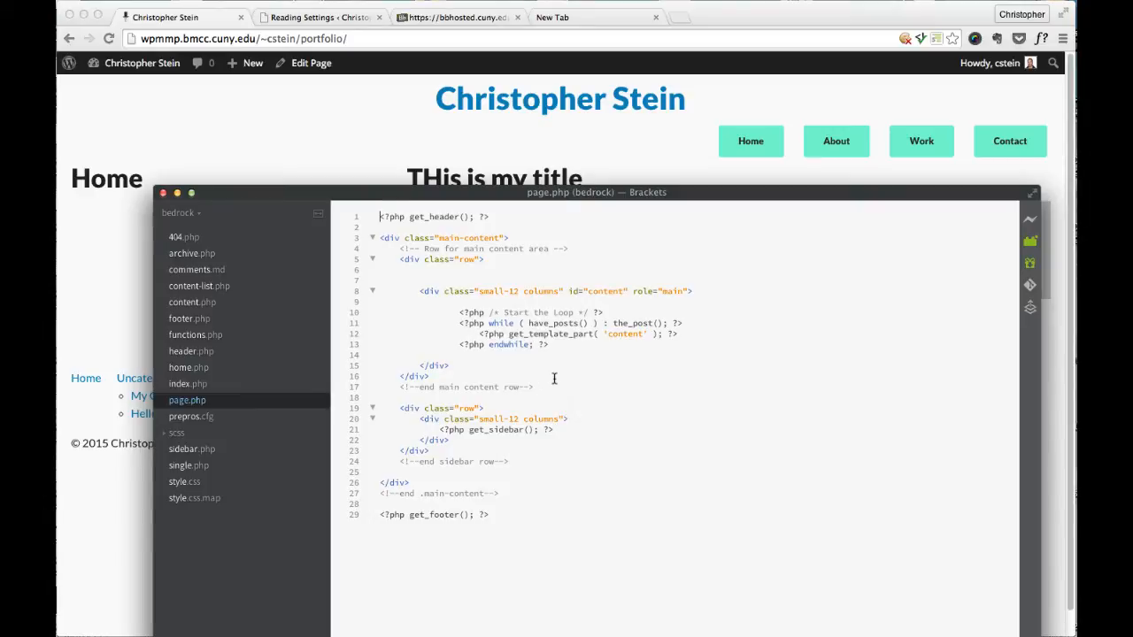
mouse_move(618, 333)
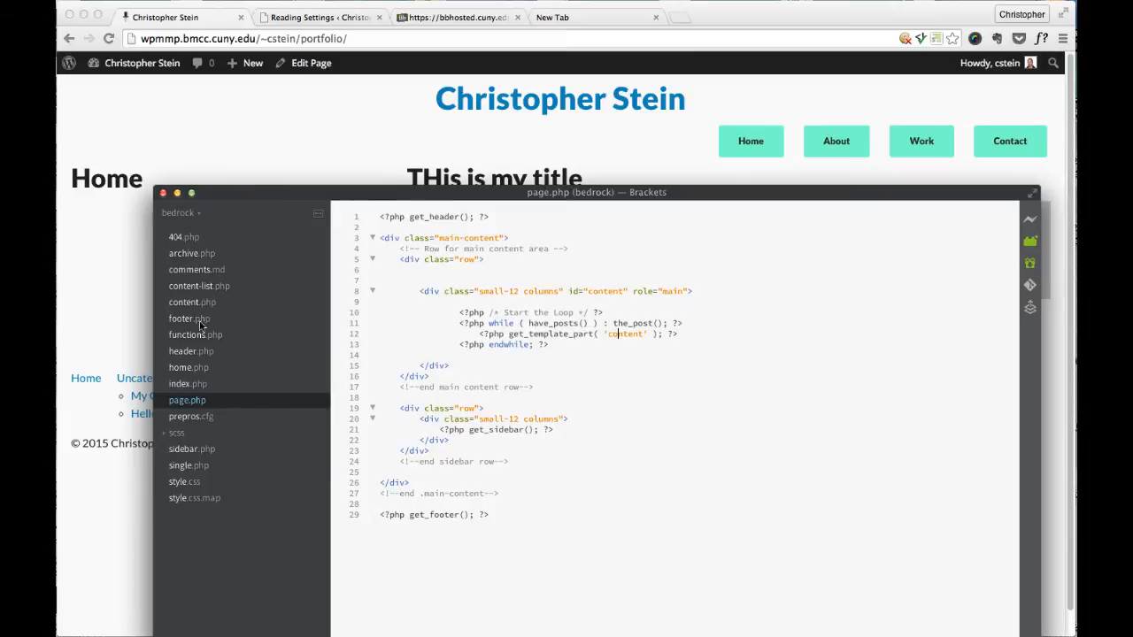
left_click(191, 301)
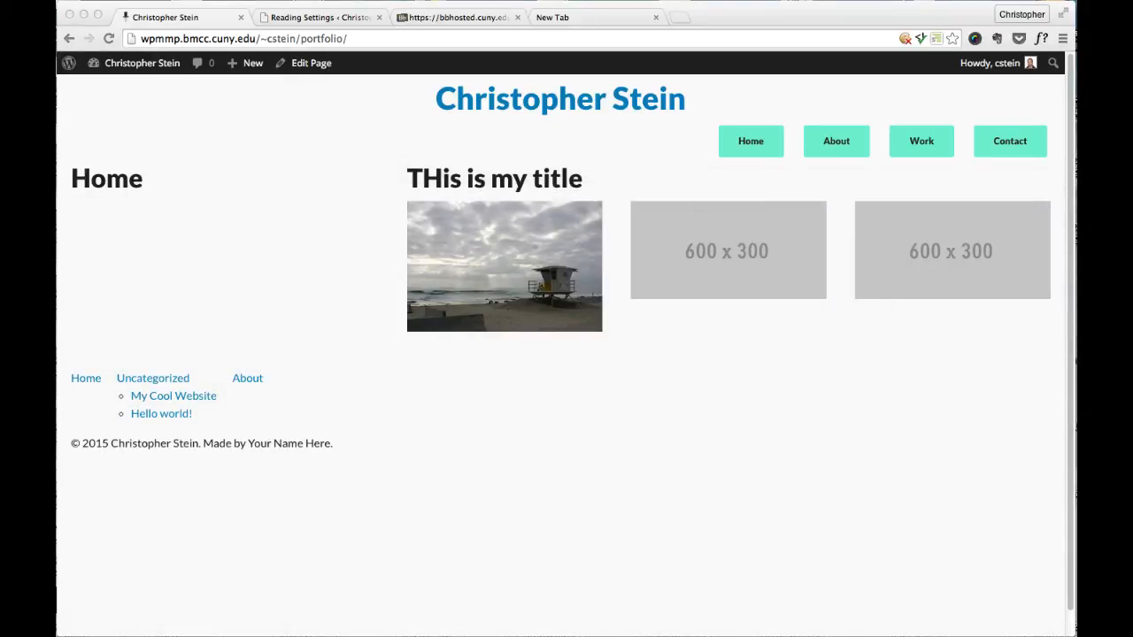
mouse_move(337, 188)
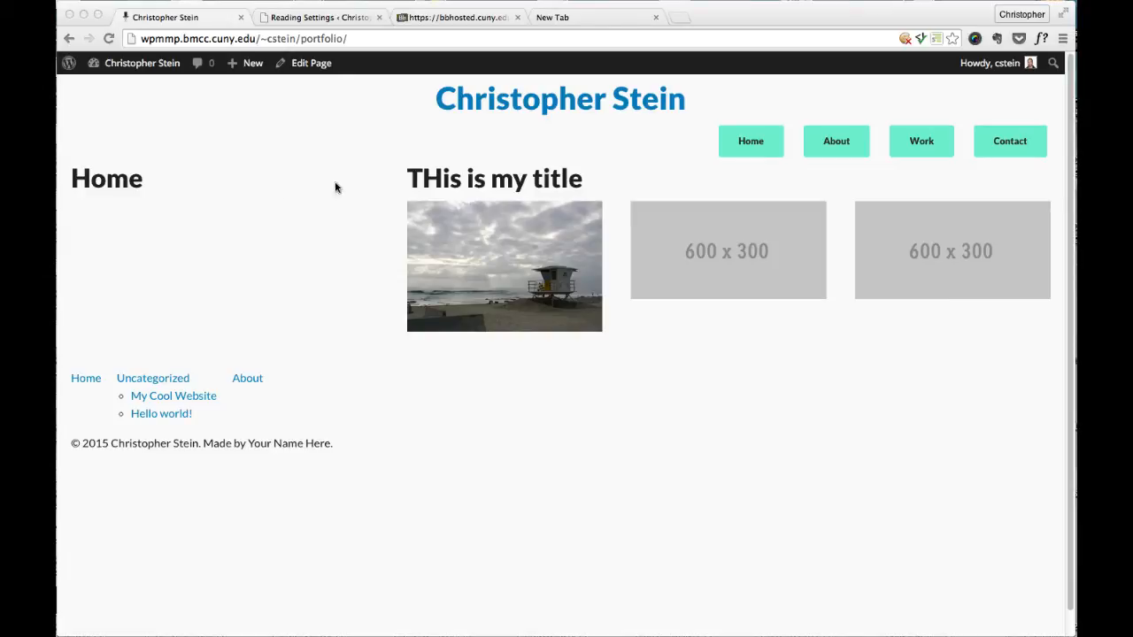
mouse_move(294, 276)
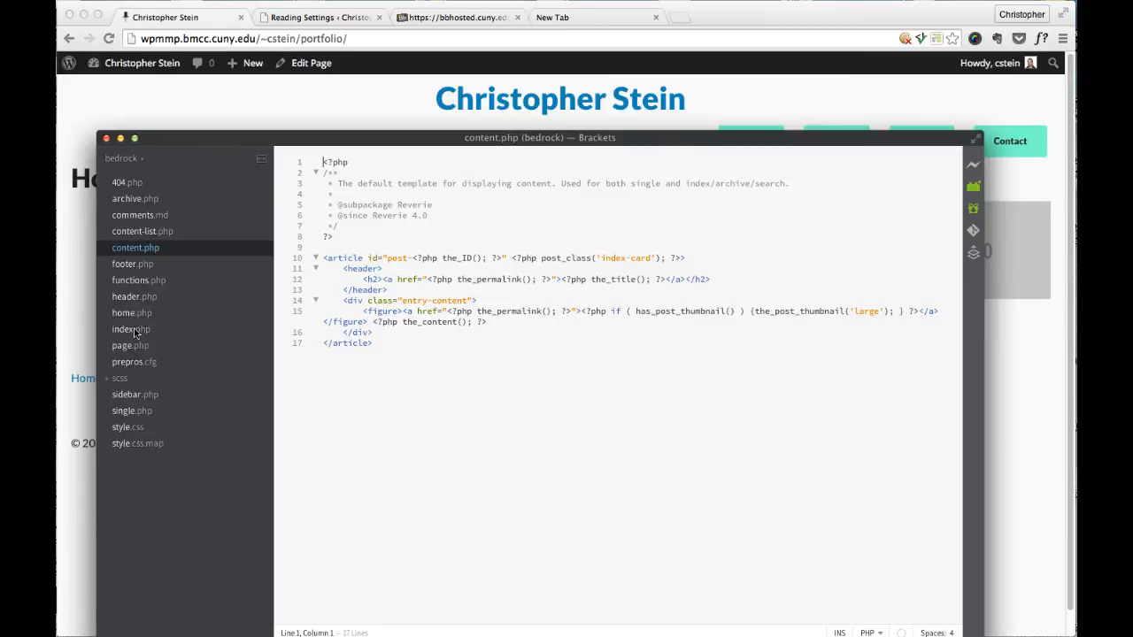
Step: Save a copy of index.php as custom-home.php in the bedrock theme folder
left_click(129, 327)
type("custom-home.php")
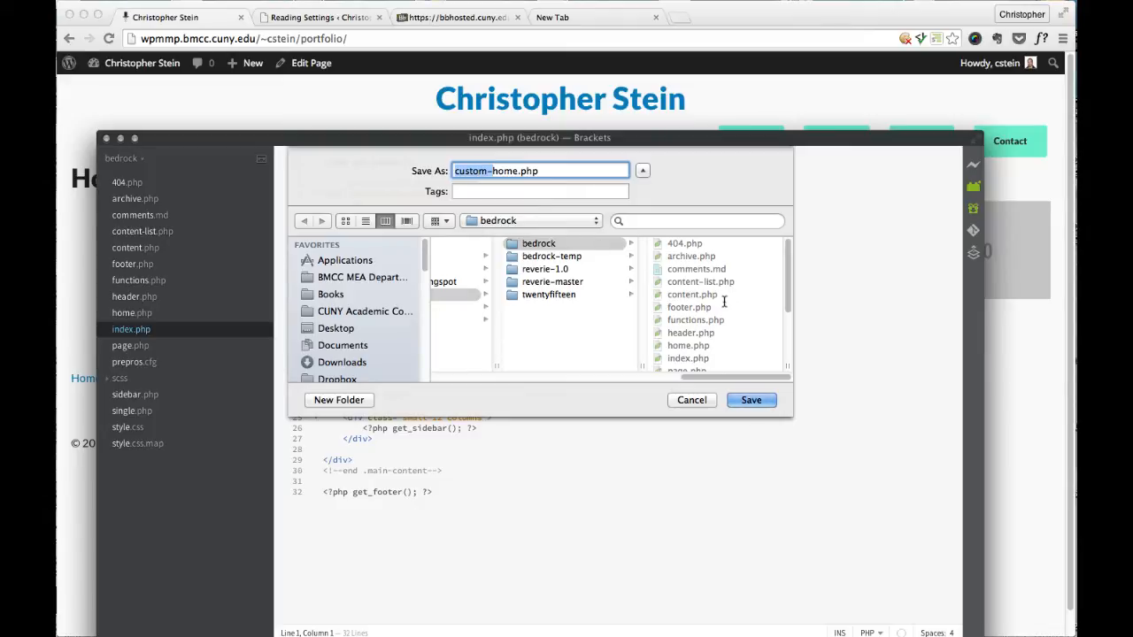
mouse_move(726, 305)
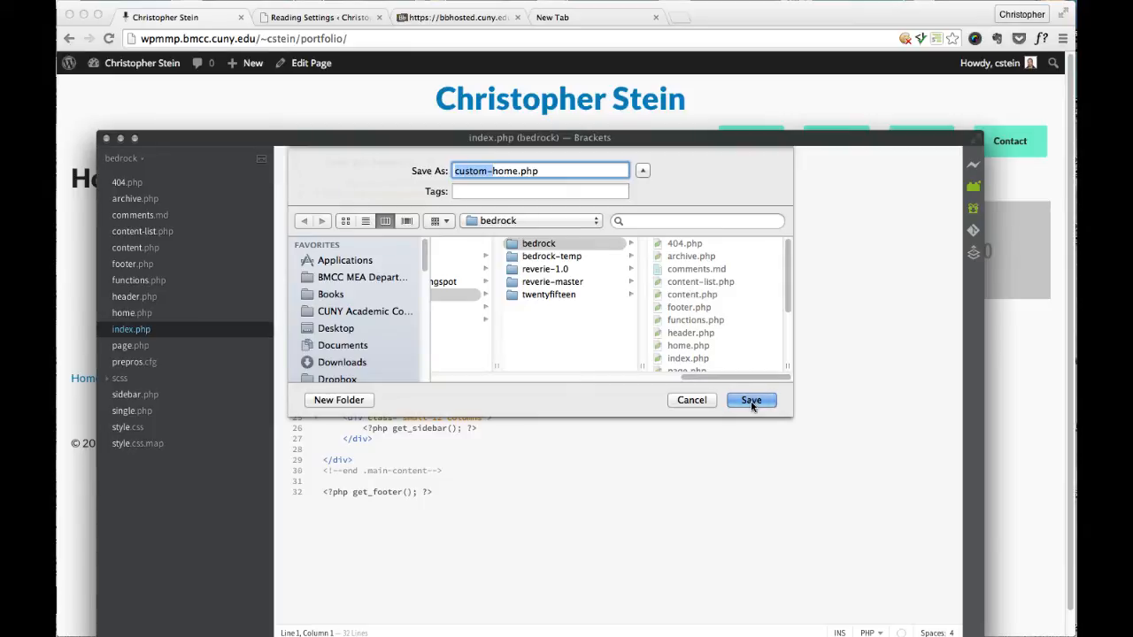
left_click(751, 400)
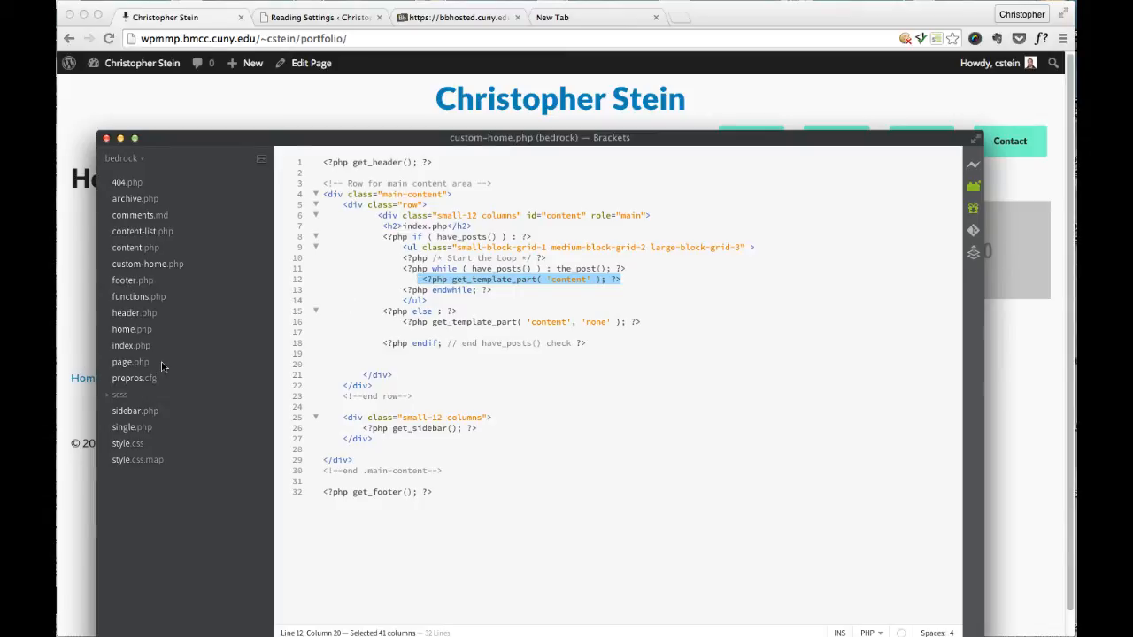
Step: Compare page.php with index.php and select the loop's h2 heading and posts-check lines
left_click(131, 361)
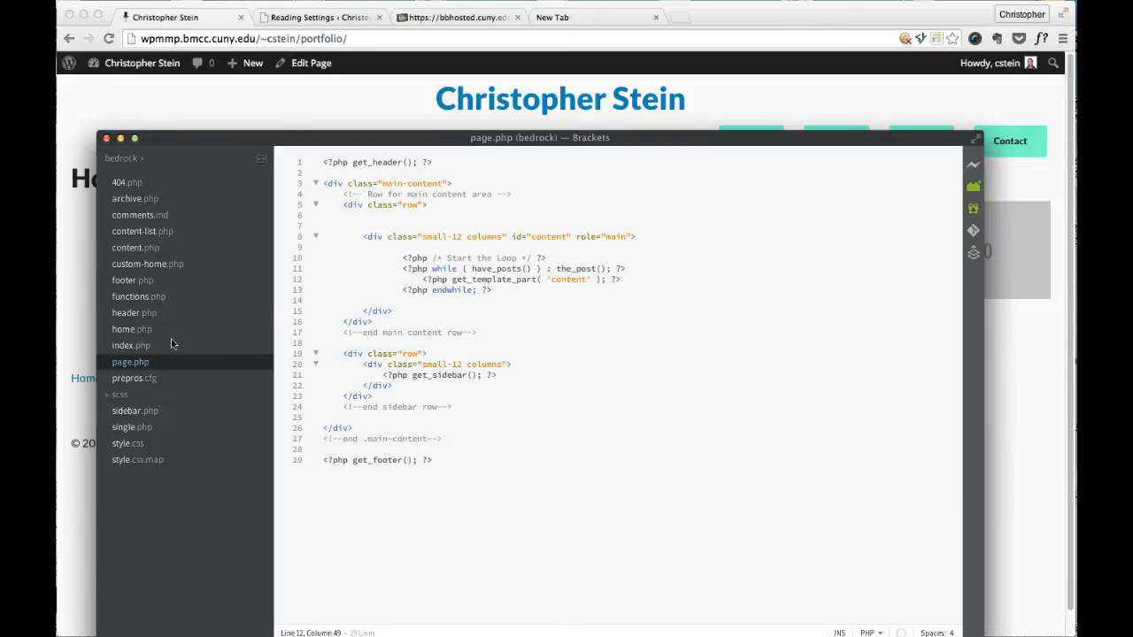
left_click(131, 345)
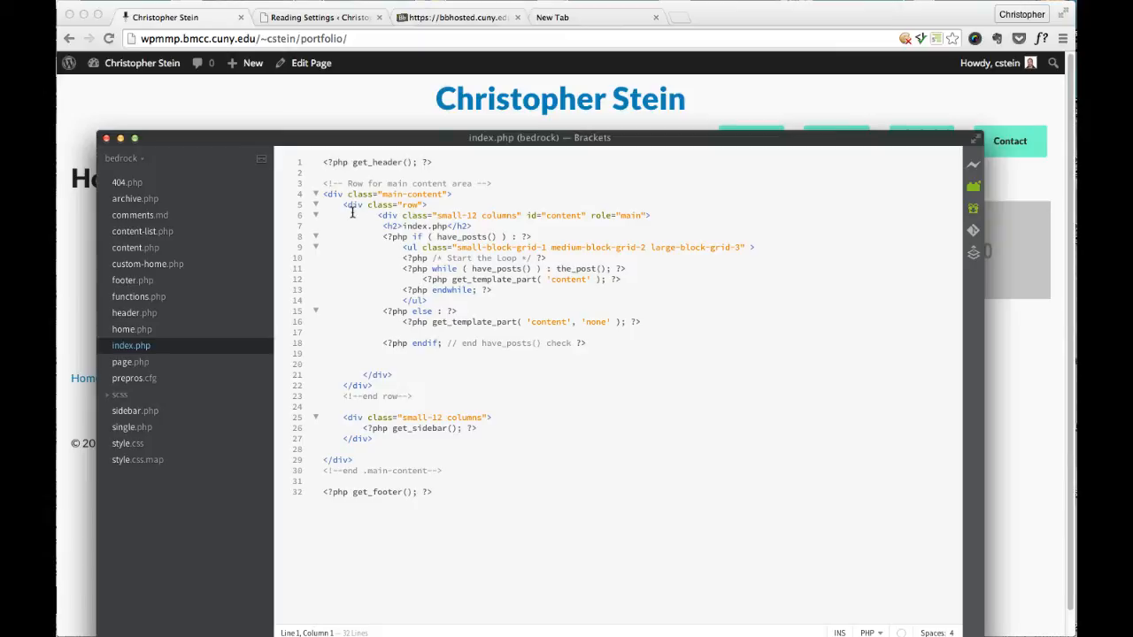
mouse_move(350, 209)
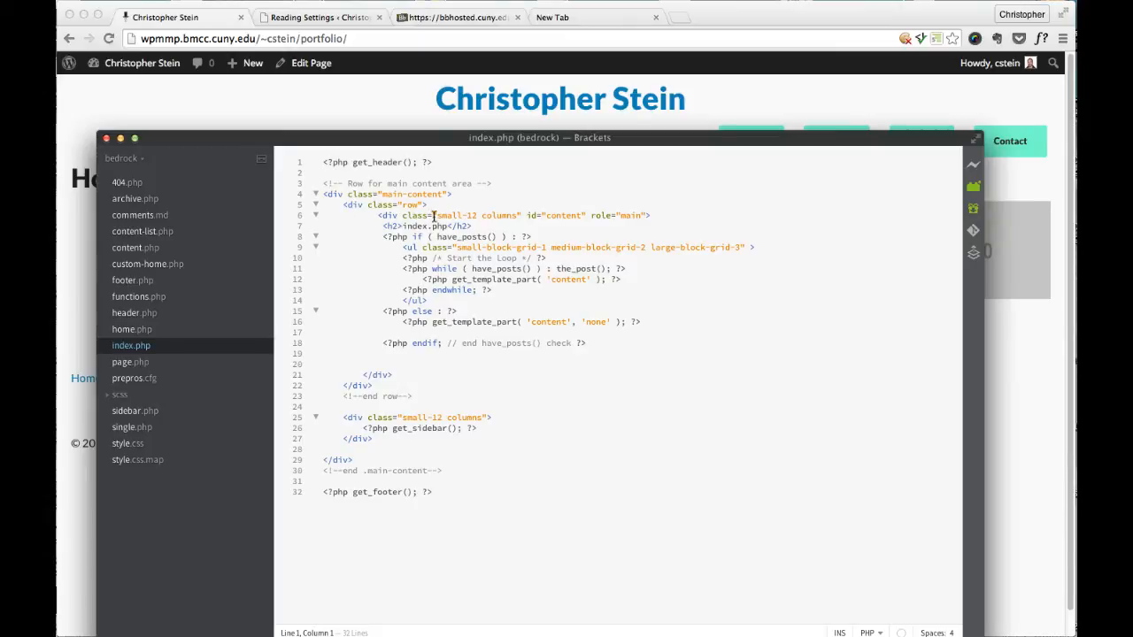
left_click(378, 227)
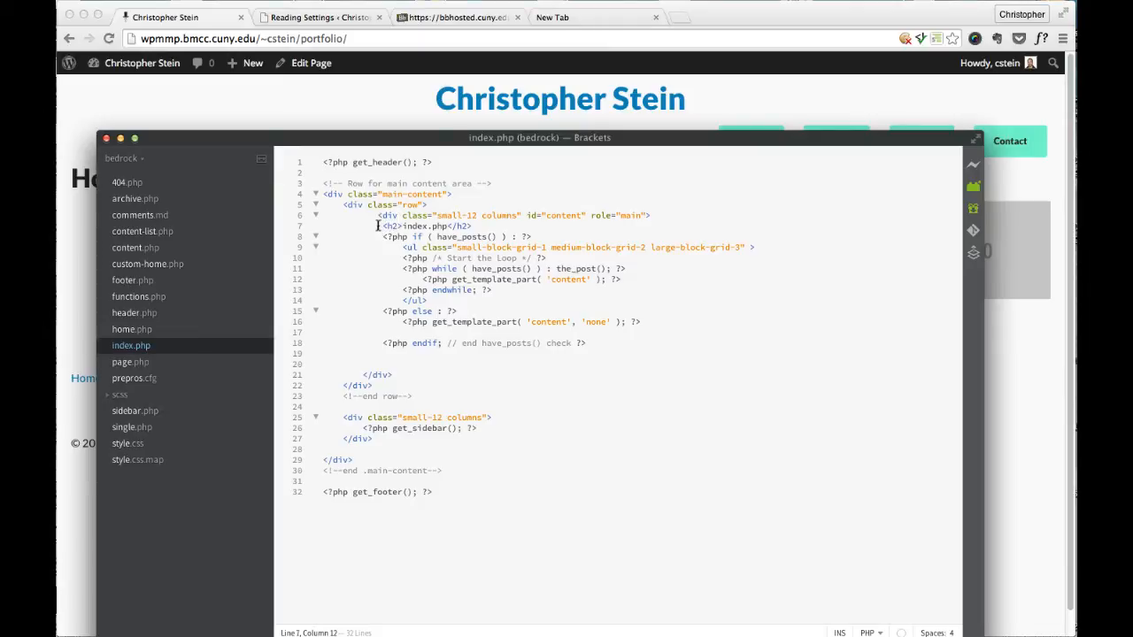
left_click_drag(375, 226, 727, 258)
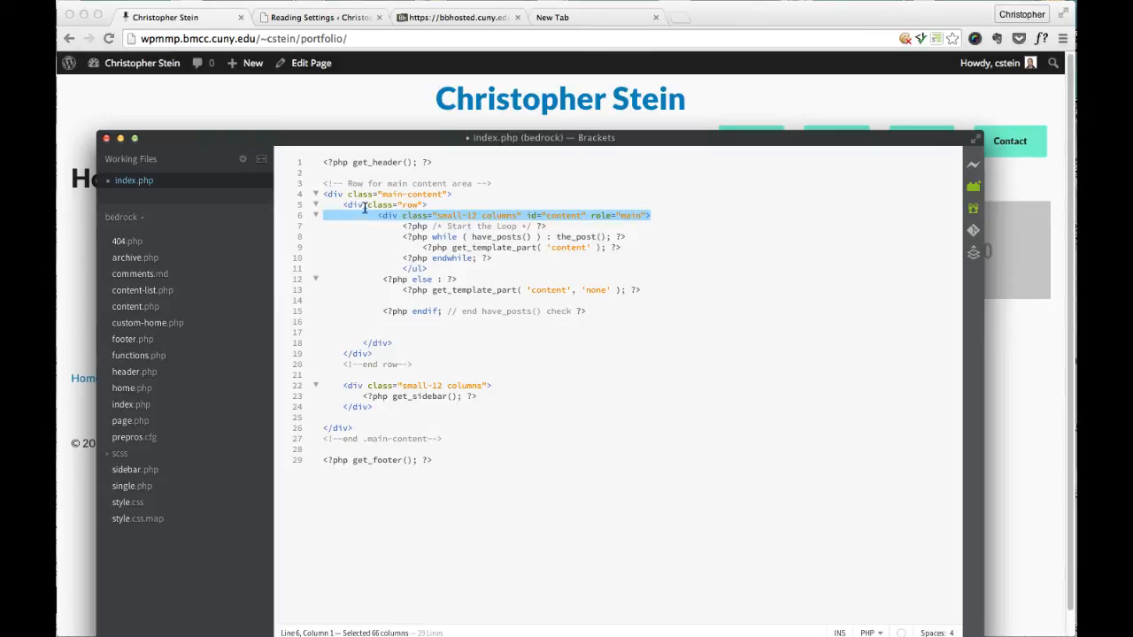
mouse_move(397, 216)
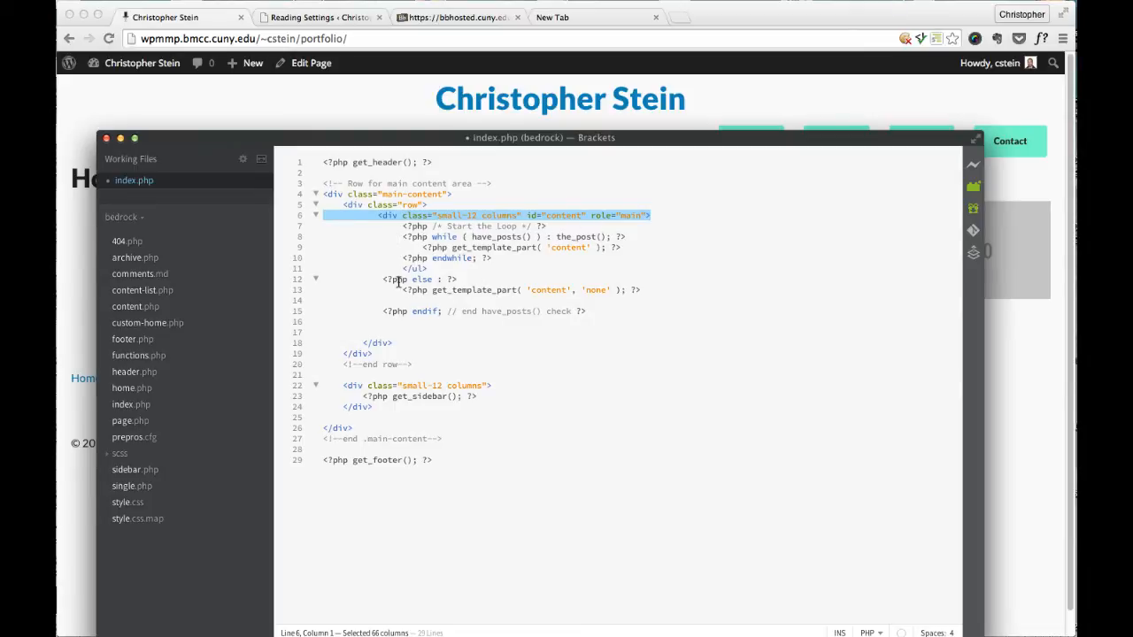
mouse_move(521, 241)
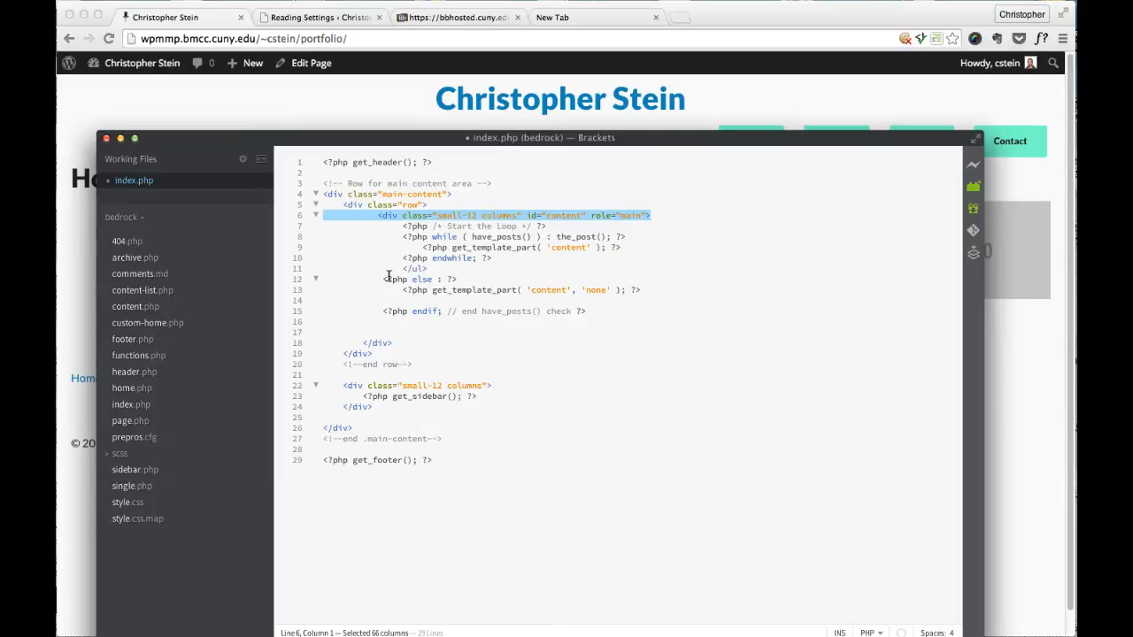
Step: Delete the else branch through endif, leaving a bare while loop with room for new code
left_click_drag(385, 280, 612, 312)
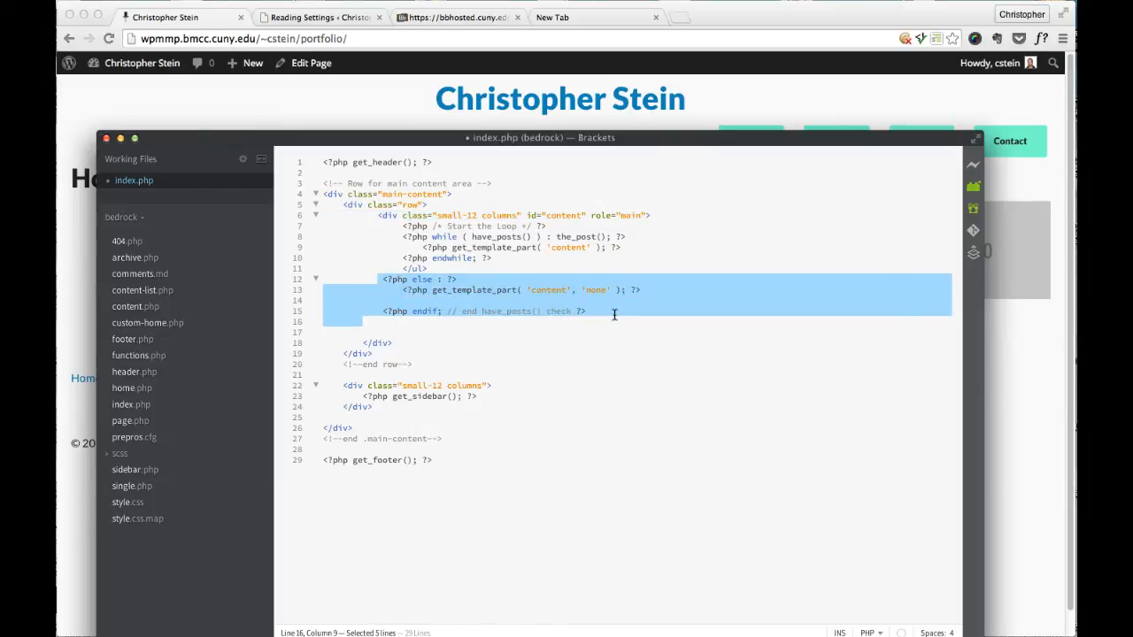
key("Delete")
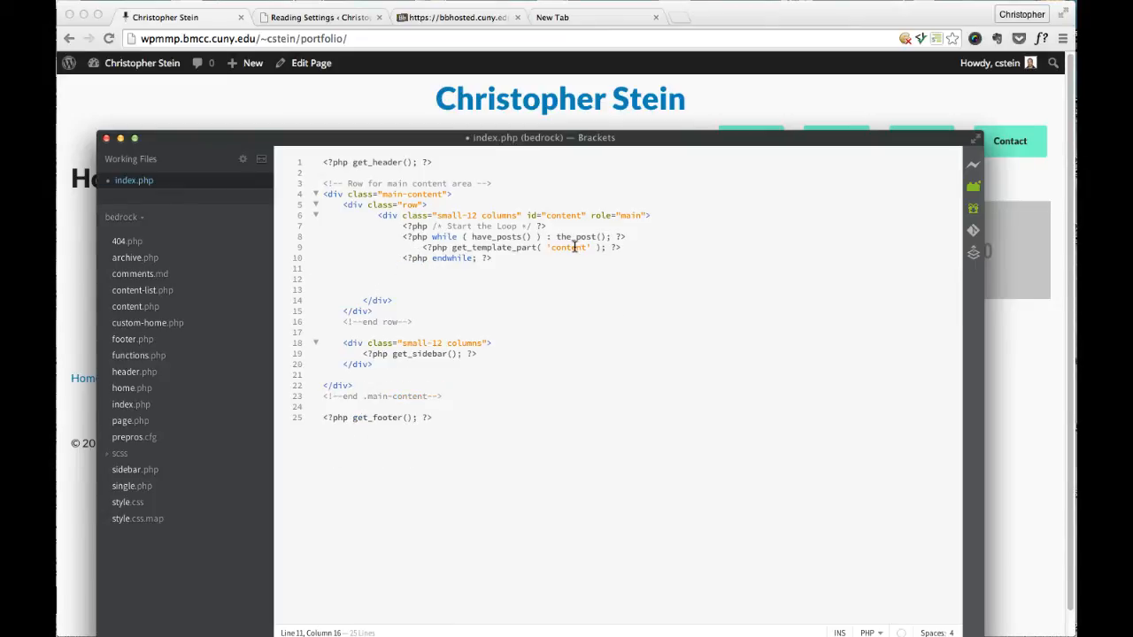
mouse_move(611, 246)
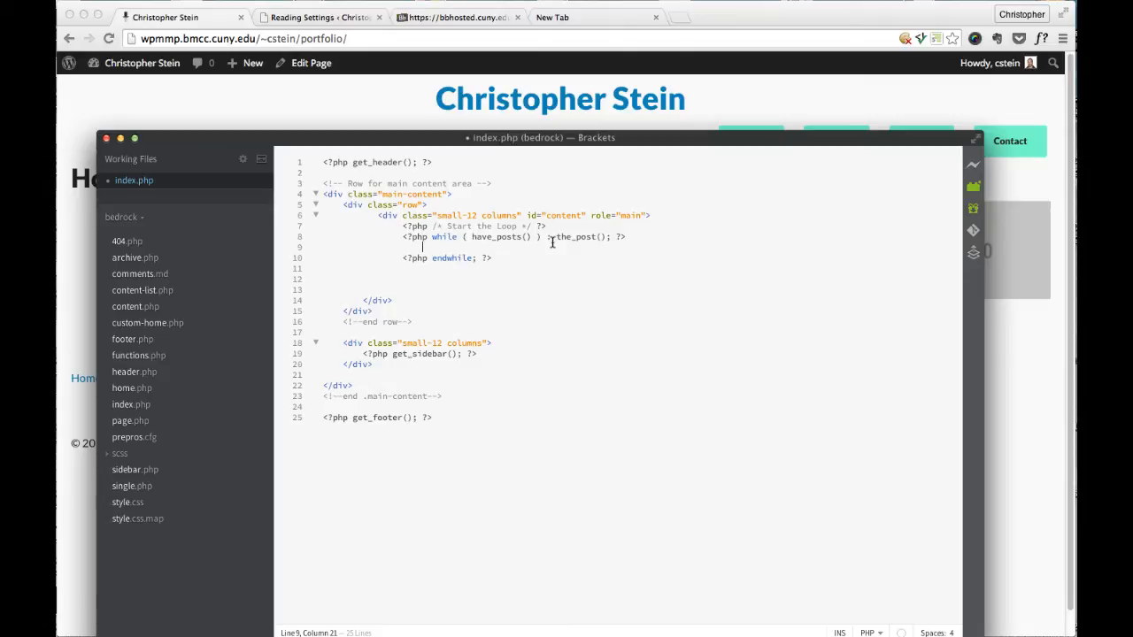
key("Enter")
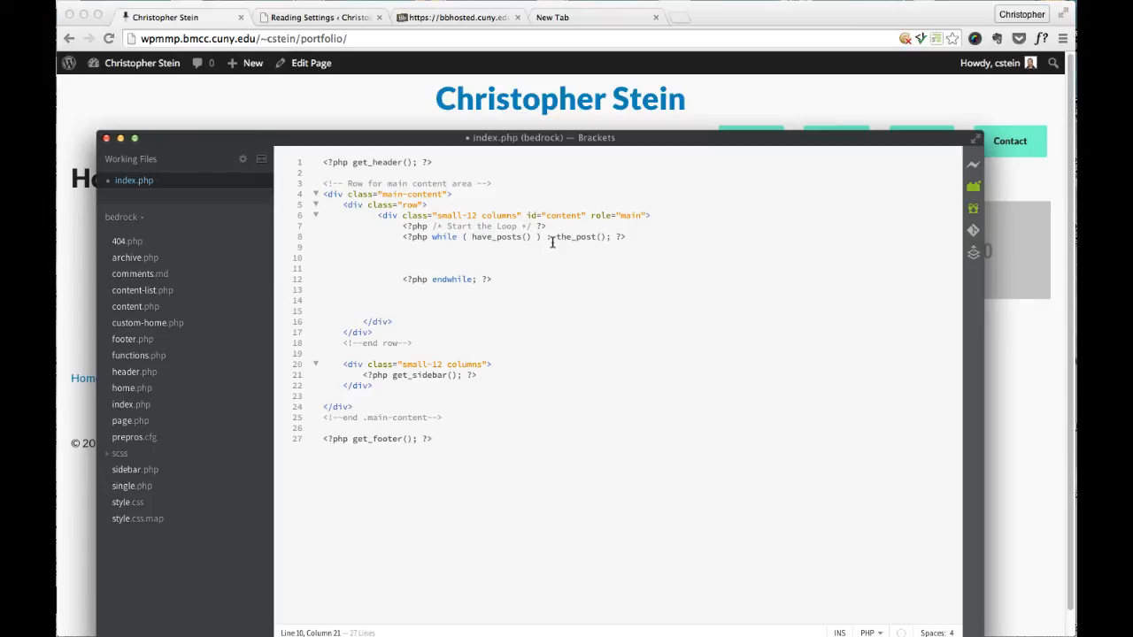
Step: Output <?php the_content(); ?> in the loop and delete the small-12 sidebar div block
type("<")
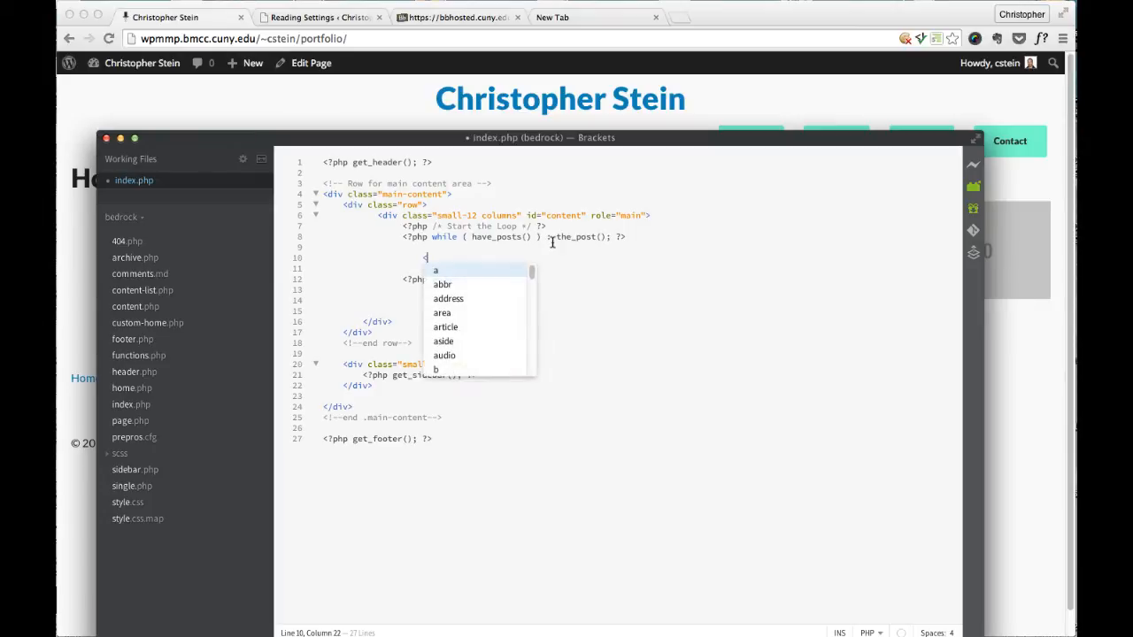
type("?p")
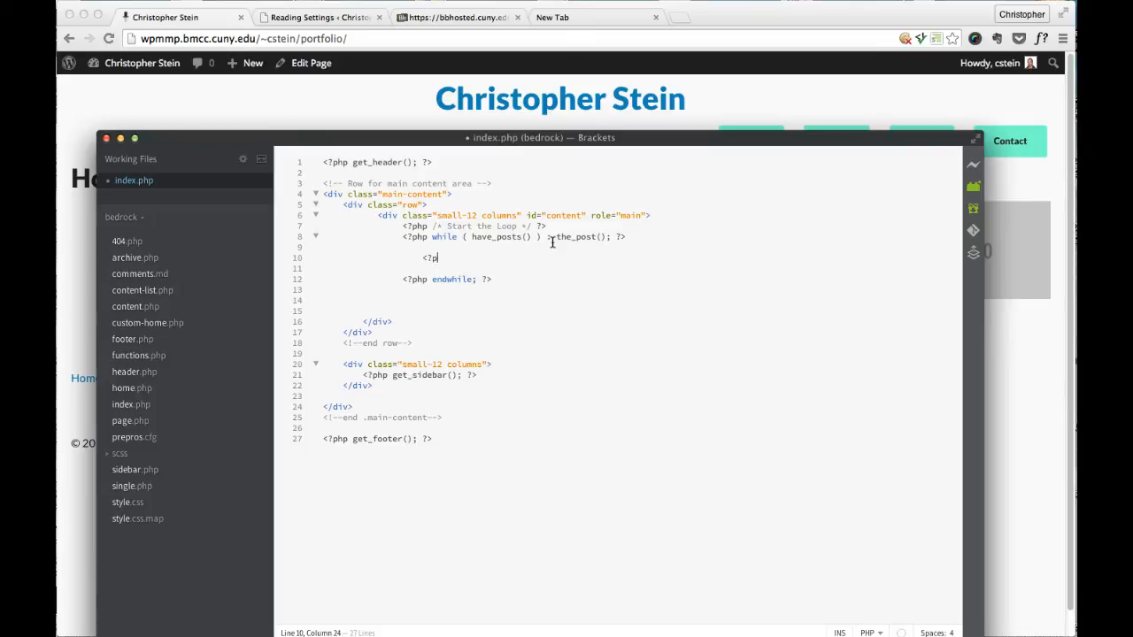
type("hp the_")
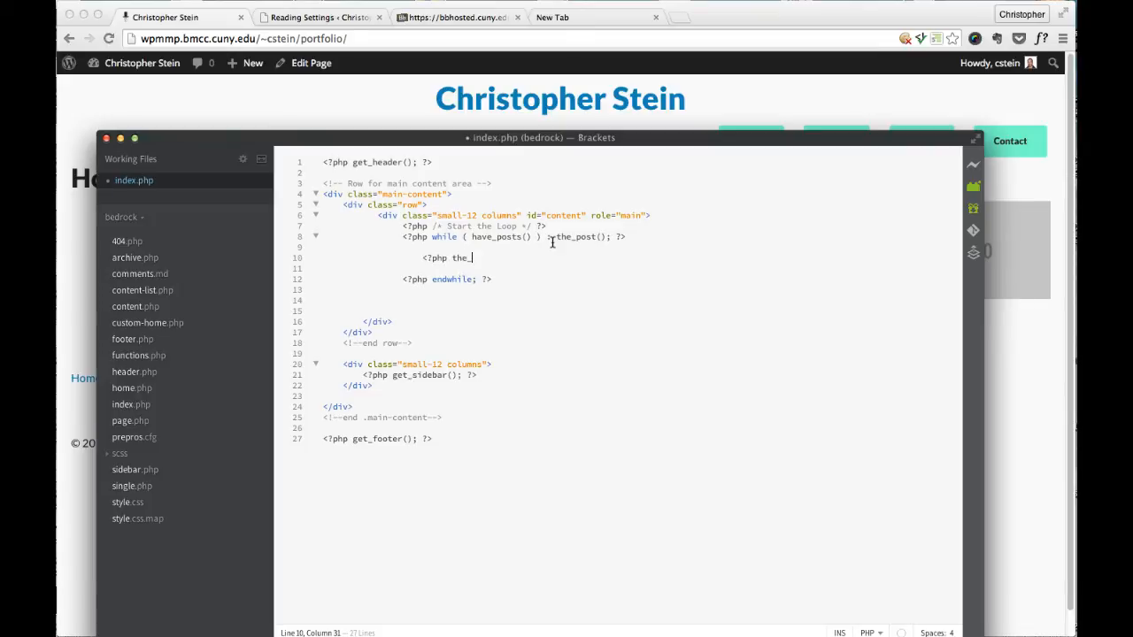
type("content")
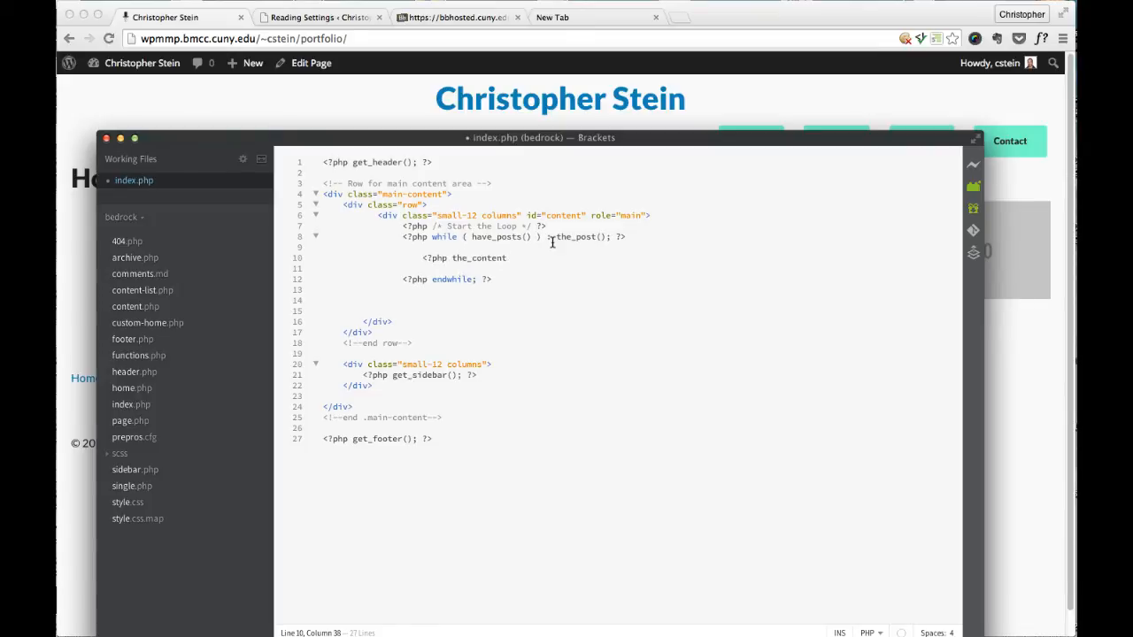
type("()")
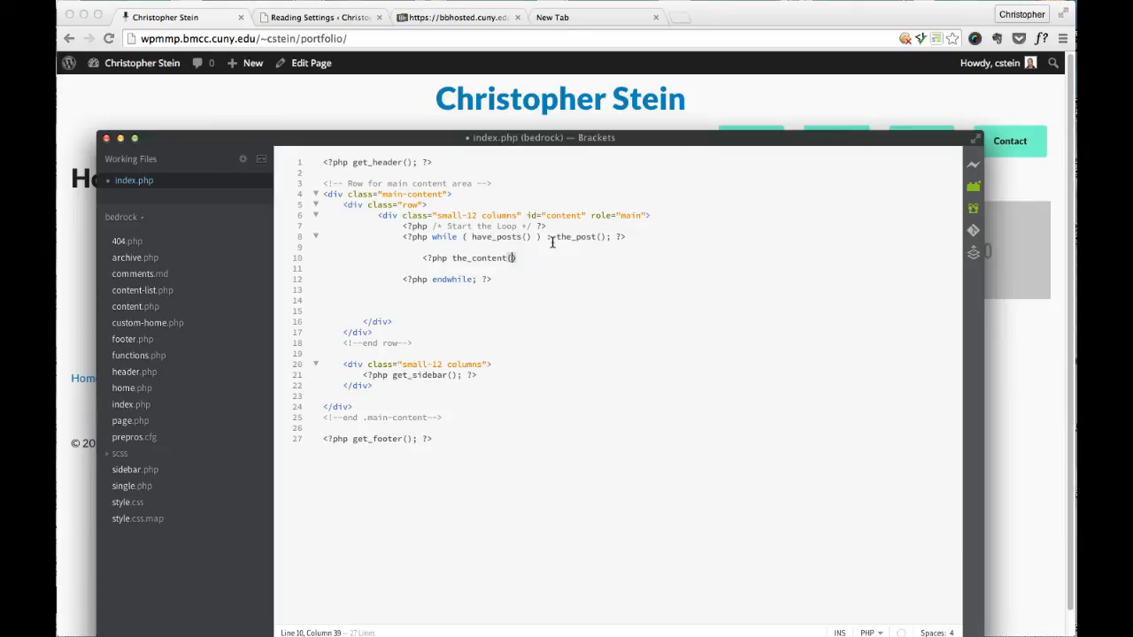
type(";")
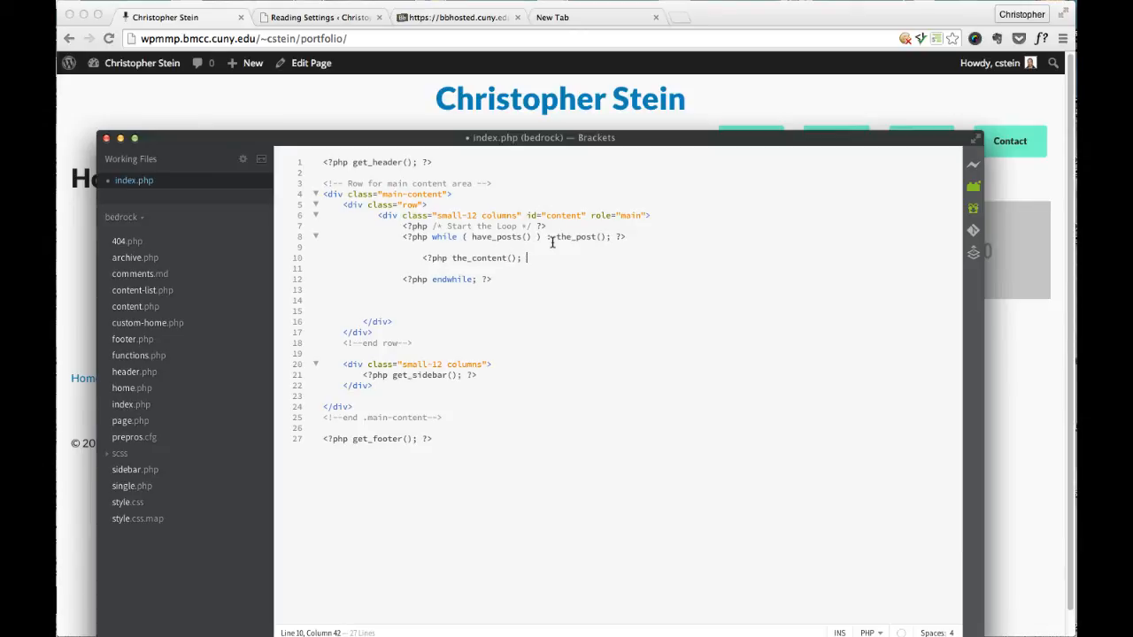
type("?>")
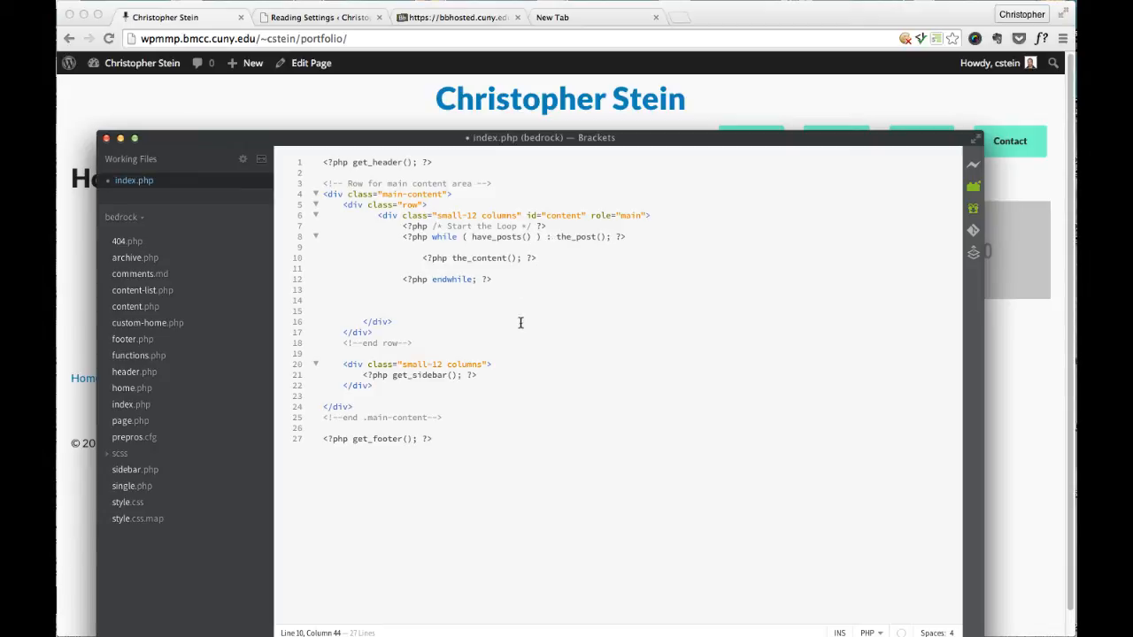
mouse_move(383, 386)
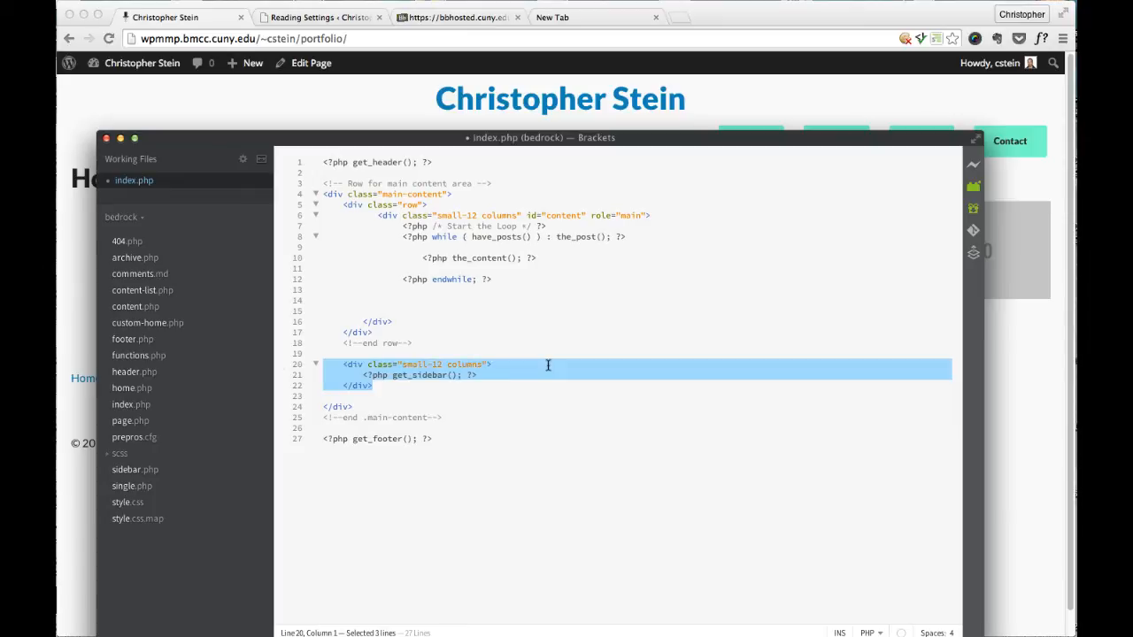
key("Delete")
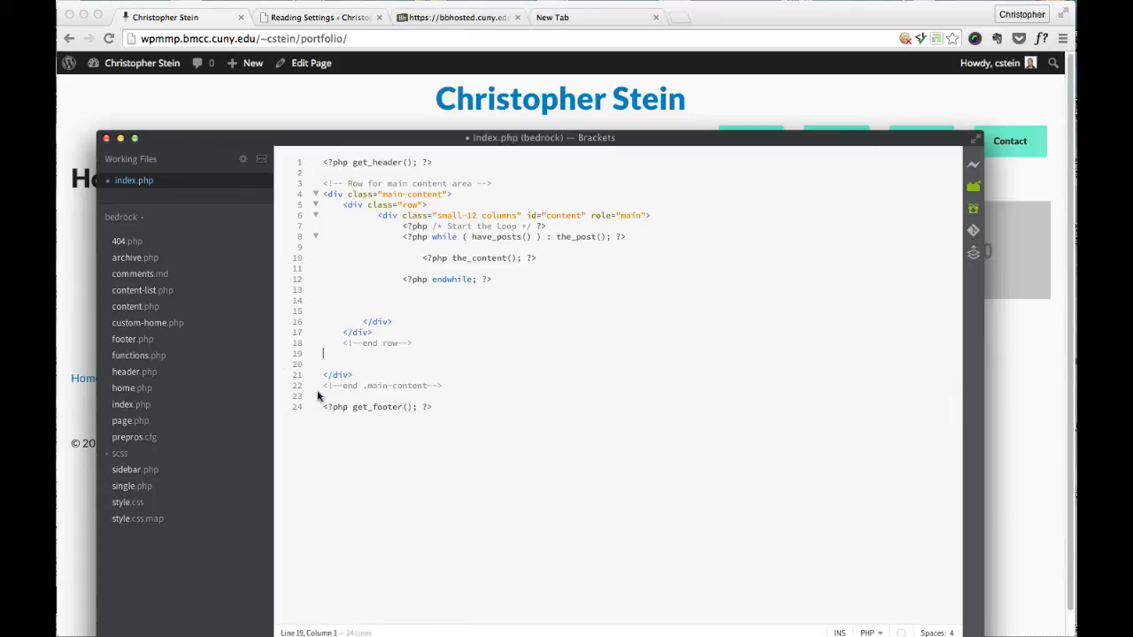
mouse_move(390, 347)
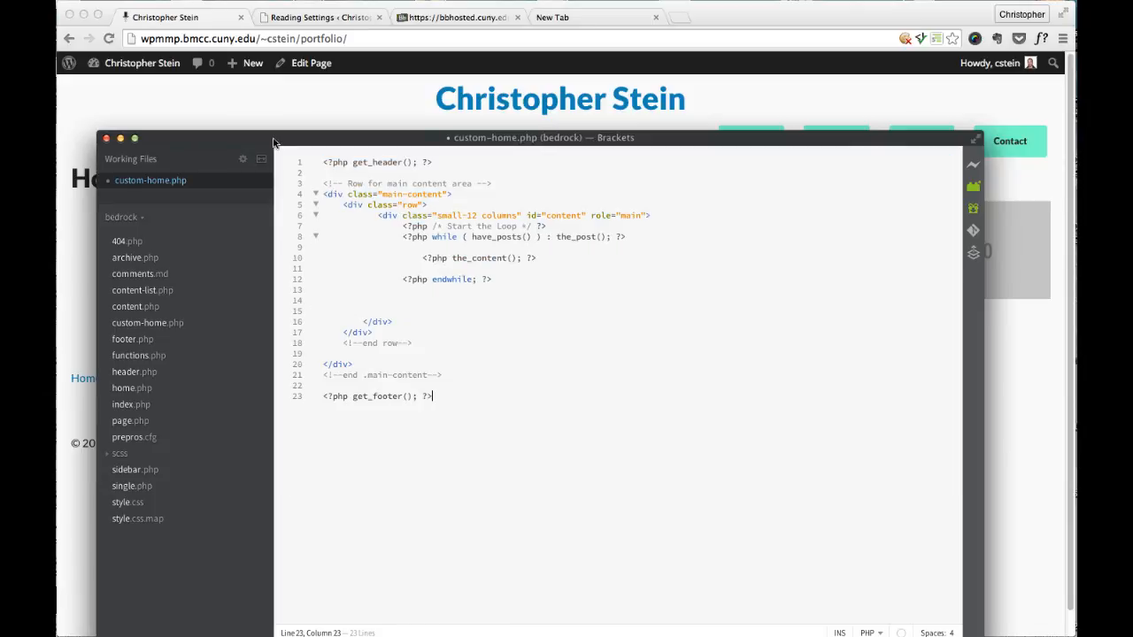
mouse_move(496, 367)
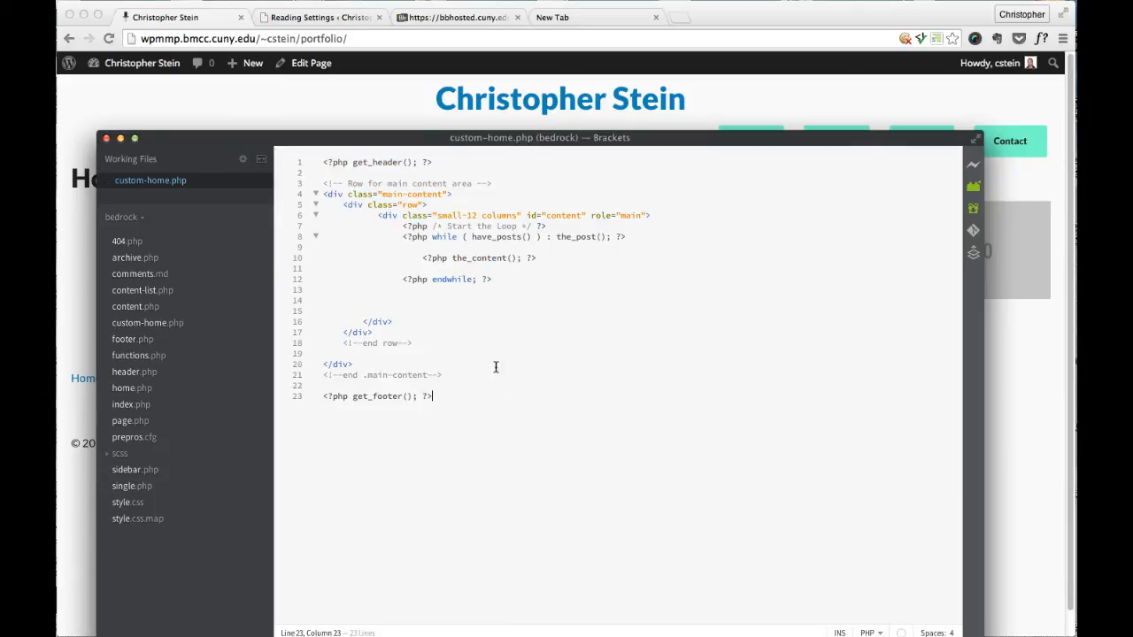
Step: Switch from Brackets to the web browser for a new tab
left_click(333, 163)
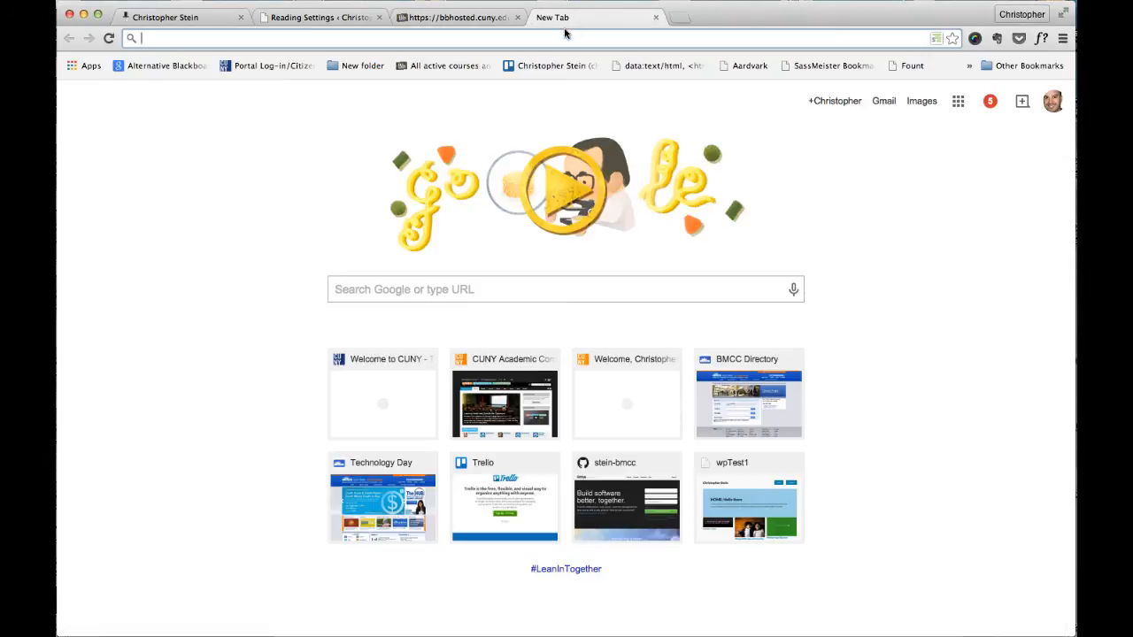
type("wordpress.org")
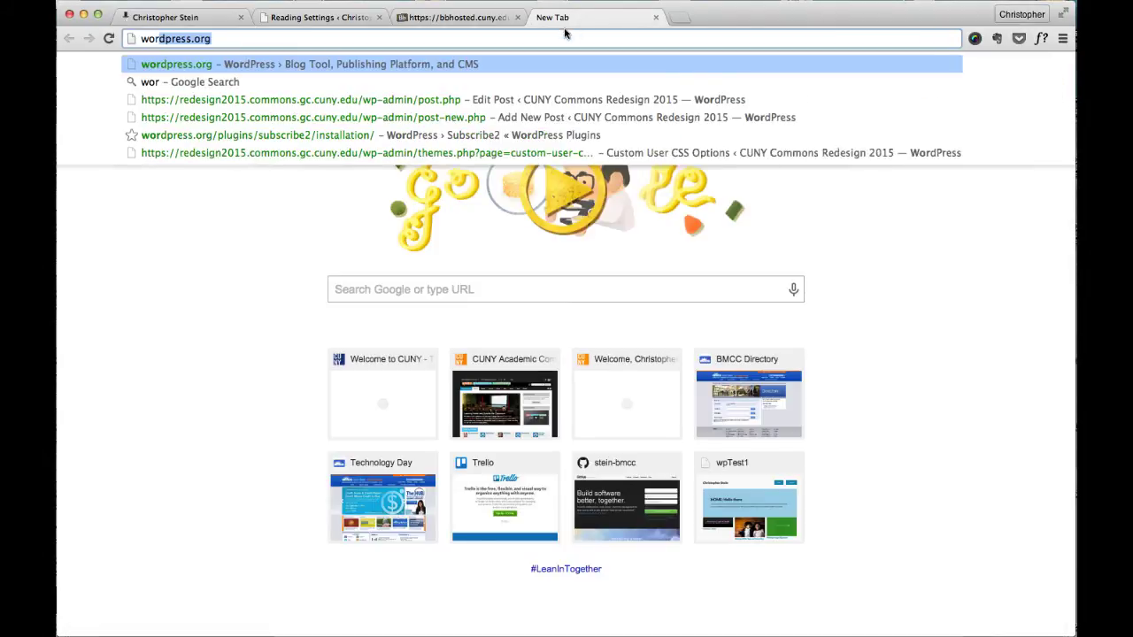
type("wordpress custom p")
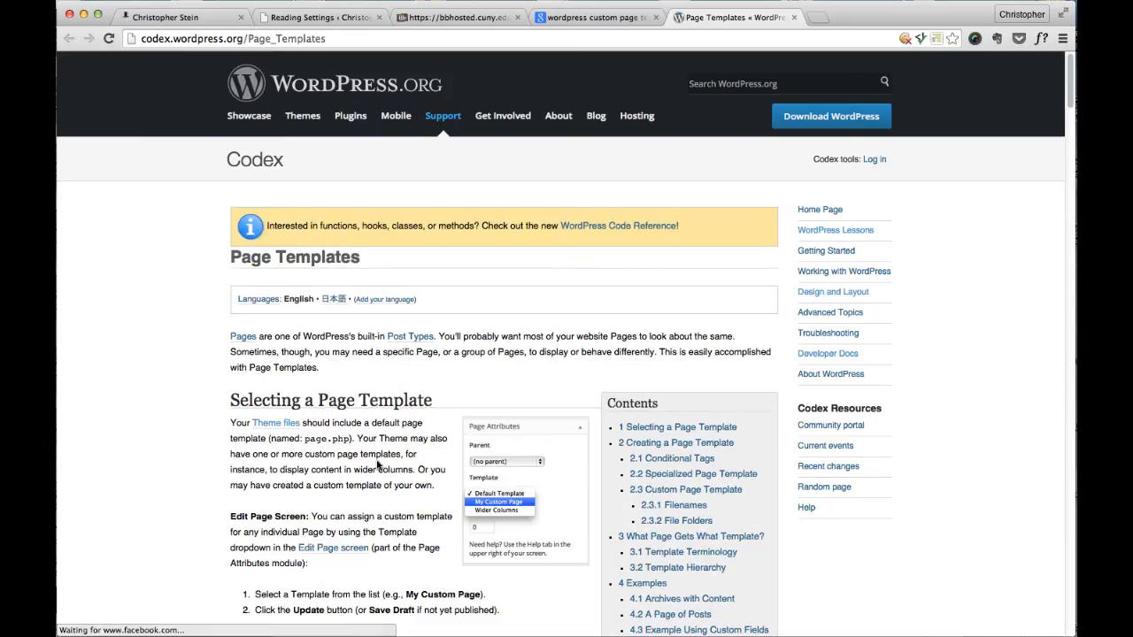
scroll("down", 3)
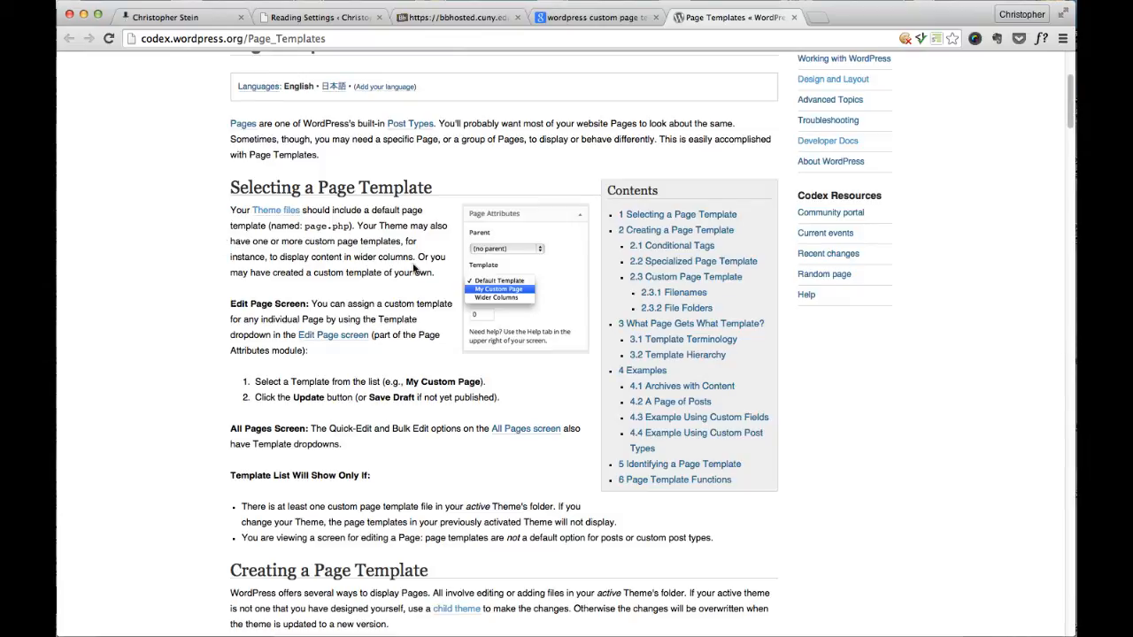
scroll("down", 3)
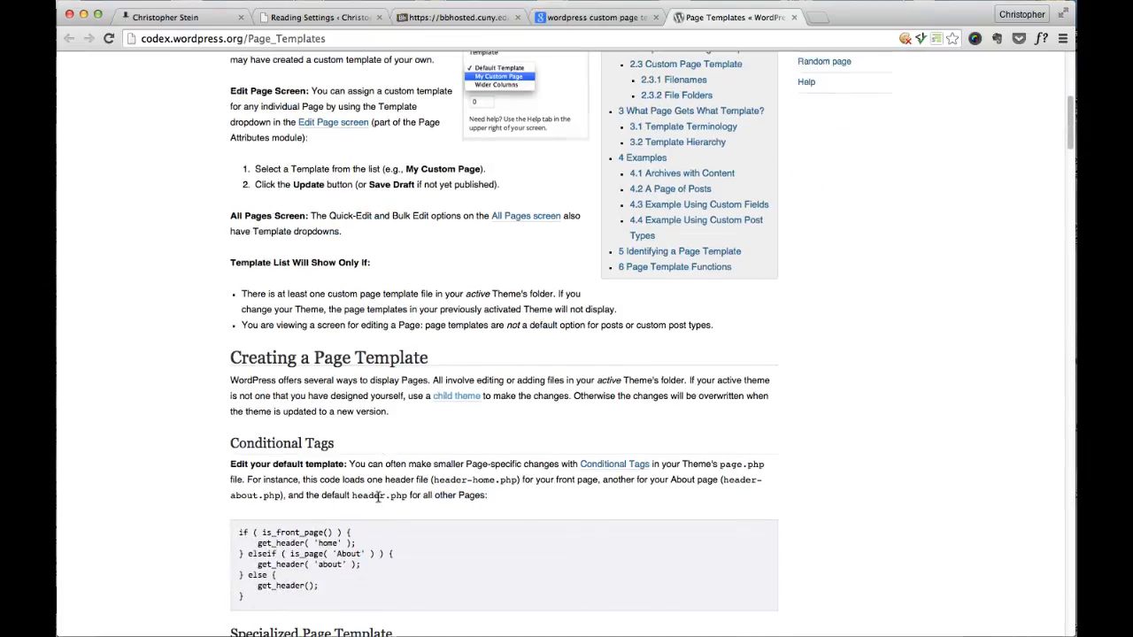
scroll("down", 3)
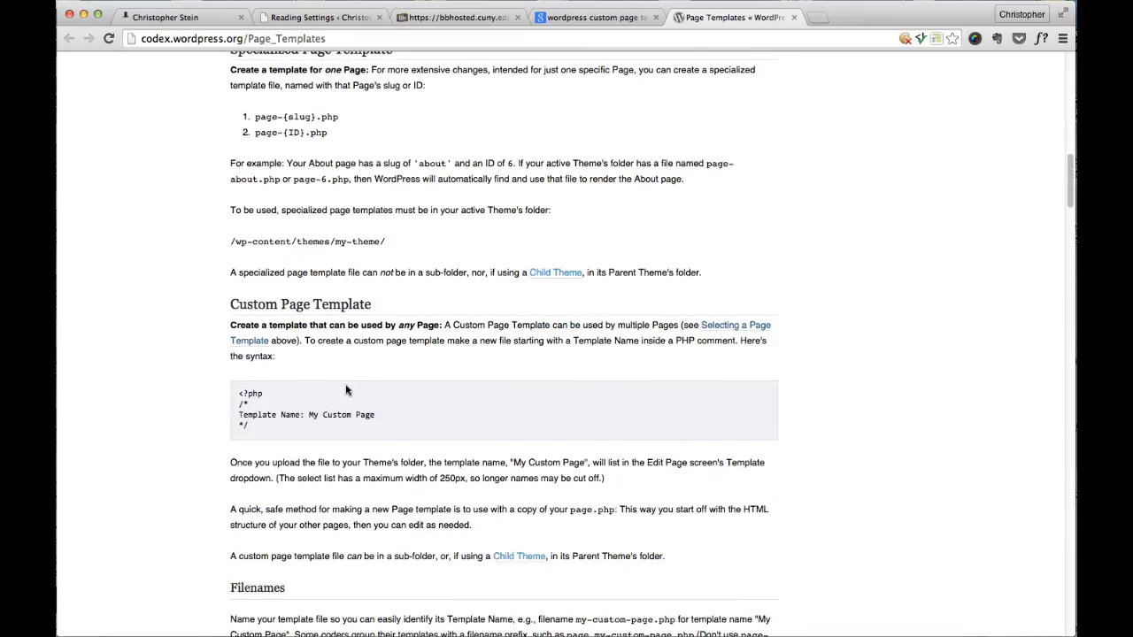
scroll("down", 3)
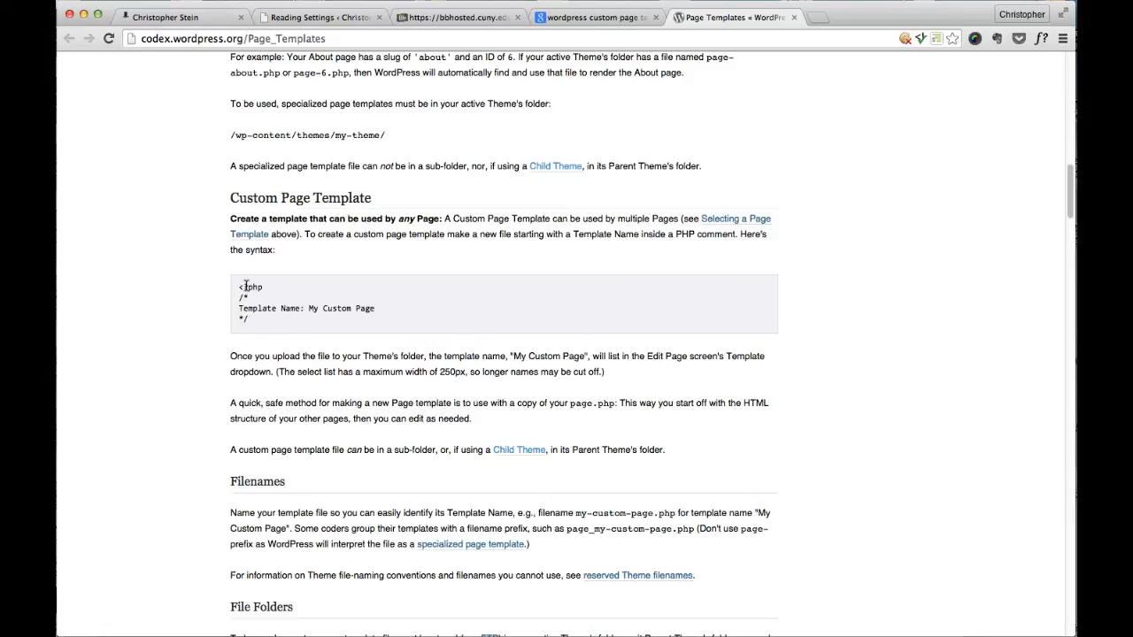
left_click_drag(241, 287, 261, 319)
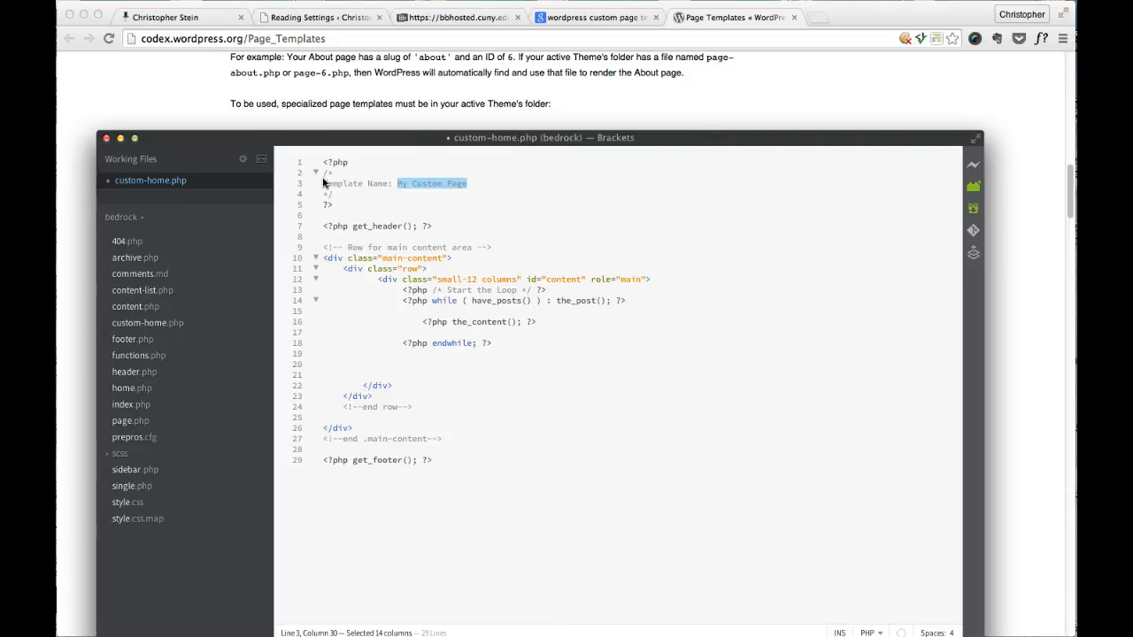
mouse_move(422, 182)
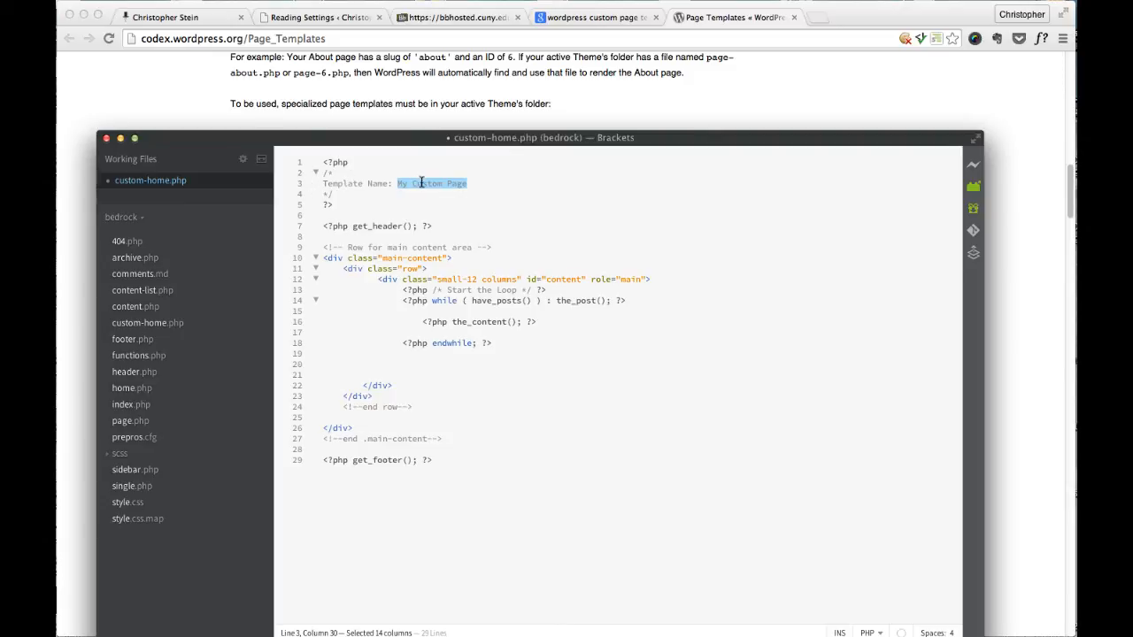
Step: Change the Template Name header to 'Custom Home Template' and save custom-home.php
type("Cu")
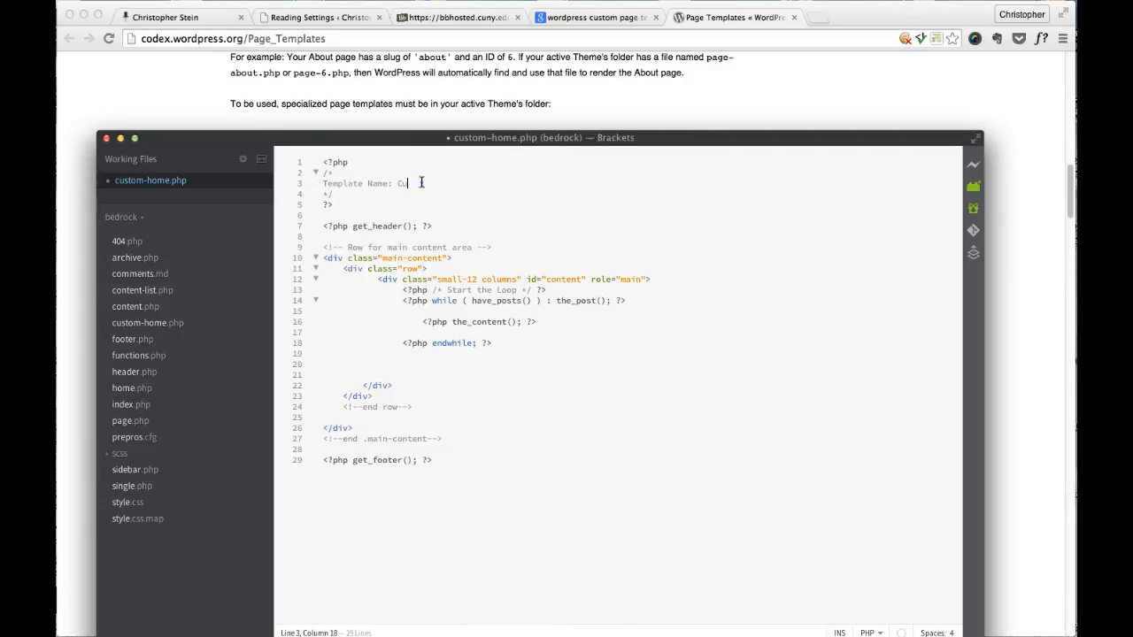
type("stom Home")
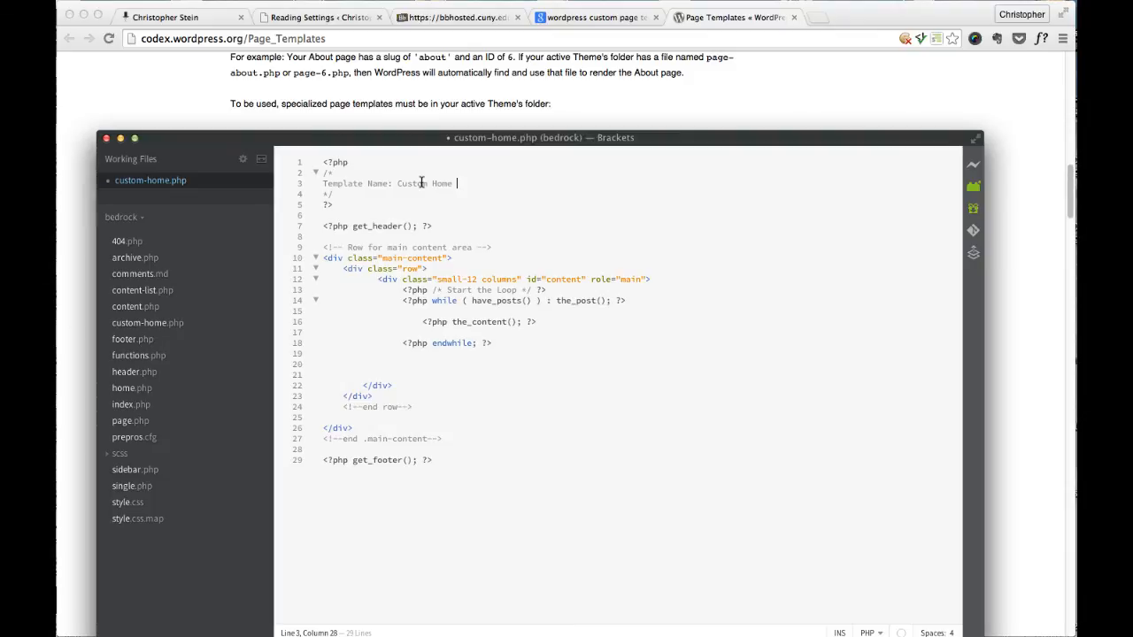
type("Template")
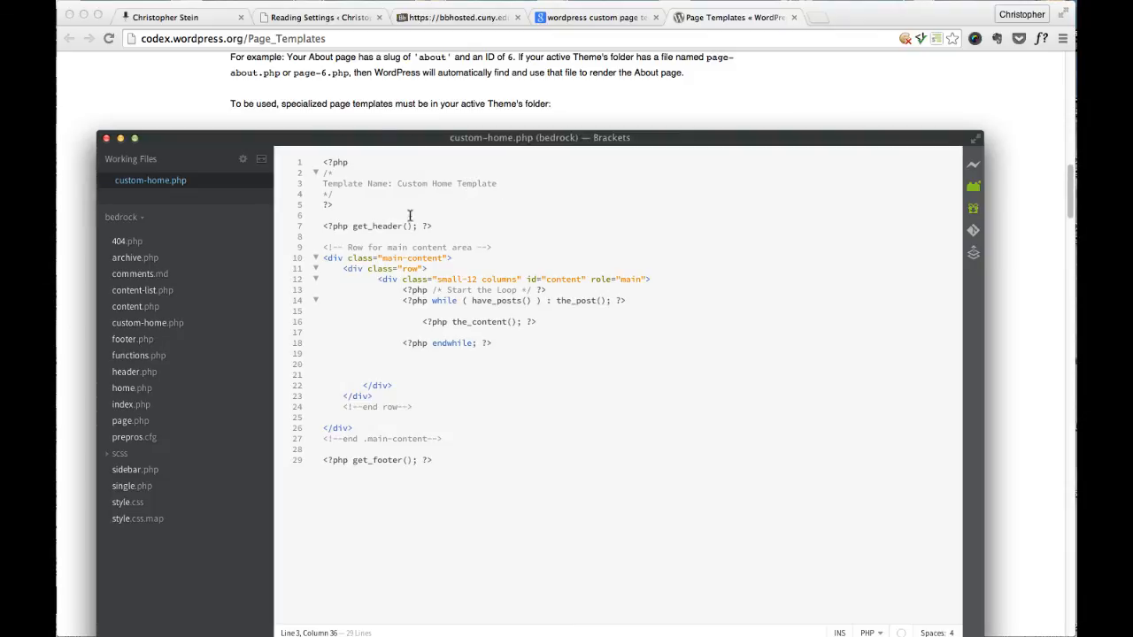
mouse_move(454, 425)
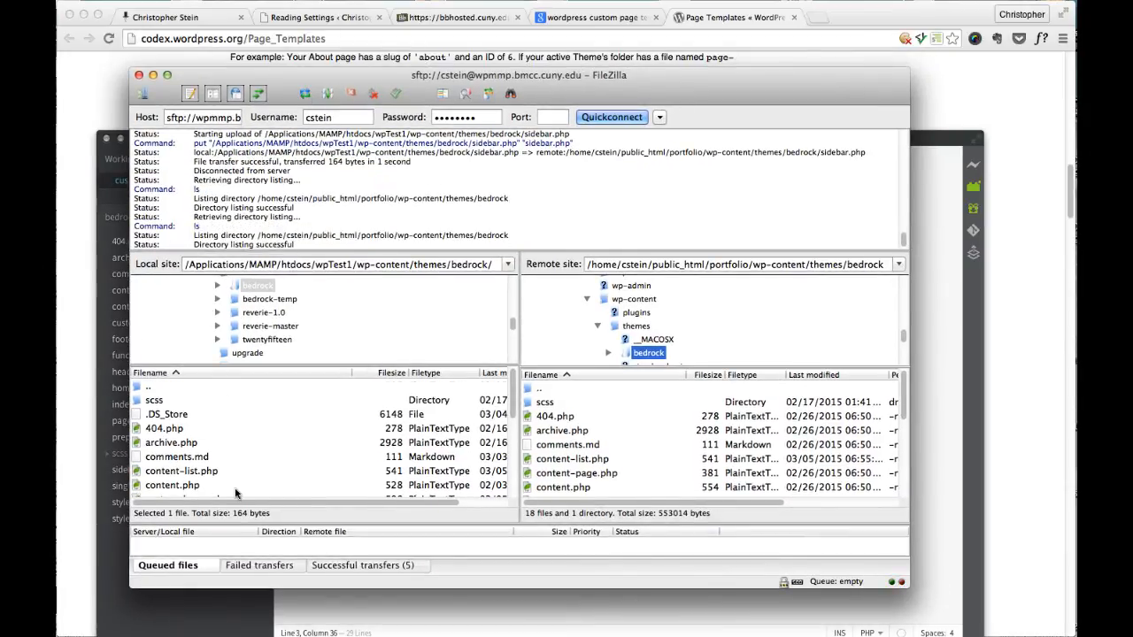
Step: Select custom-home.php in the local bedrock folder to upload to the server's theme folder
scroll("down", 3)
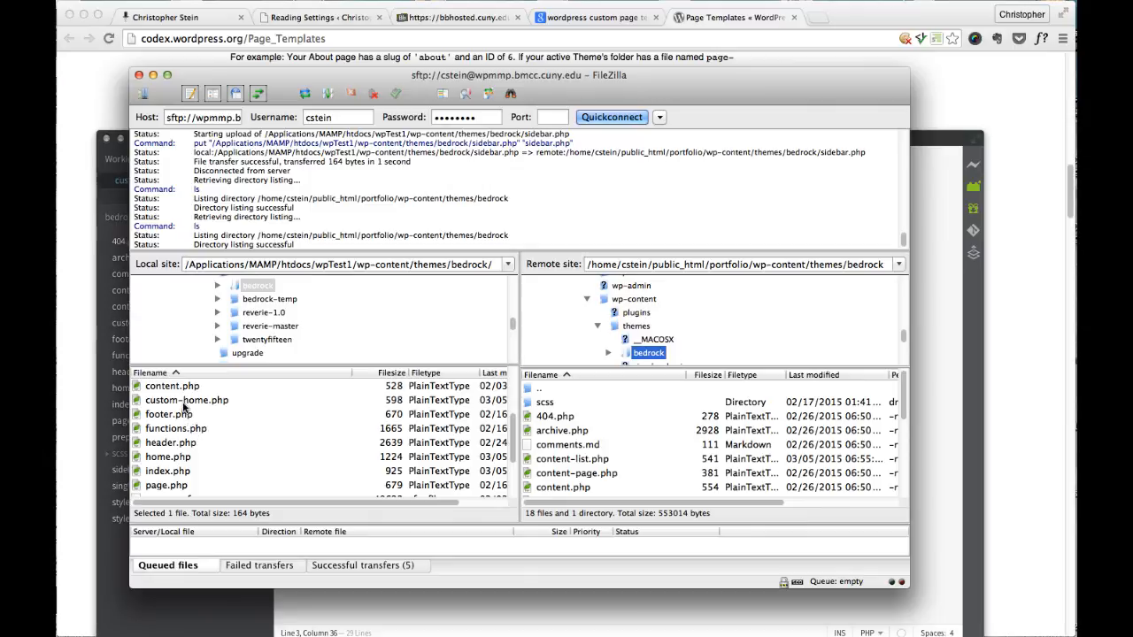
left_click(186, 400)
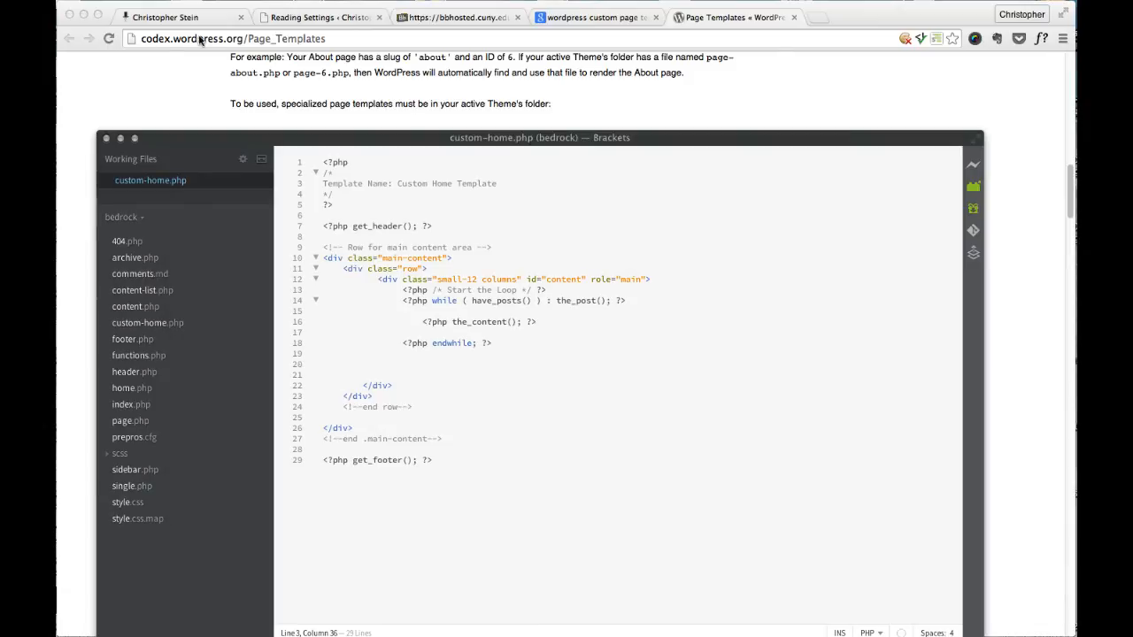
Step: Open the Home page for editing from Pages > All Pages in the WordPress admin
left_click(315, 17)
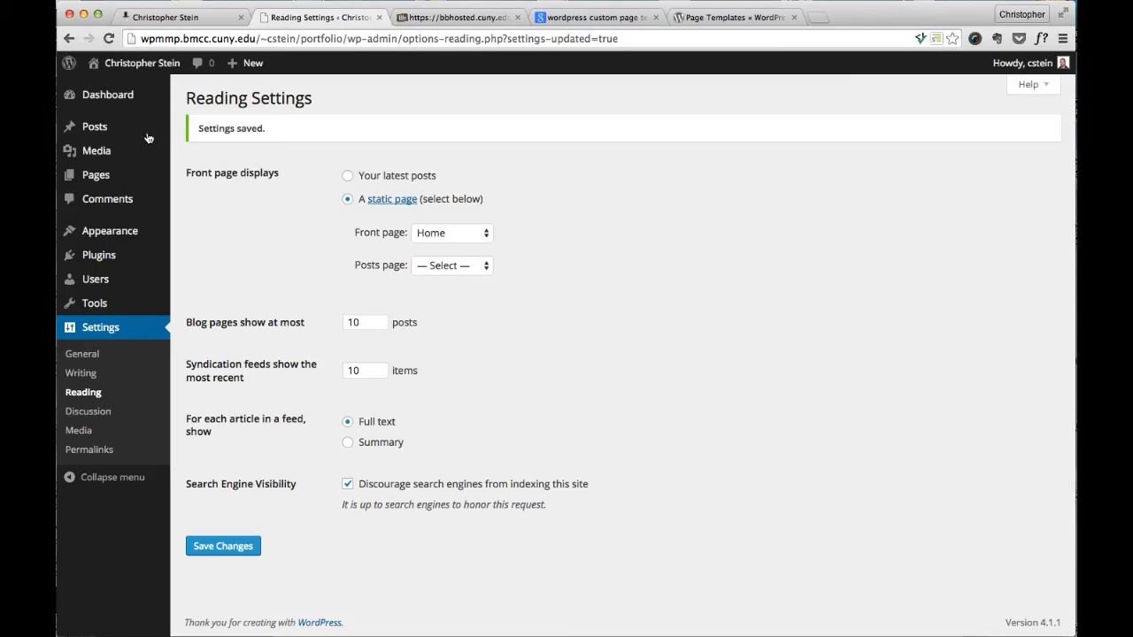
left_click(95, 175)
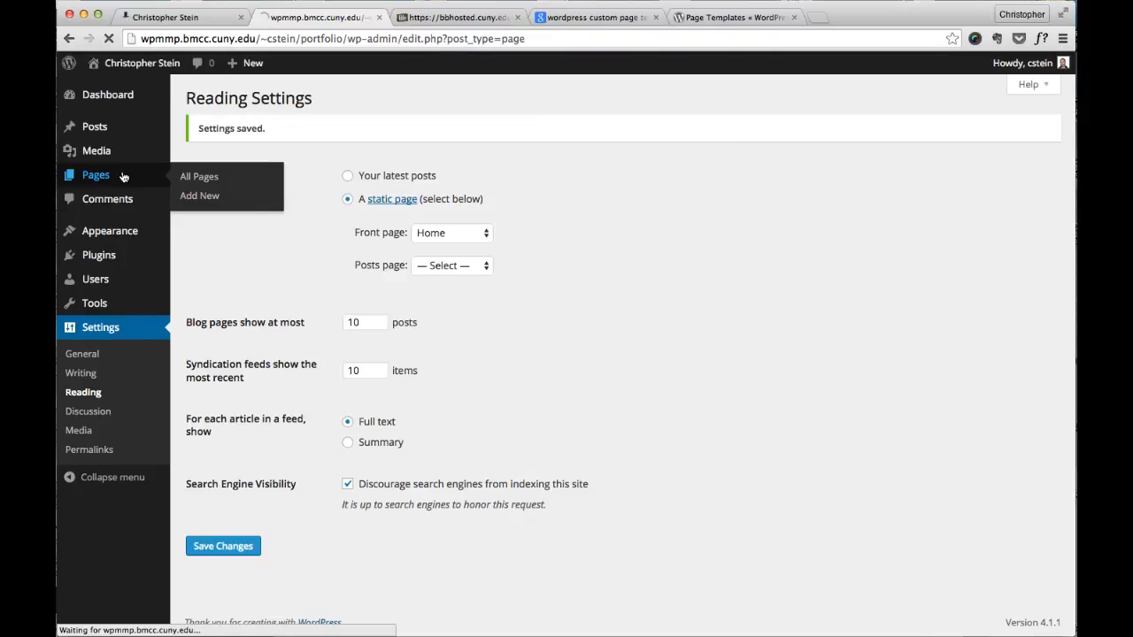
left_click(199, 177)
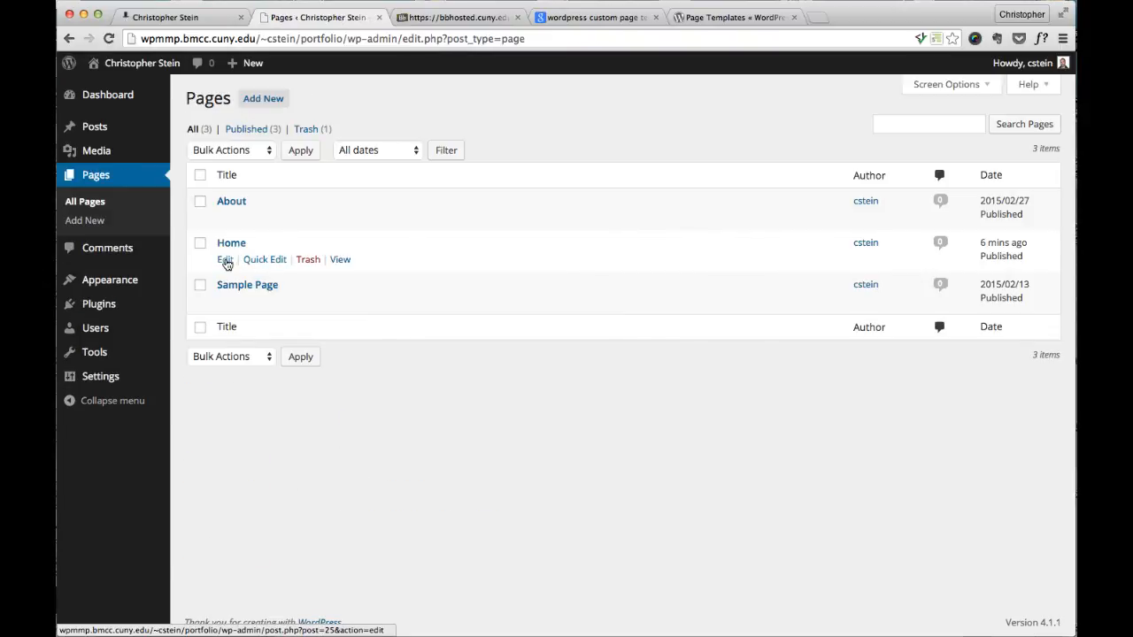
left_click(223, 258)
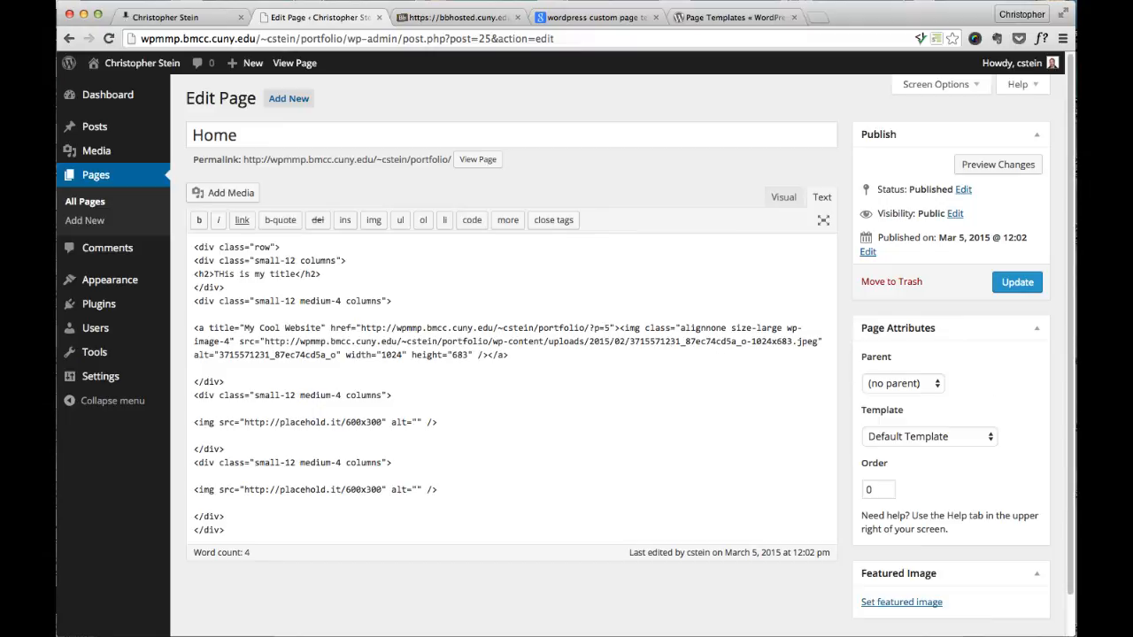
Step: Assign Custom Home Template in Page Attributes and update the Home page
left_click(927, 436)
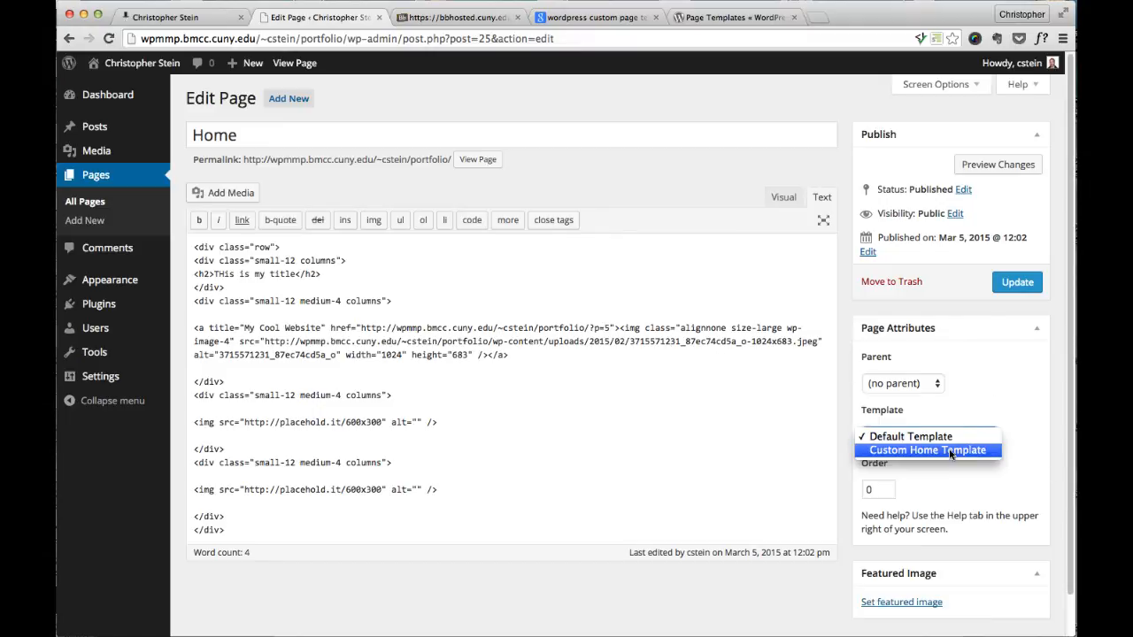
mouse_move(934, 453)
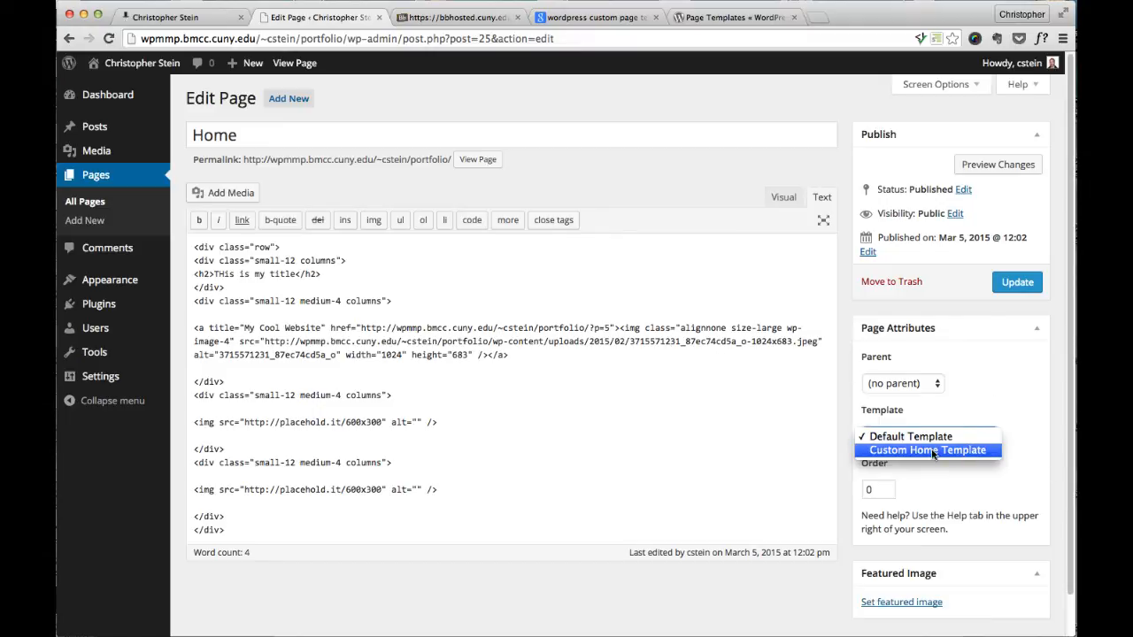
left_click(929, 450)
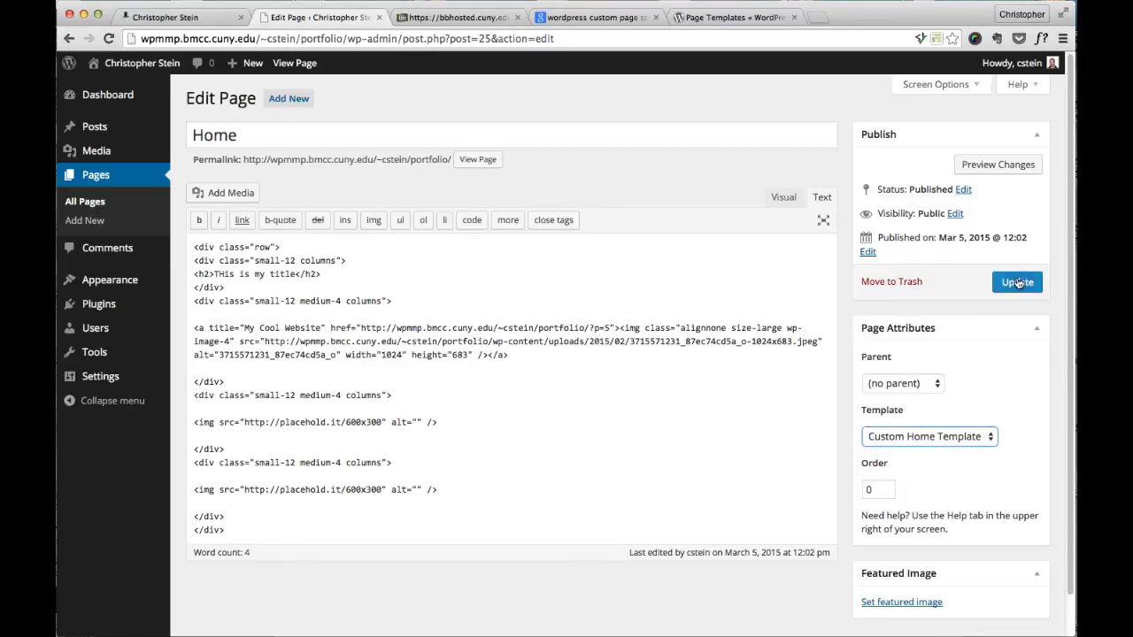
left_click(1016, 281)
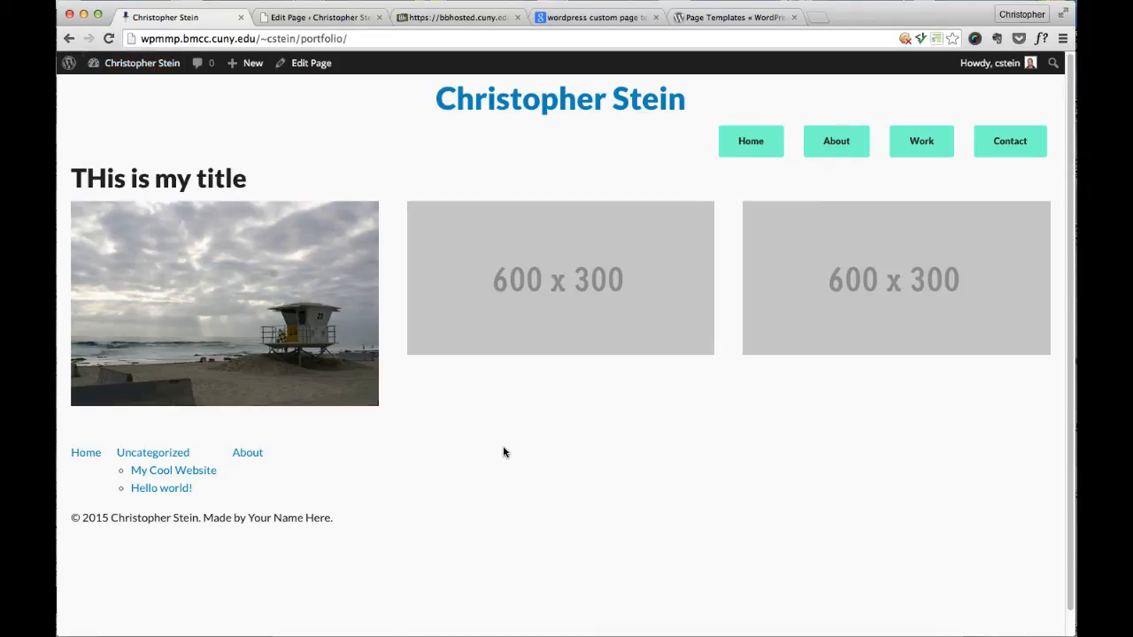
mouse_move(113, 294)
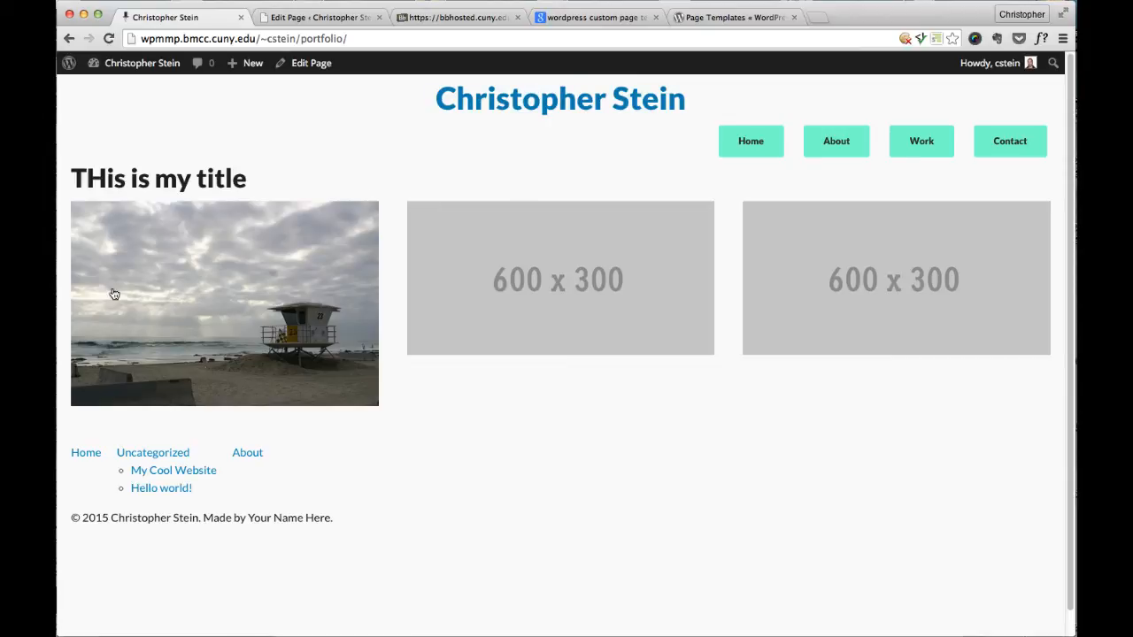
mouse_move(354, 524)
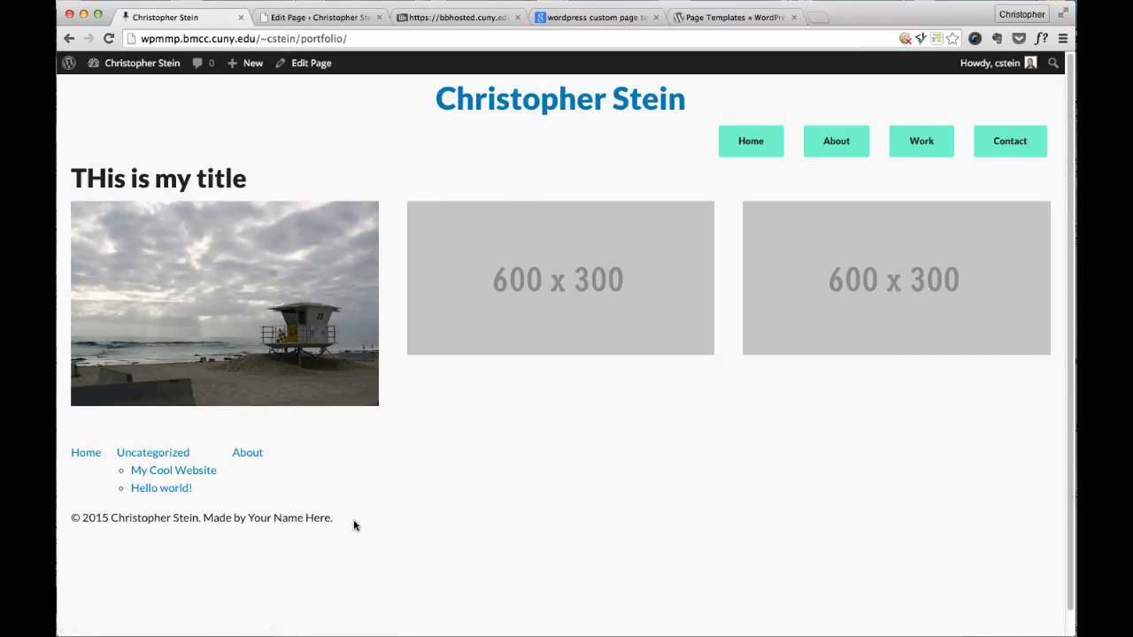
mouse_move(363, 492)
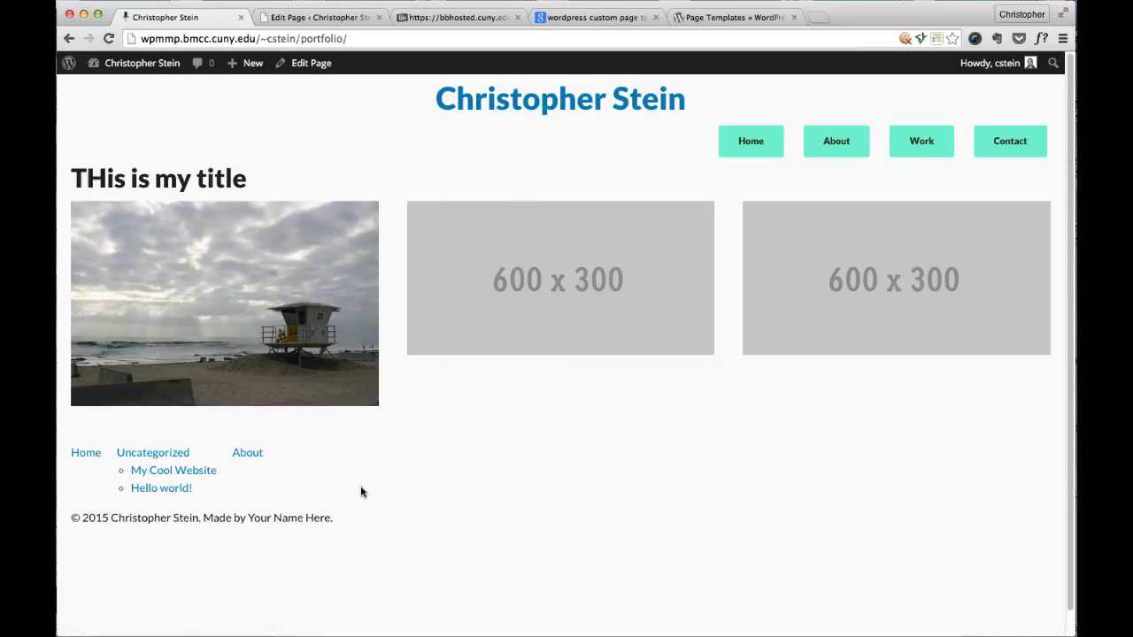